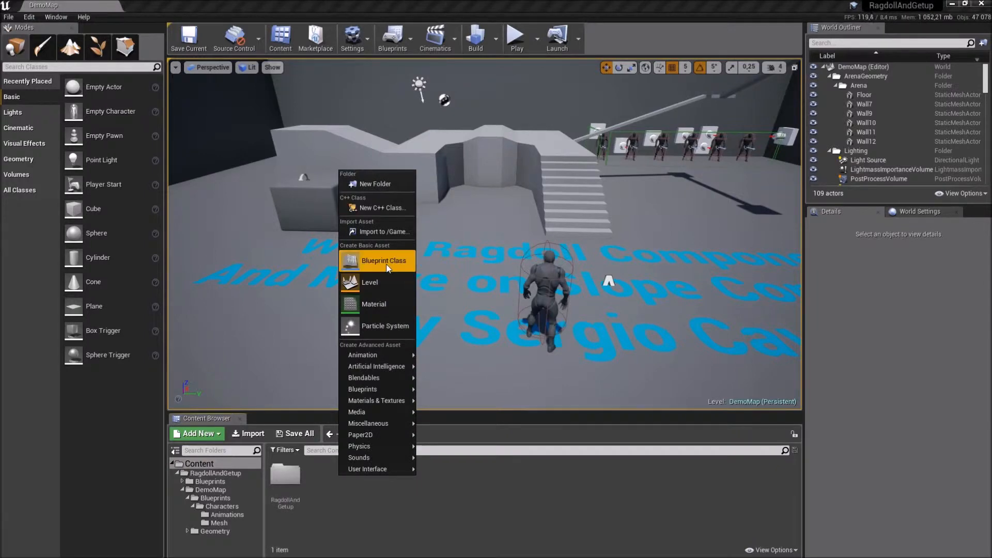
Step: Create a new Character blueprint class named NewBlueprint and open it in the editor
click(383, 260)
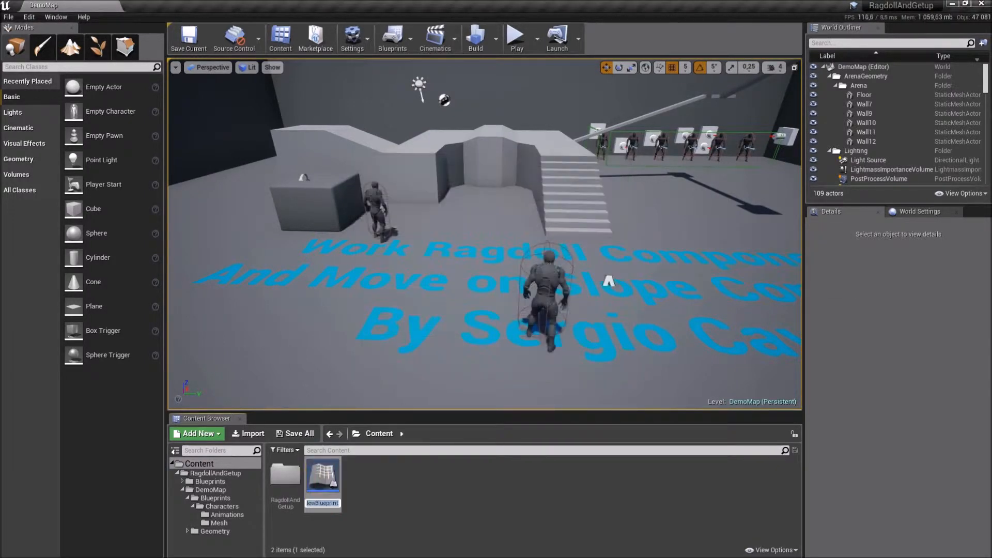
mouse_move(323, 483)
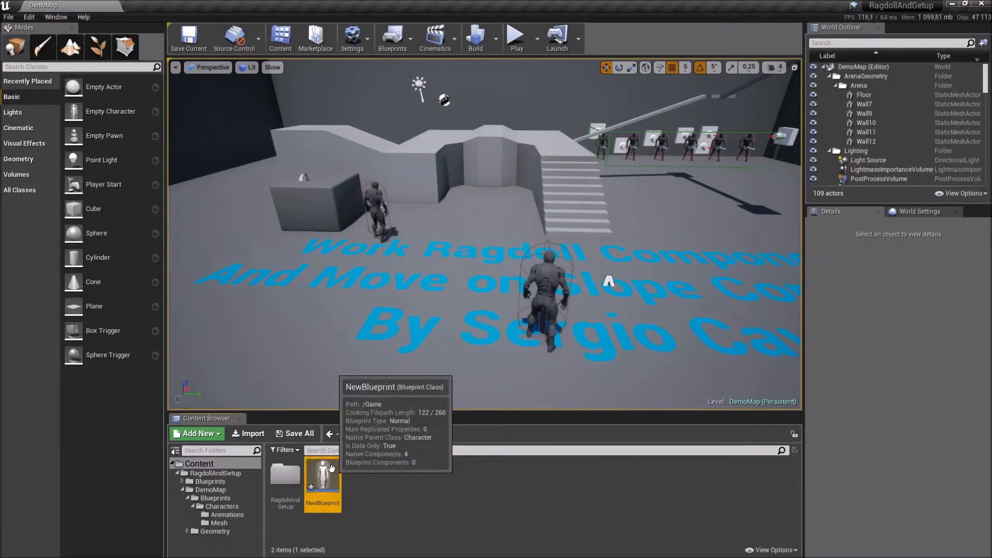
double_click(323, 474)
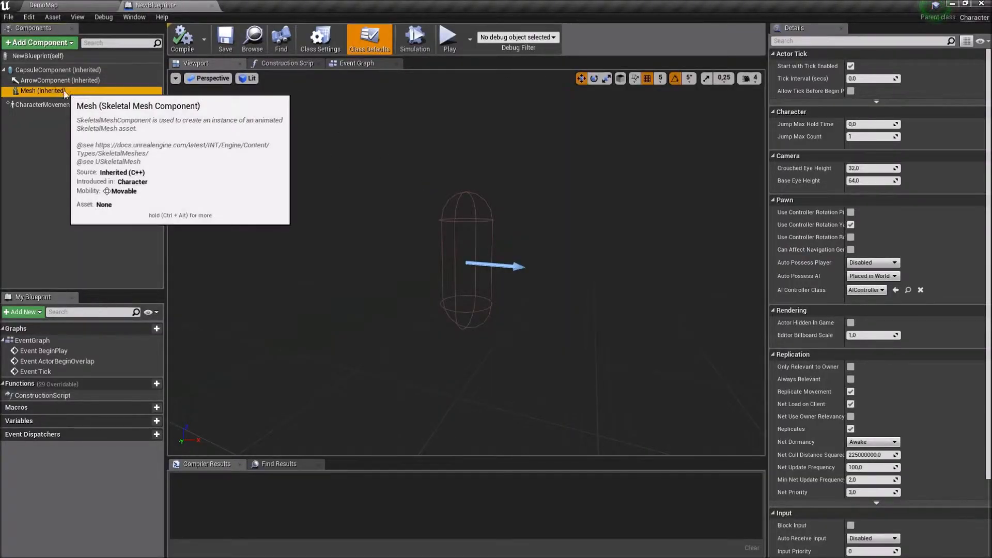
Step: Give the Mesh component the UE4_Mannequin skeletal mesh and add a GetUpComponent
click(42, 91)
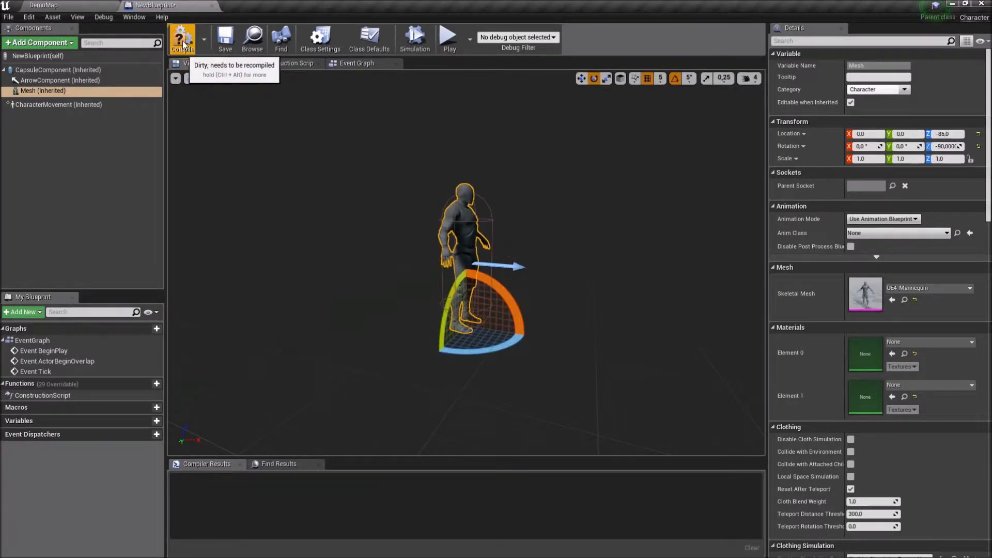
click(183, 38)
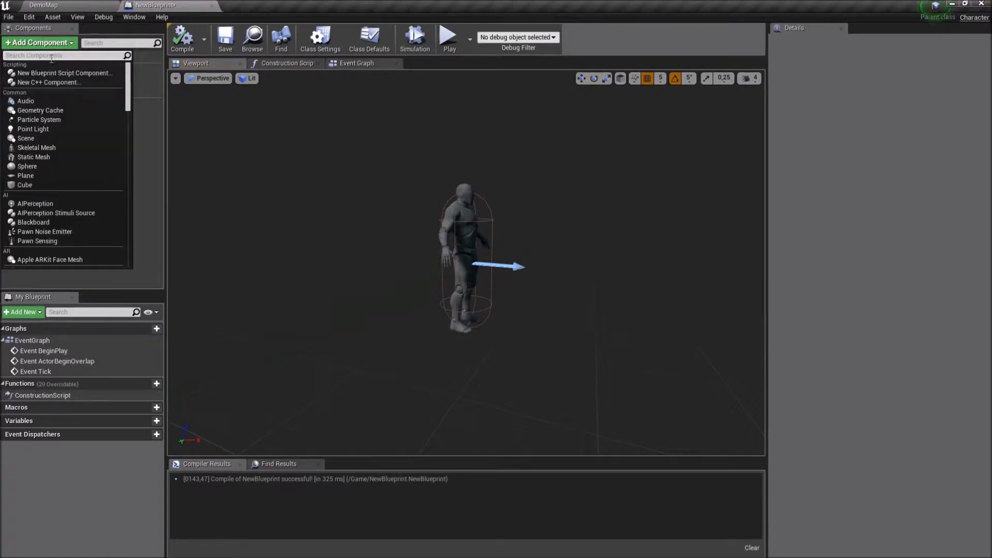
text(get)
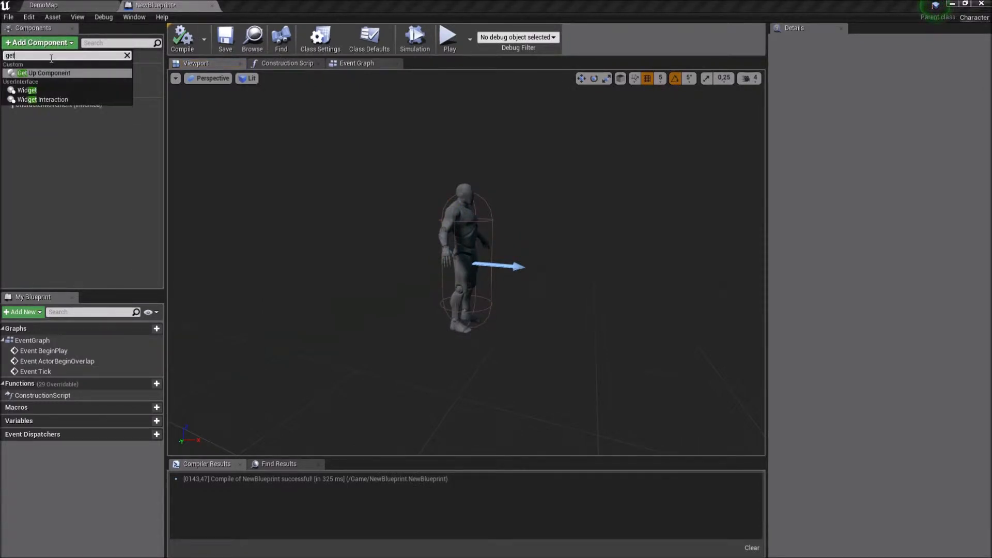
click(48, 72)
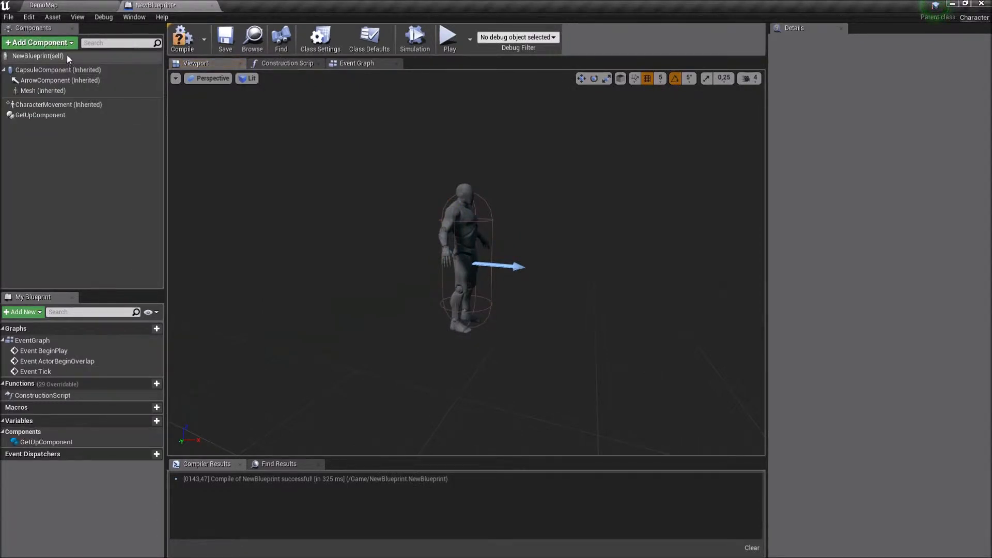
Step: Add a PhysicalAnimation component, compile the blueprint and show its Event Graph
click(38, 43)
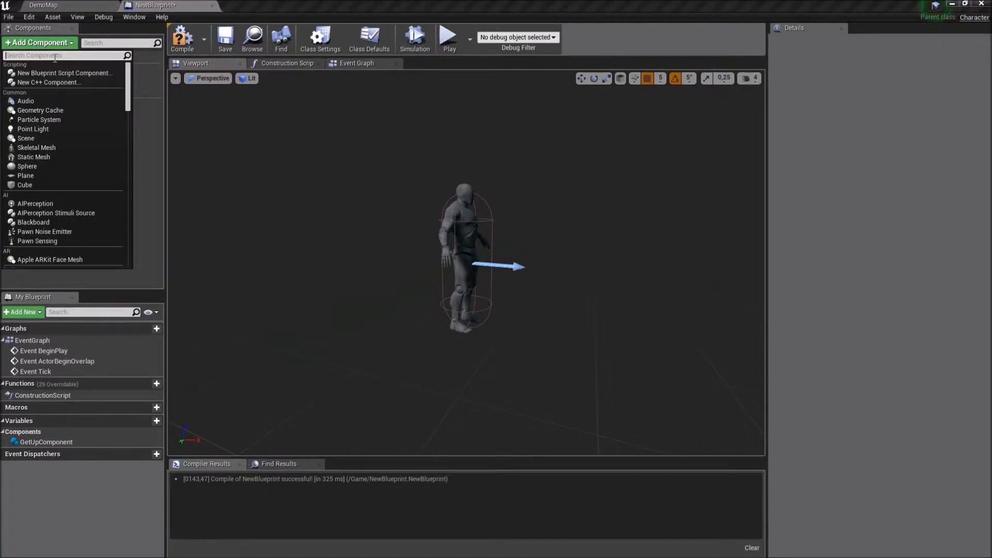
text(phys)
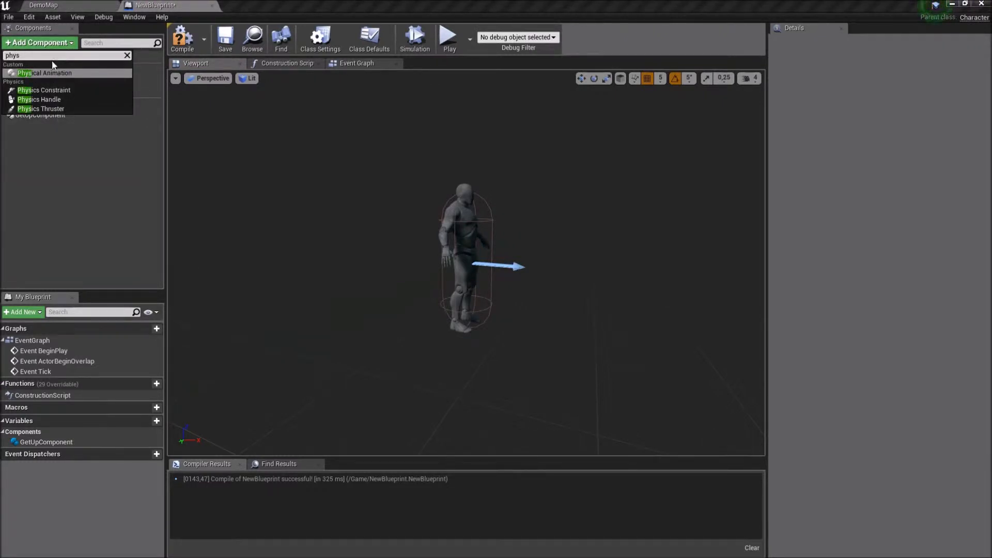
click(44, 73)
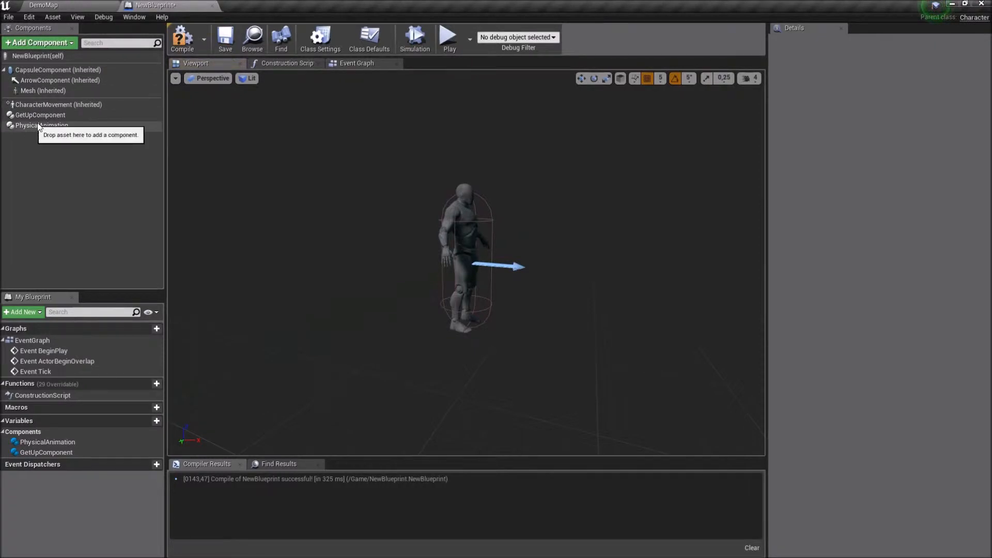
click(182, 38)
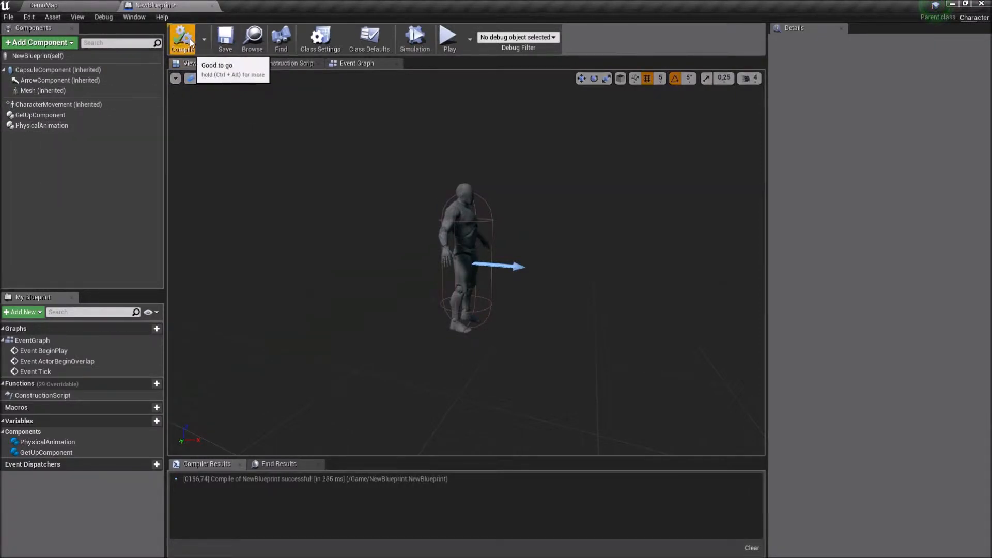
click(357, 63)
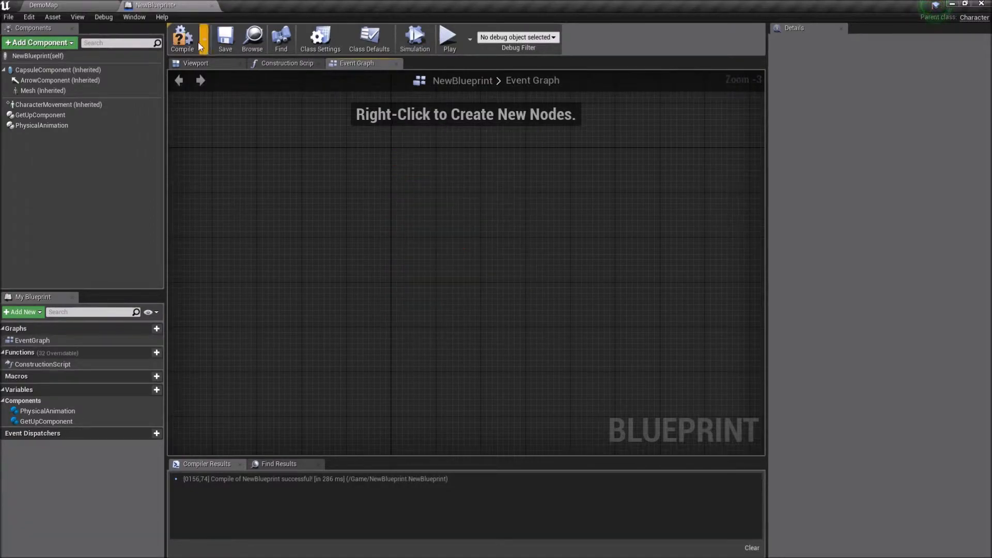
Step: Copy DemoCharacter's mouse, jump, movement and crouch input nodes into NewBlueprint's Event Graph
click(45, 5)
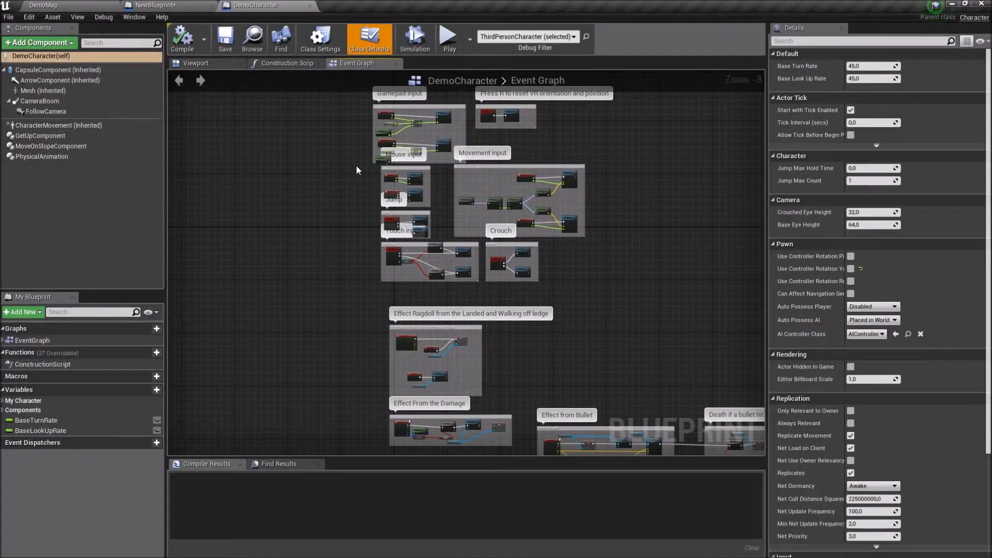
drag(355, 171, 626, 246)
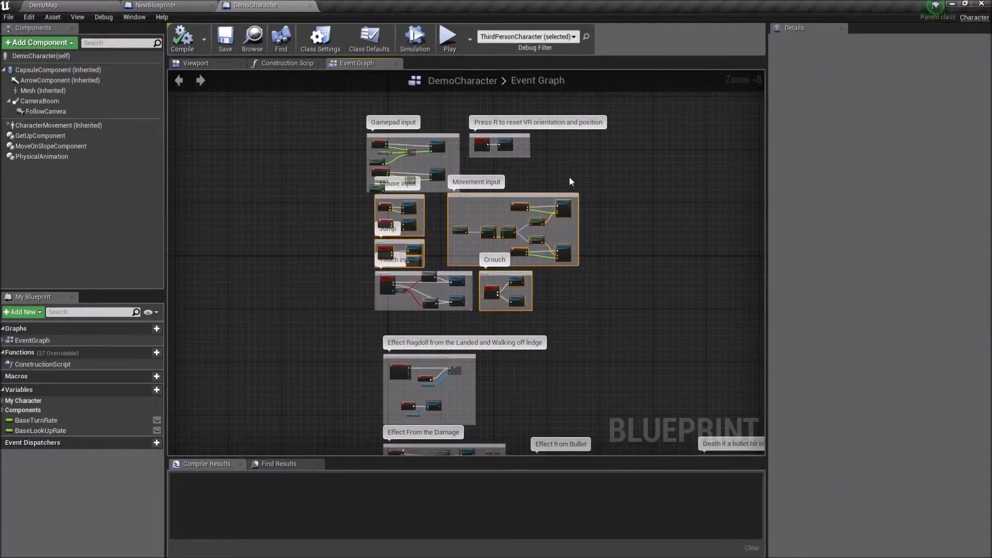
click(167, 5)
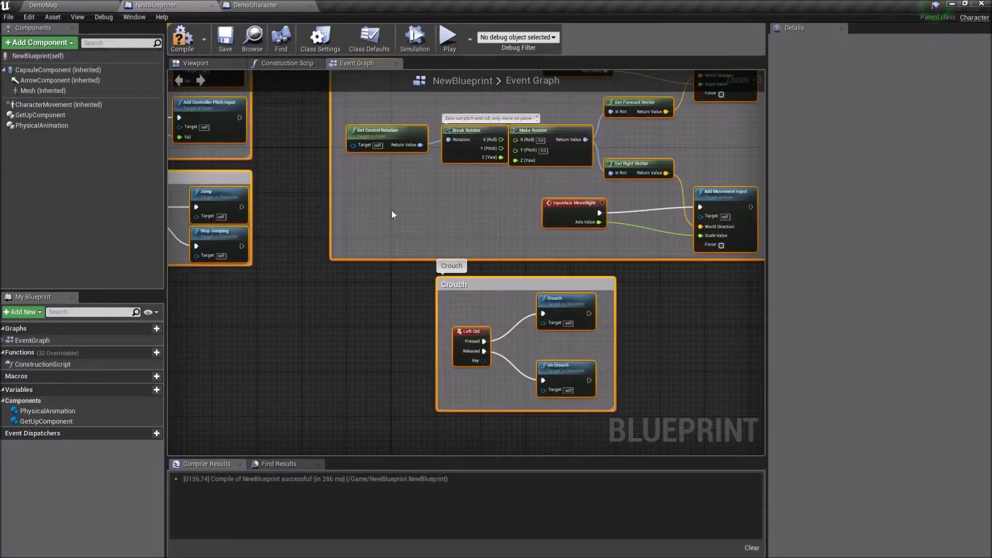
scroll(down, 3)
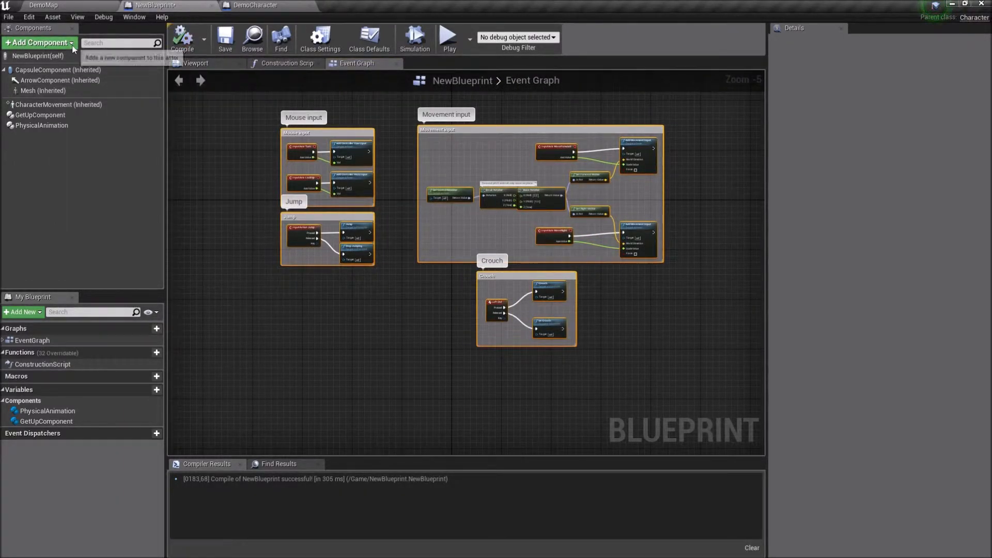
Step: Add a Spring Arm component with a Camera attached under it
click(38, 42)
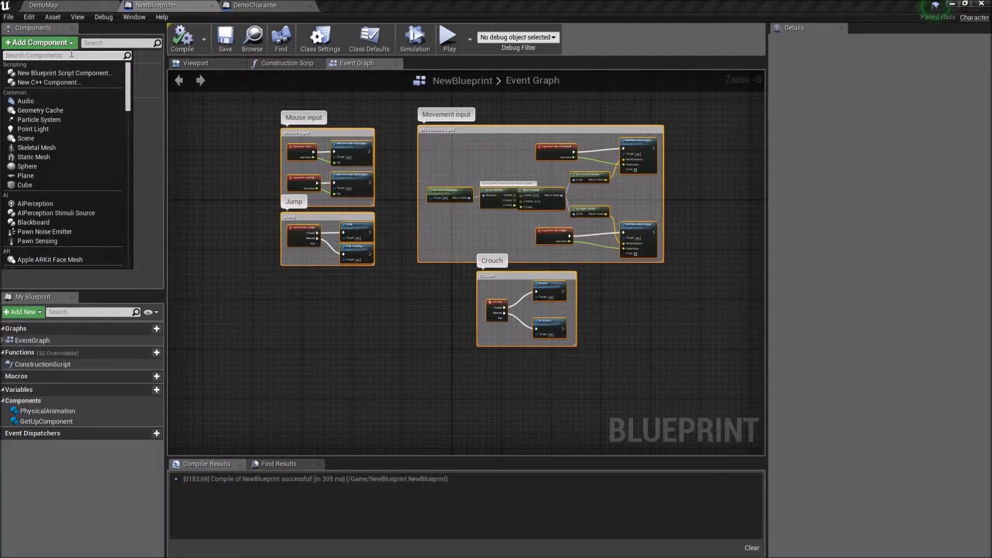
text(spring)
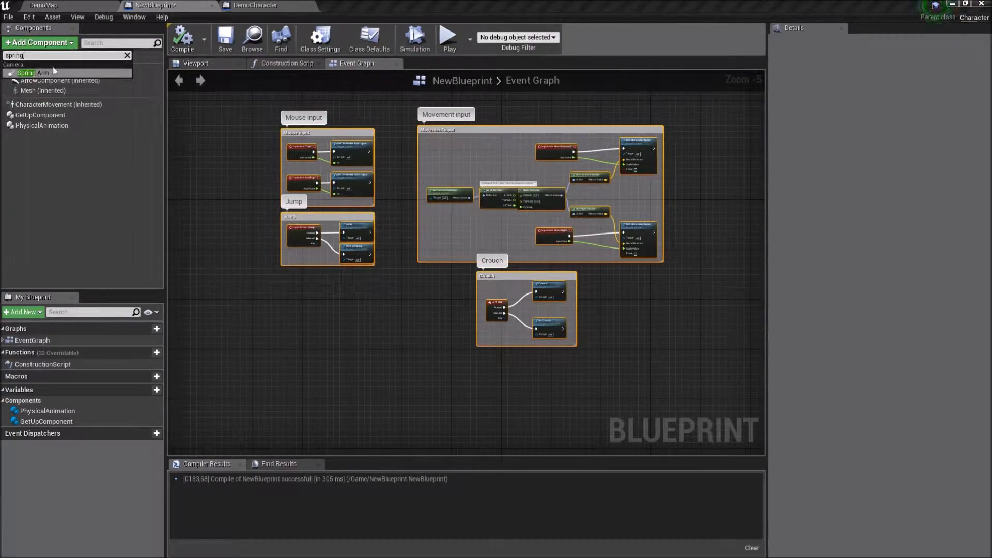
click(33, 72)
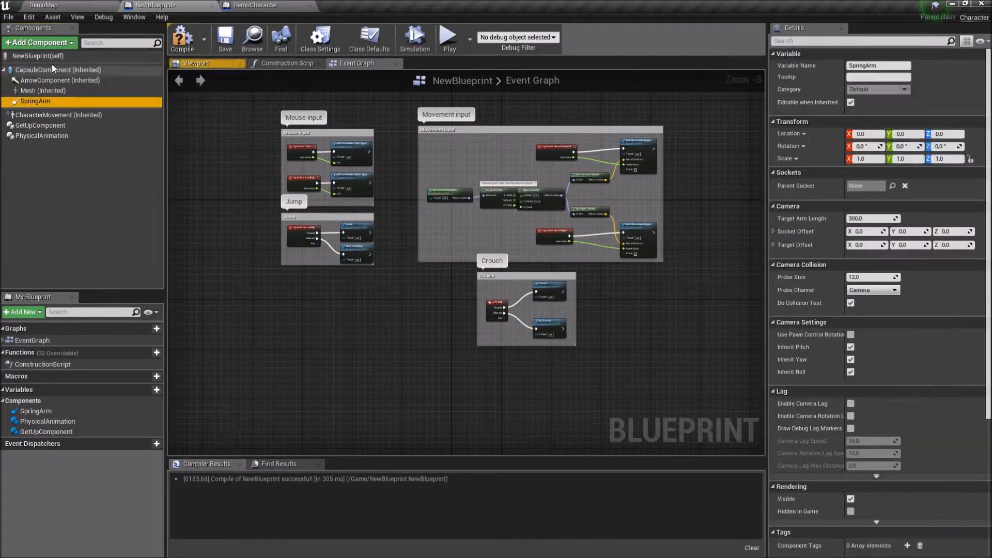
text(cam)
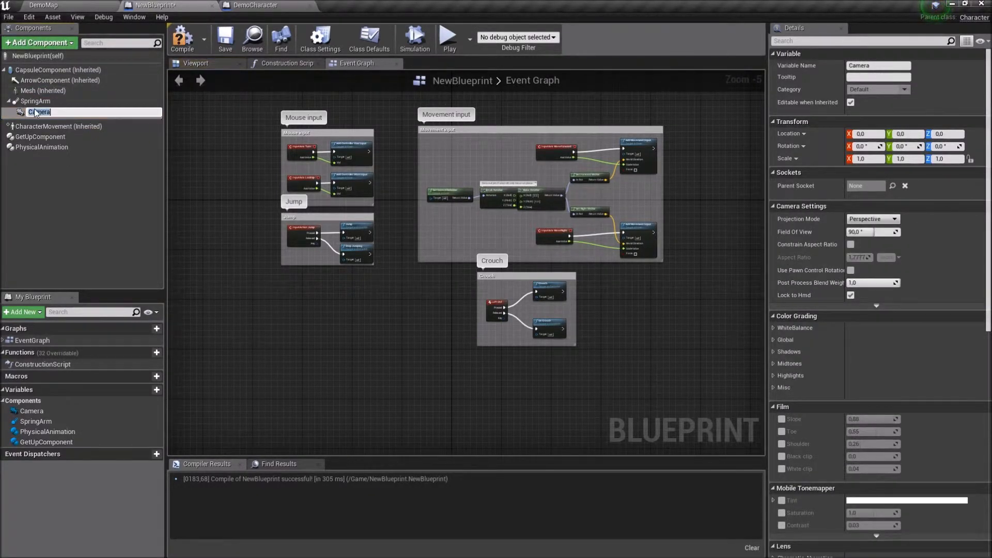
Step: Set the spring arm's Target Arm Length to 400, review Camera and CharacterMovement settings, and compile
click(36, 101)
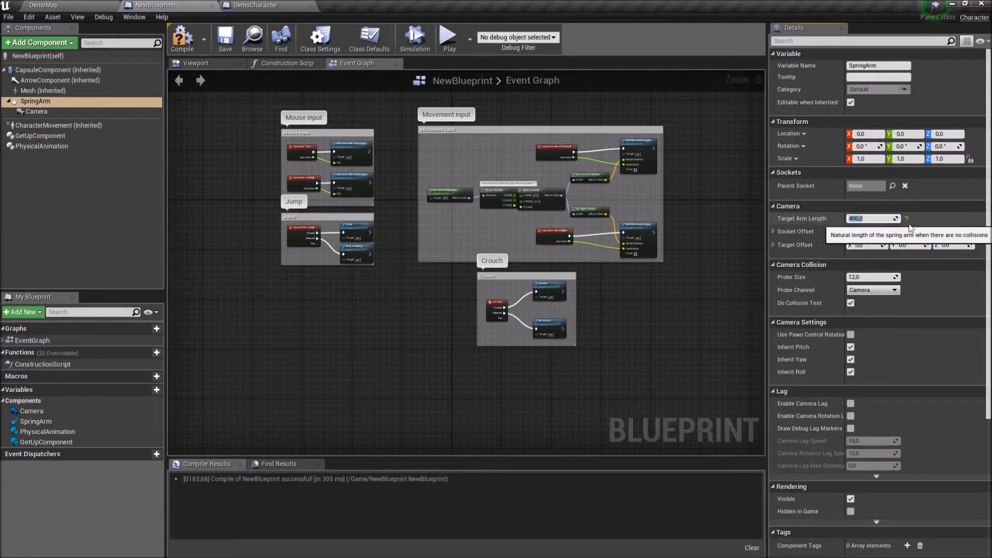
text(300.0)
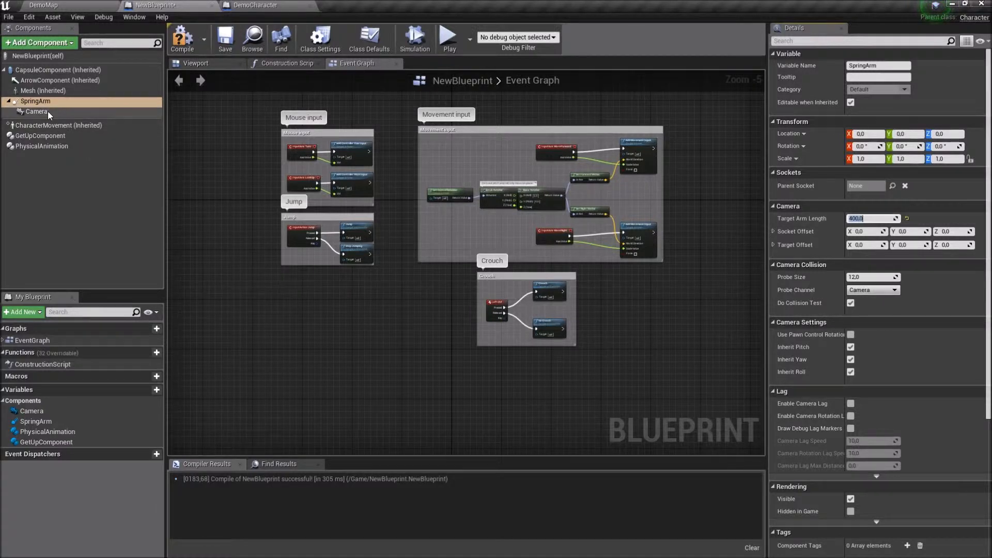
click(37, 112)
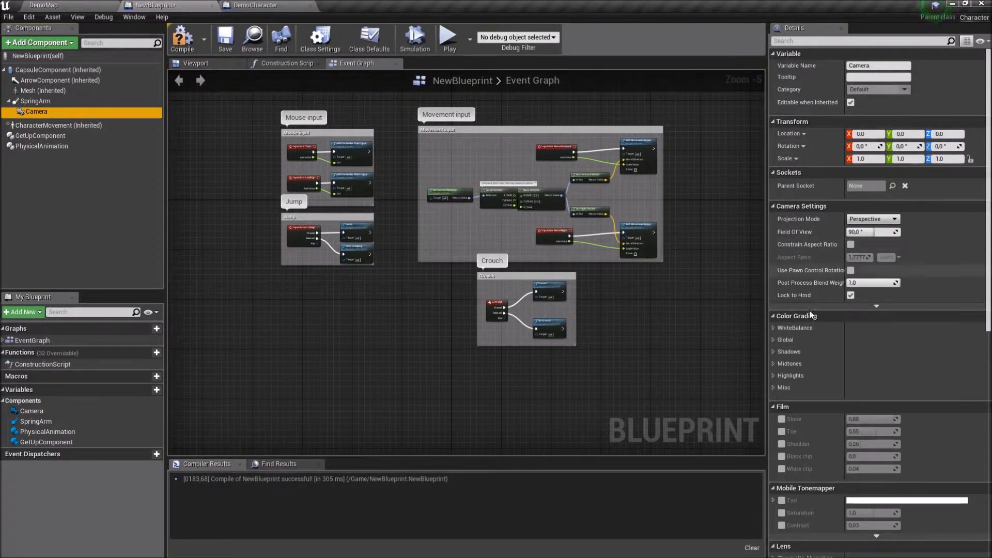
click(36, 101)
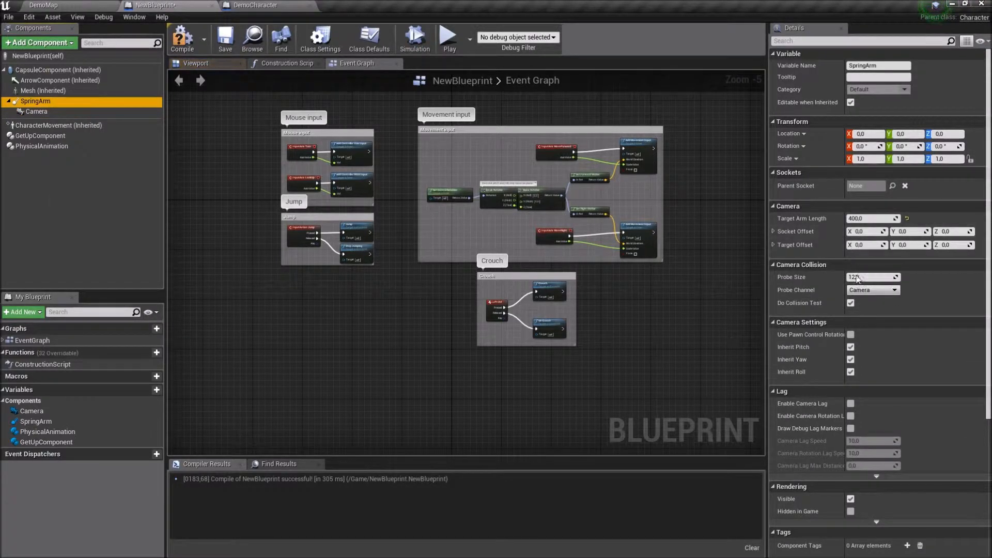
click(60, 125)
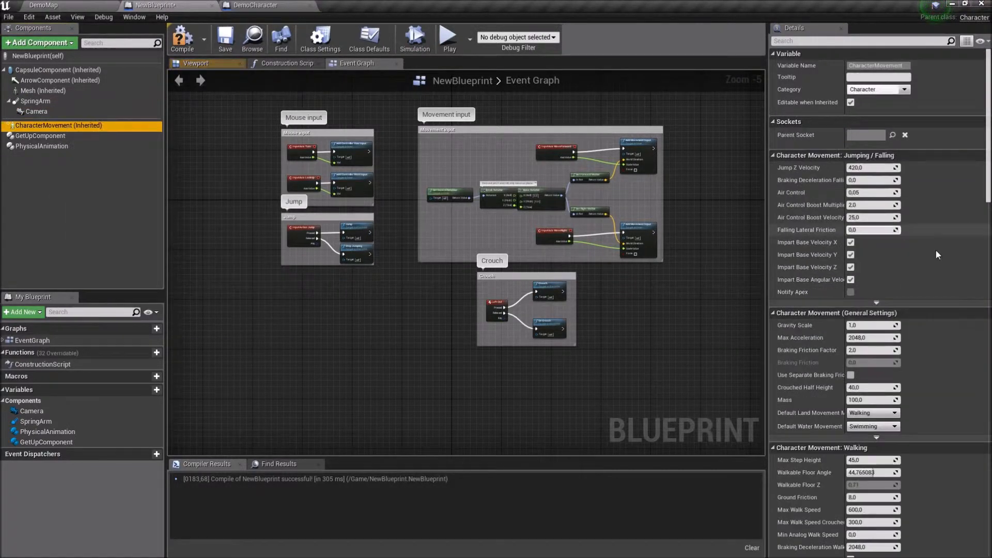
scroll(down, 3)
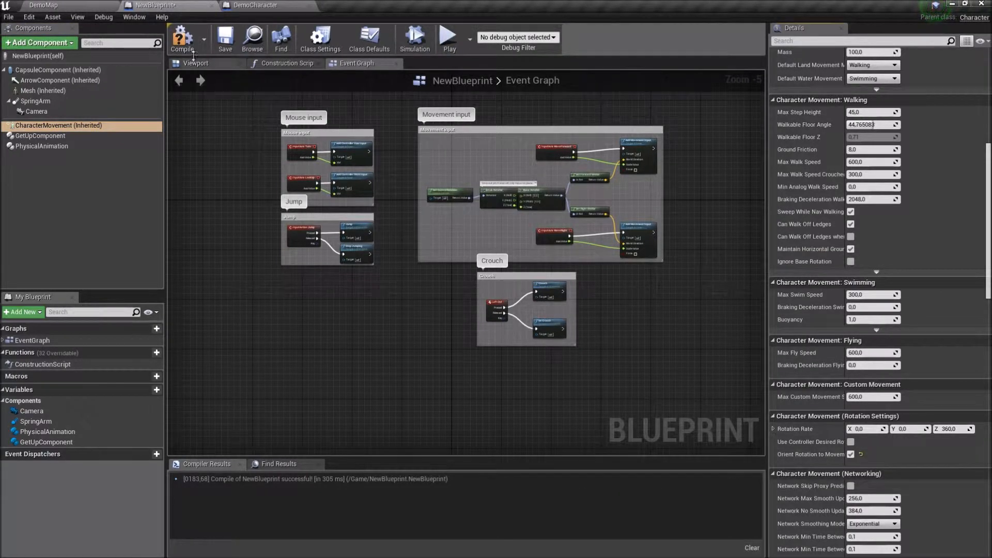
click(43, 5)
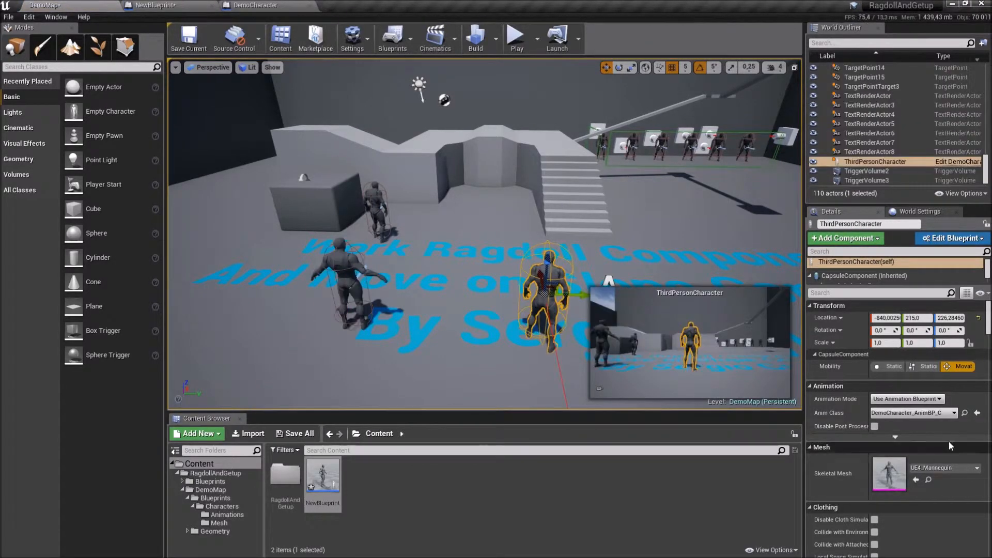
Step: Set the placed NewBlueprint character's Auto Possess Player to Player 0
scroll(down, 3)
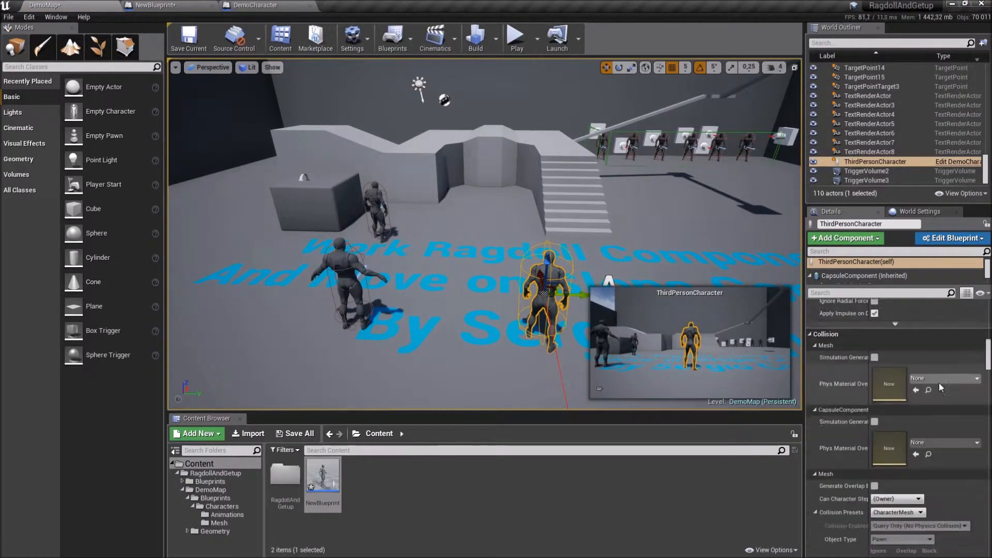
scroll(down, 3)
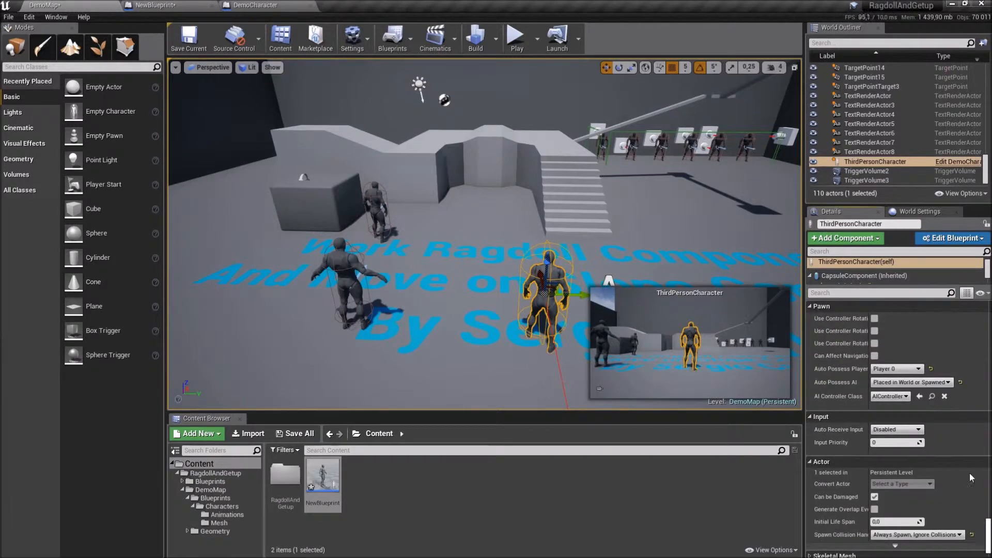
click(864, 128)
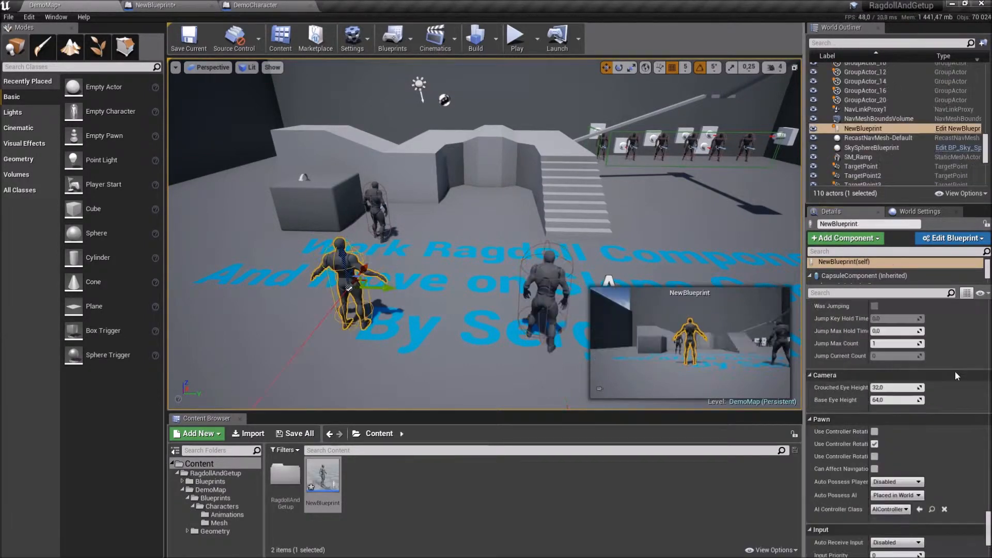
click(895, 482)
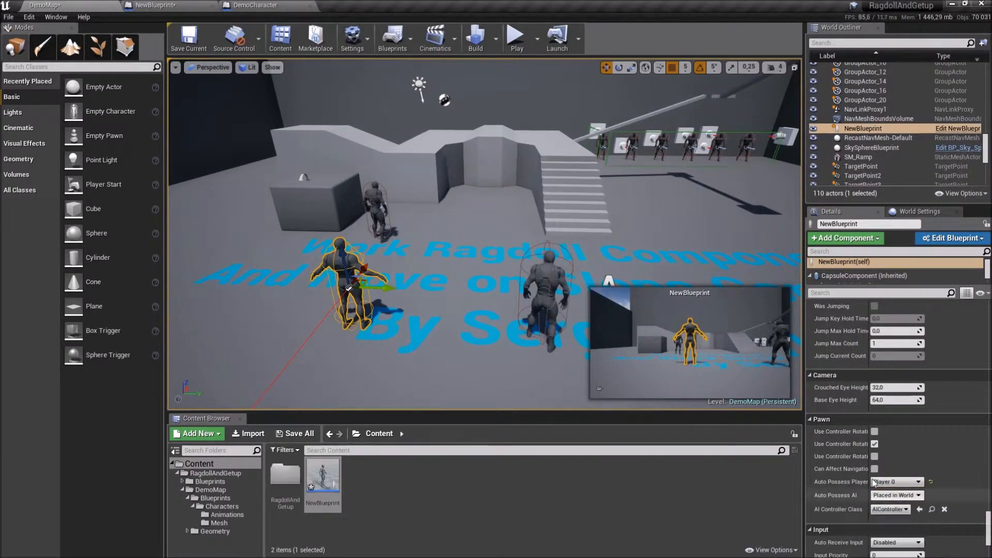
click(515, 36)
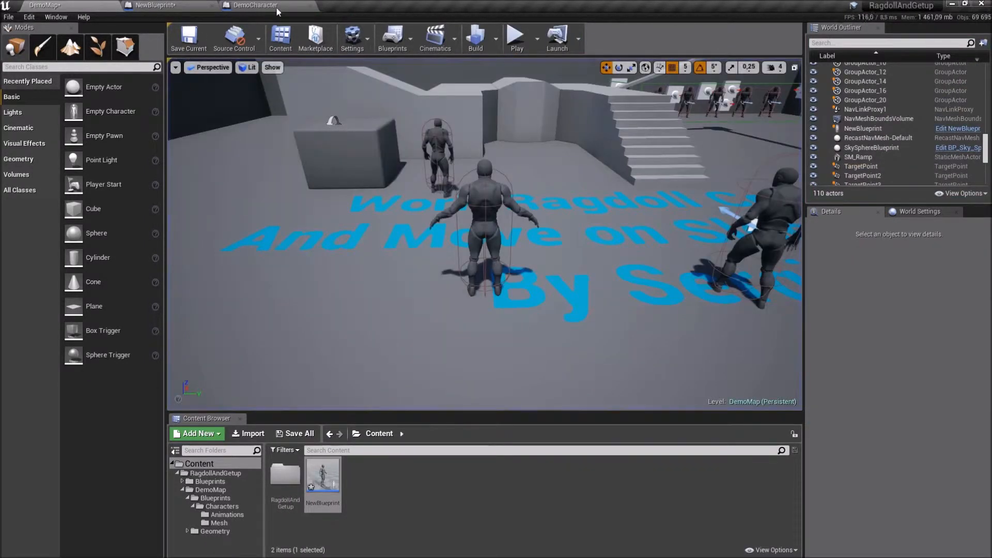
Step: Play-test the DemoMap level with the character, stop, and open the Characters Mesh folder
click(152, 5)
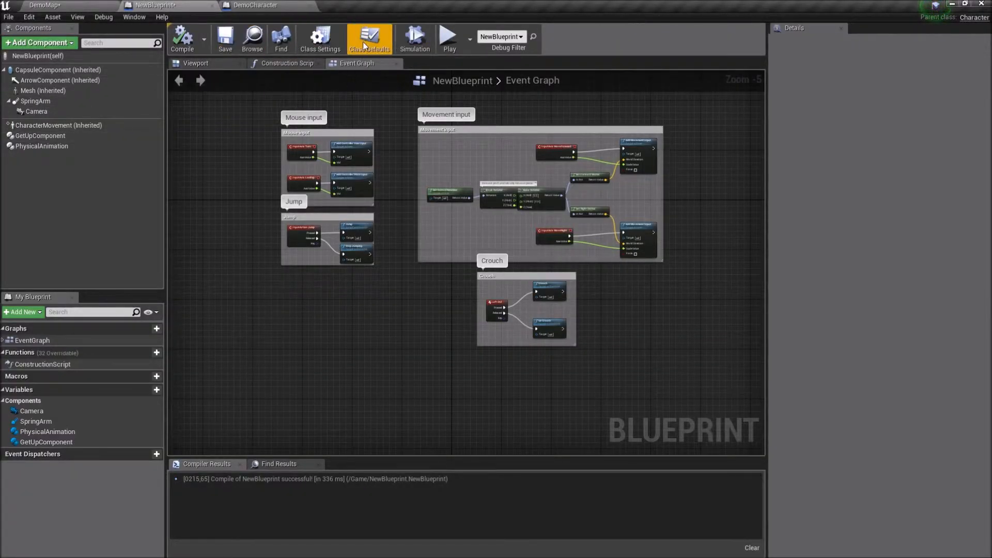
click(370, 38)
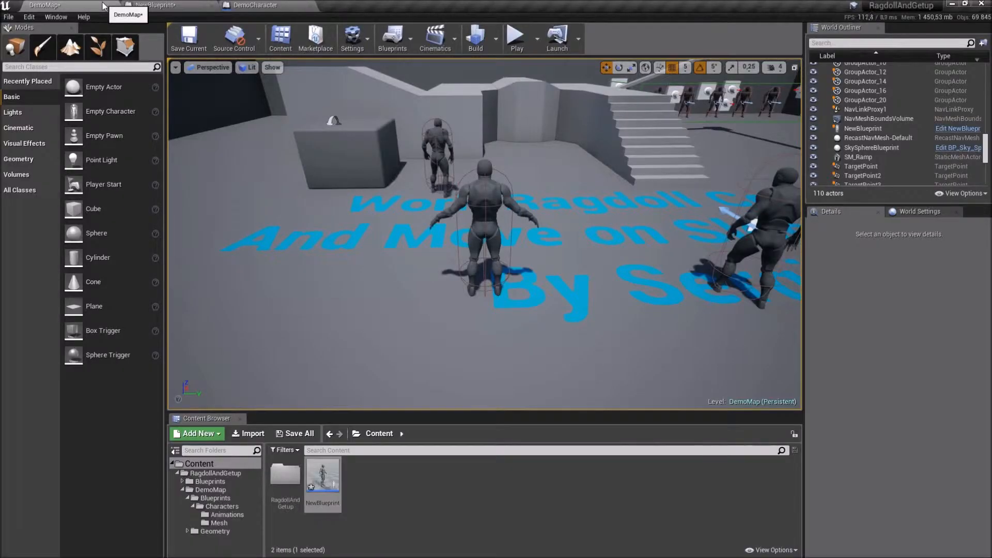
click(515, 35)
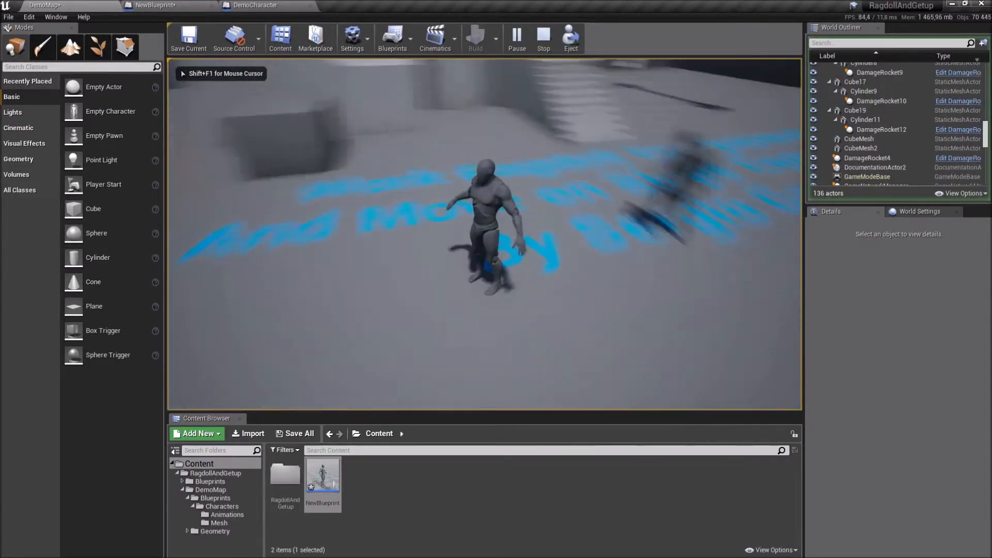
click(543, 38)
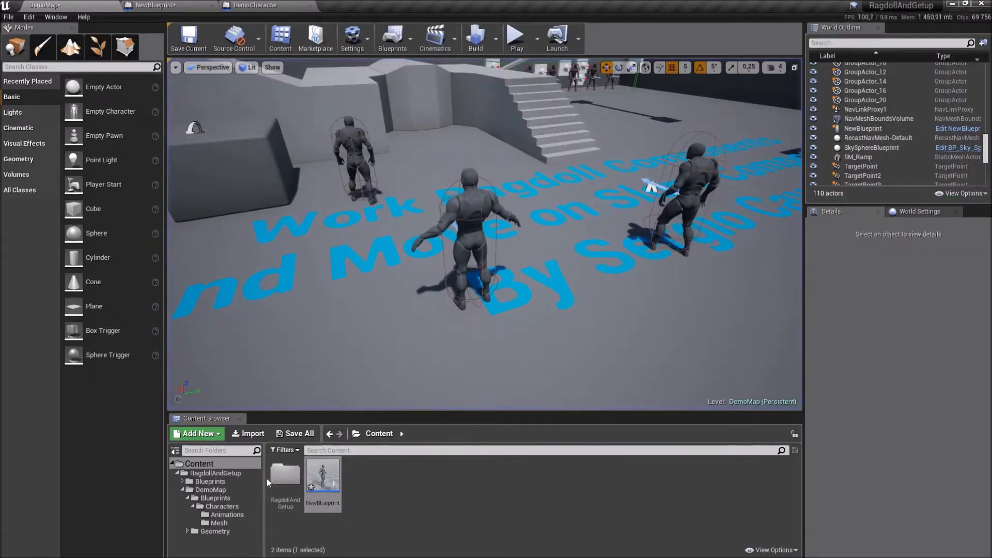
click(219, 523)
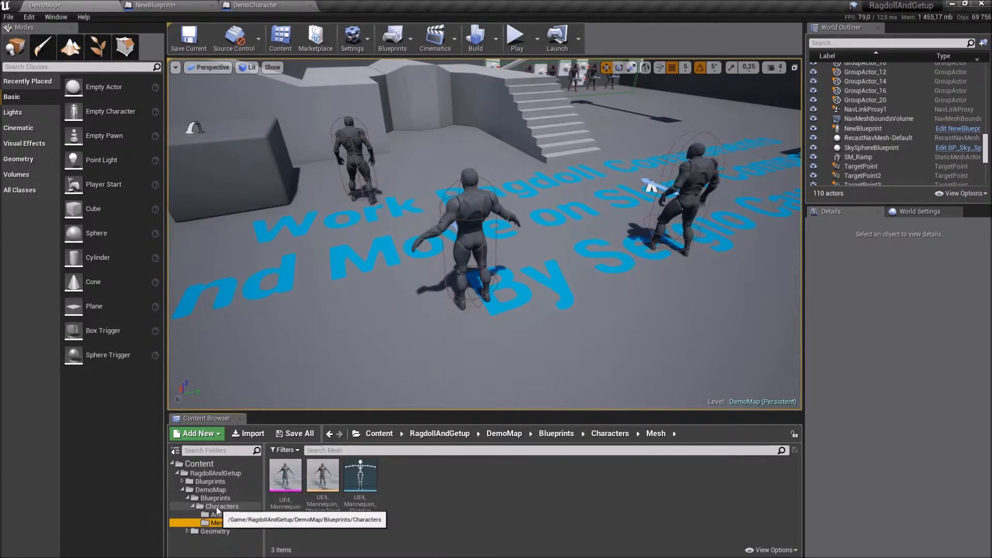
Step: Create an Anim Blueprint from the UE4_Mannequin skeletal mesh and open it
right_click(284, 479)
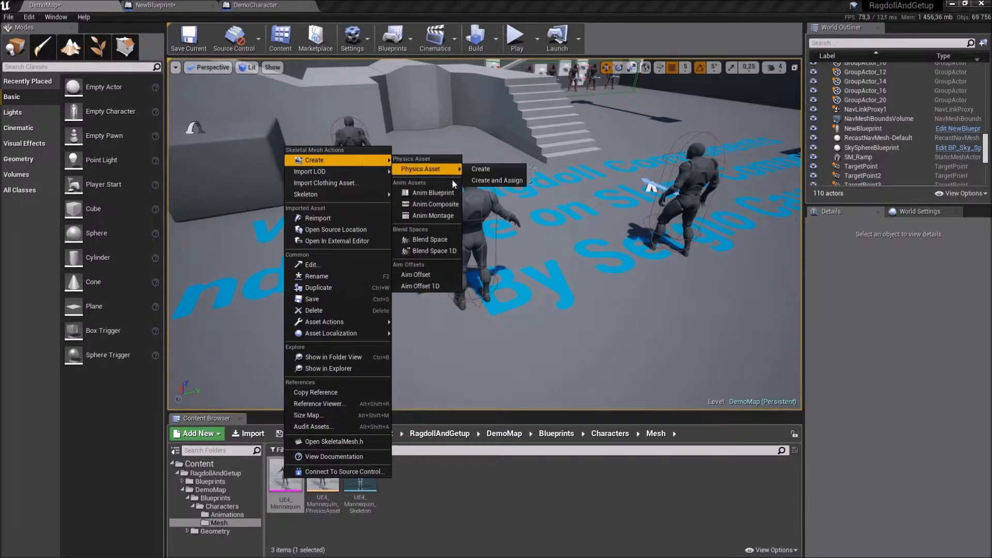
click(433, 192)
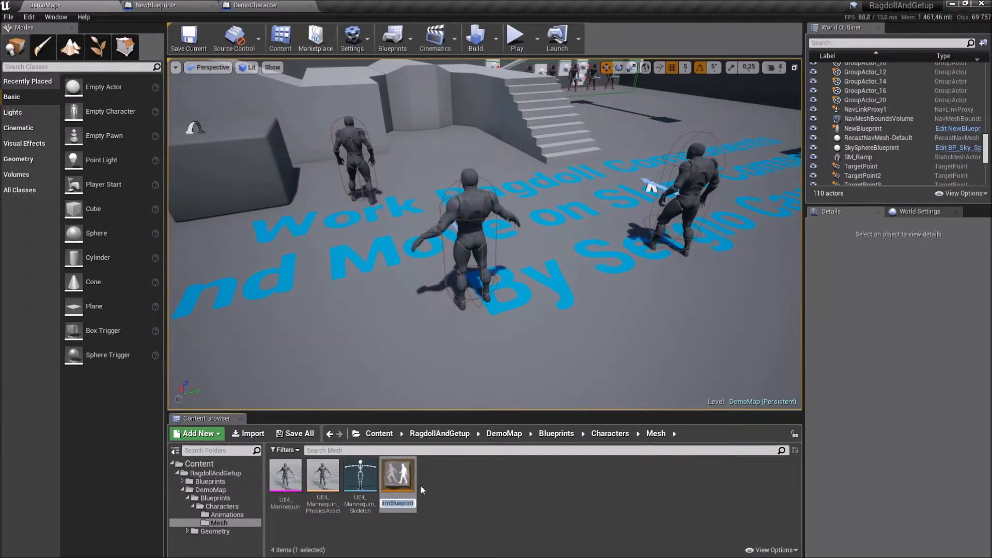
click(397, 477)
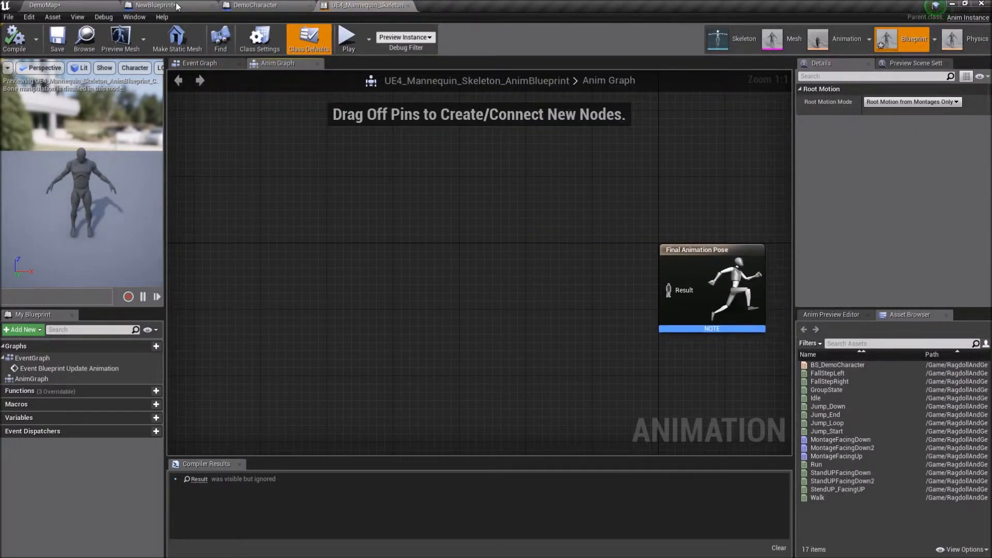
Step: Copy the Standart Logic node group from DemoCharacter_AnimBP into the new AnimBlueprint's Event Graph
click(254, 5)
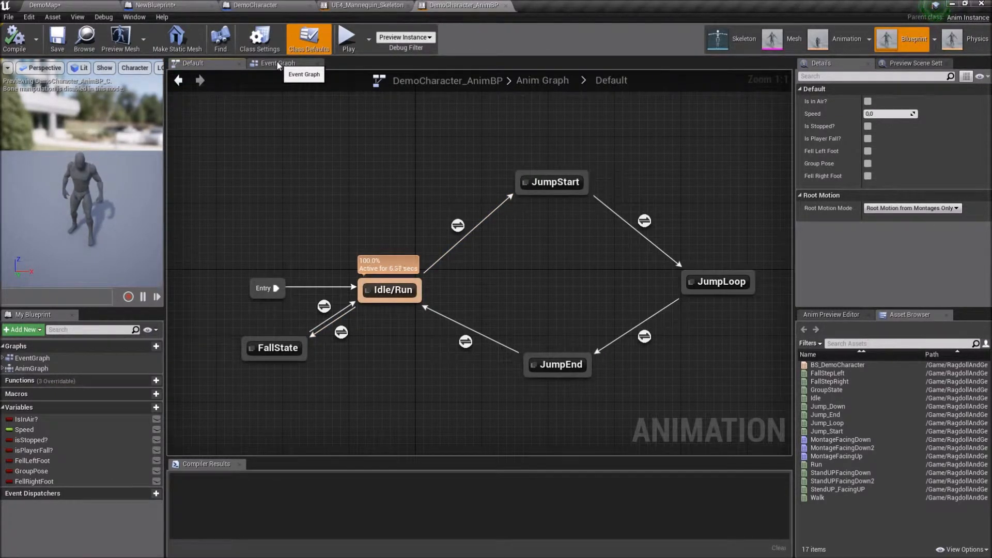
click(277, 63)
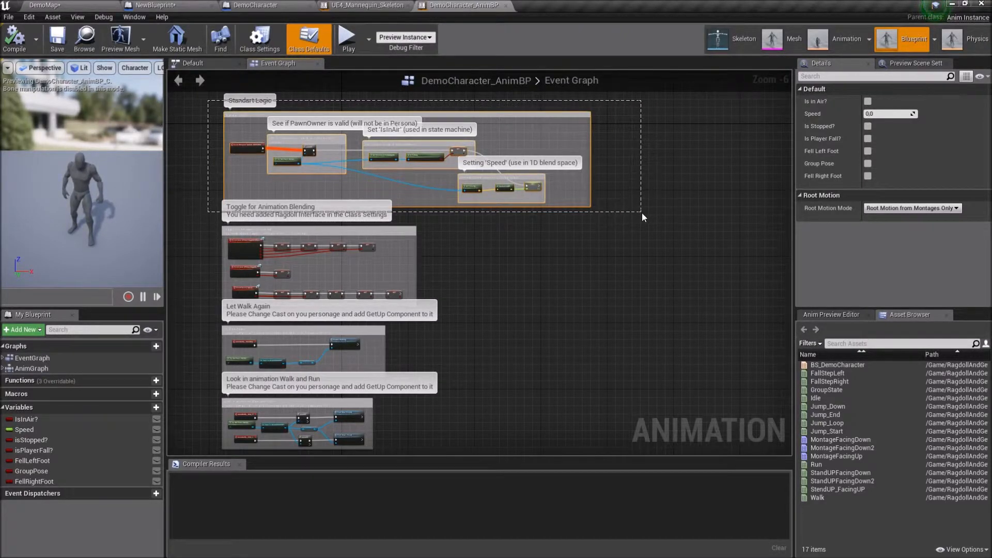
click(308, 38)
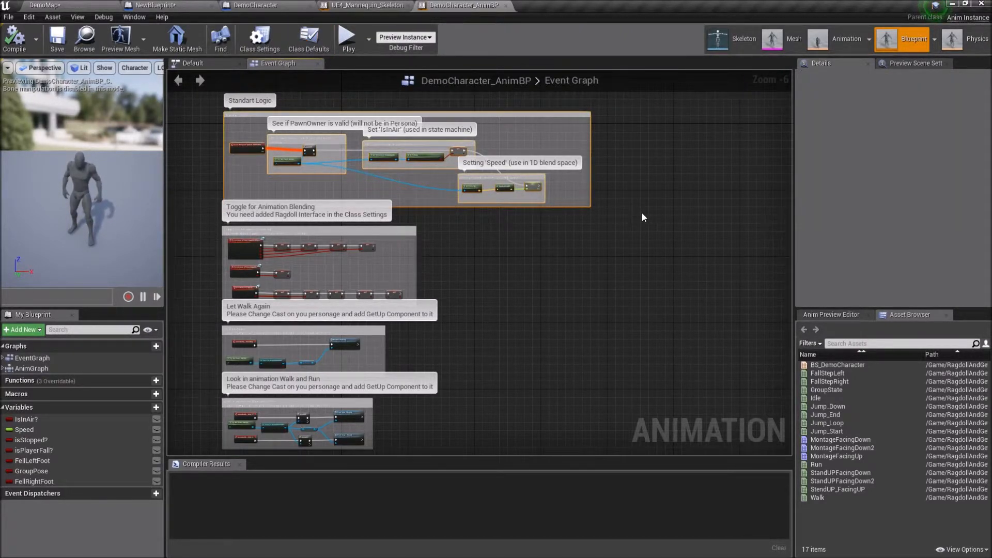
click(364, 5)
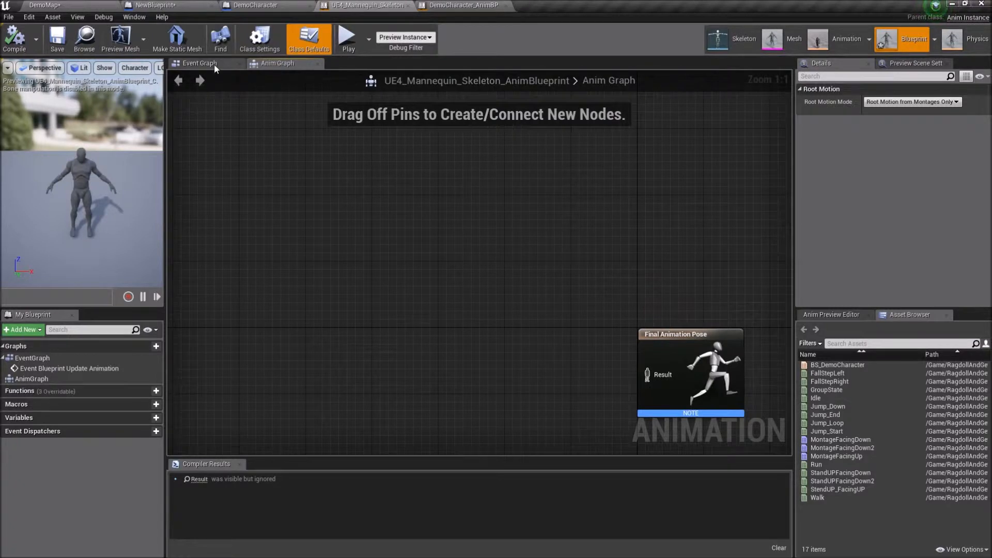
click(198, 63)
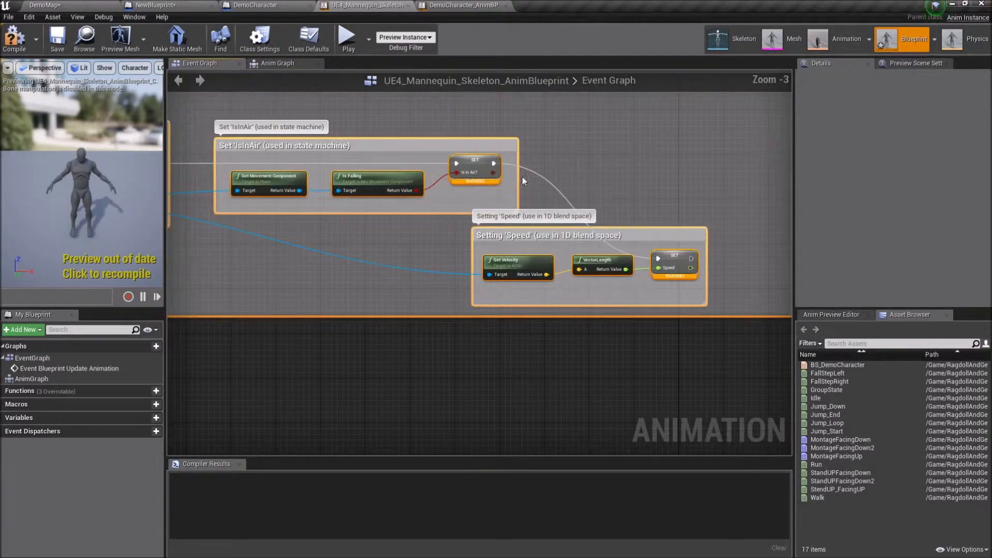
Step: Create the missing Speed variable from its Set node and show the Class Settings
right_click(674, 263)
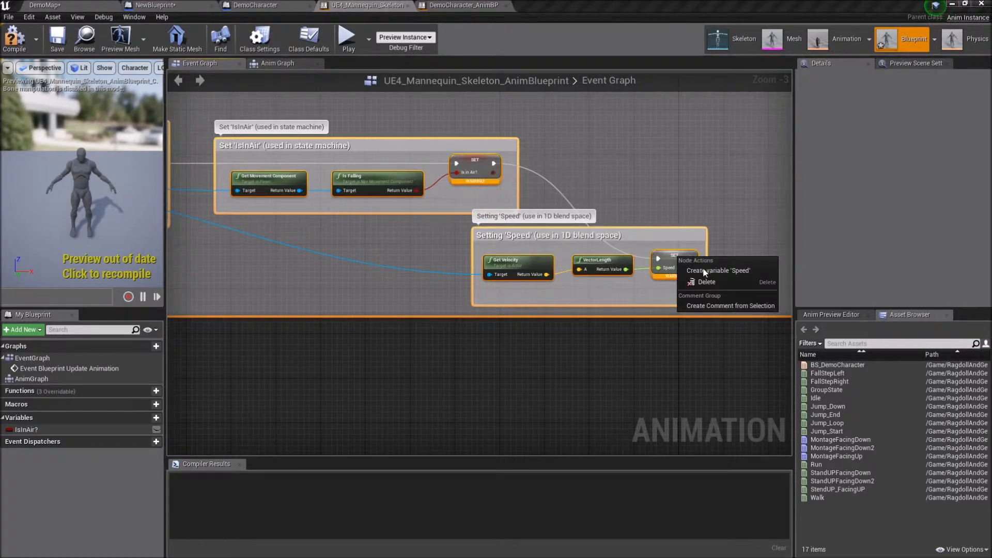
click(717, 270)
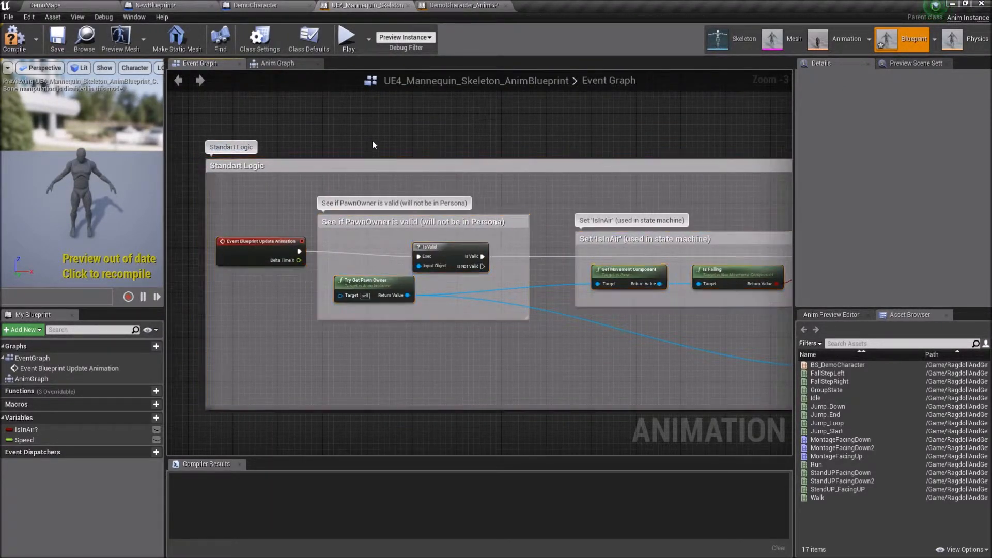
click(259, 38)
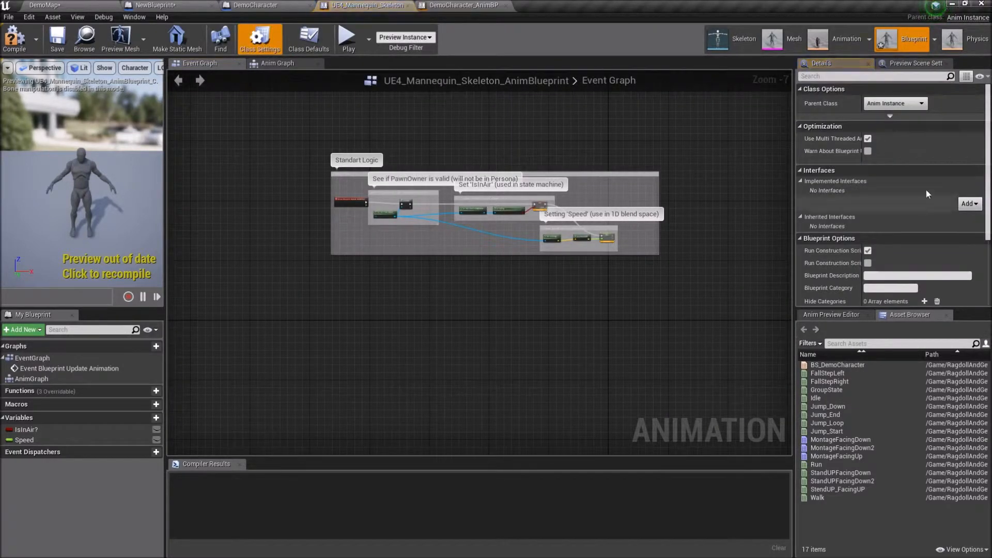
Step: Implement RagdollInterface in Class Settings and fetch the Toggle for Animation Blending nodes from DemoCharacter_AnimBP
click(968, 203)
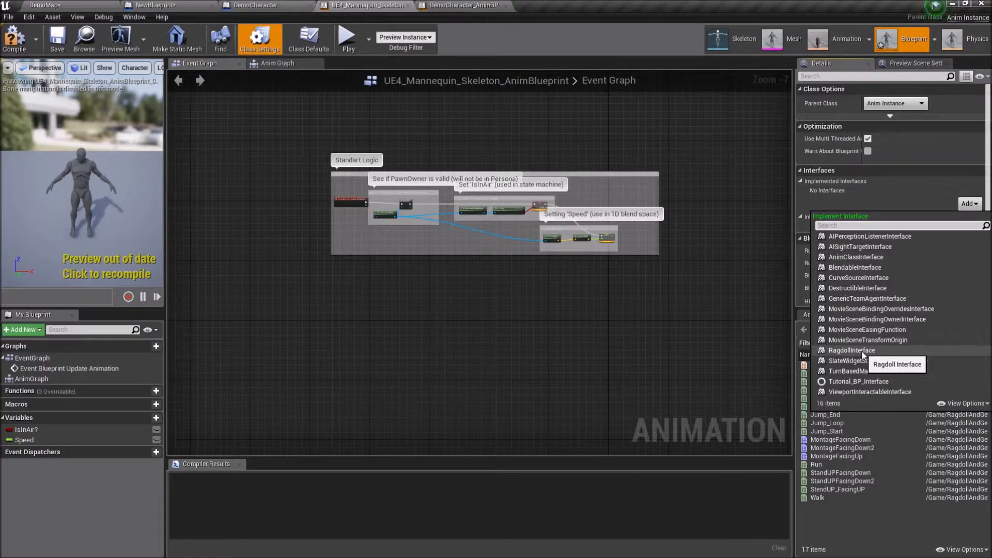
click(851, 351)
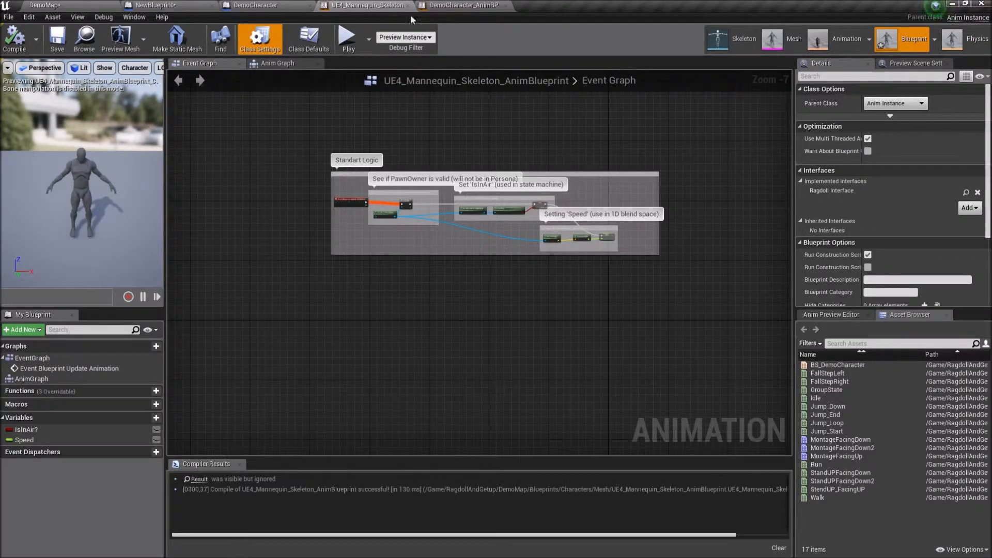
click(463, 5)
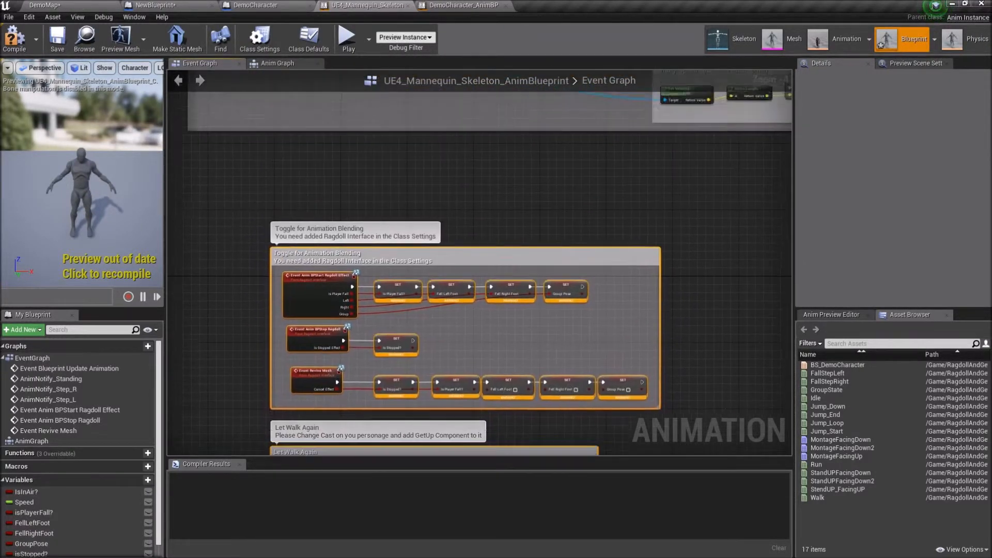
Step: Cast the pawn owner to NewBlueprint in the standing notify, placed before Enable Walking
scroll(down, 3)
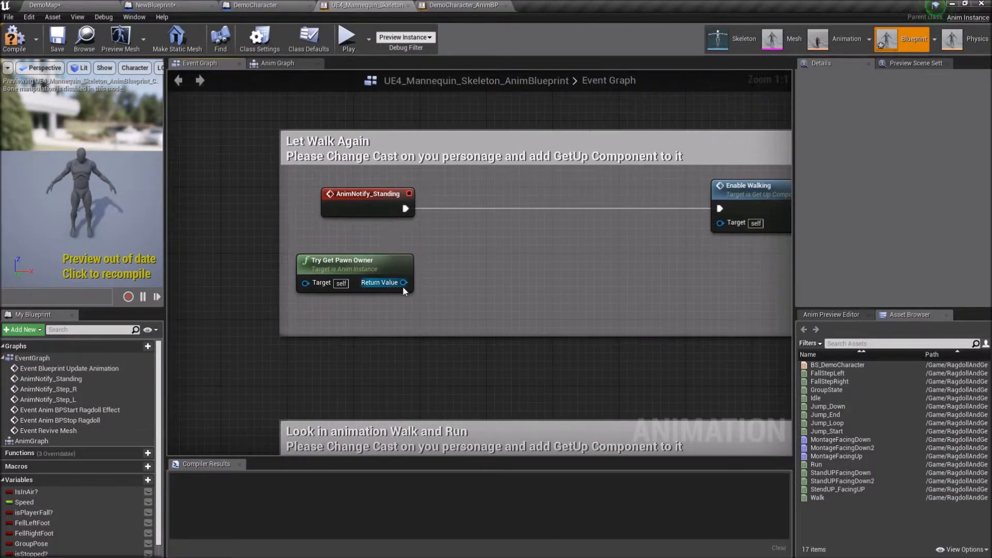
drag(404, 283, 456, 282)
text(castto)
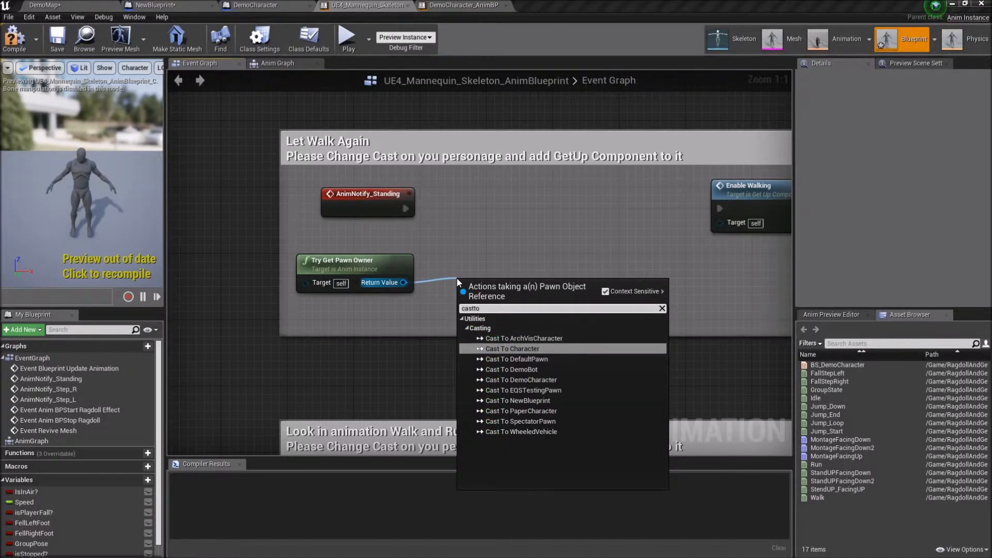
click(516, 400)
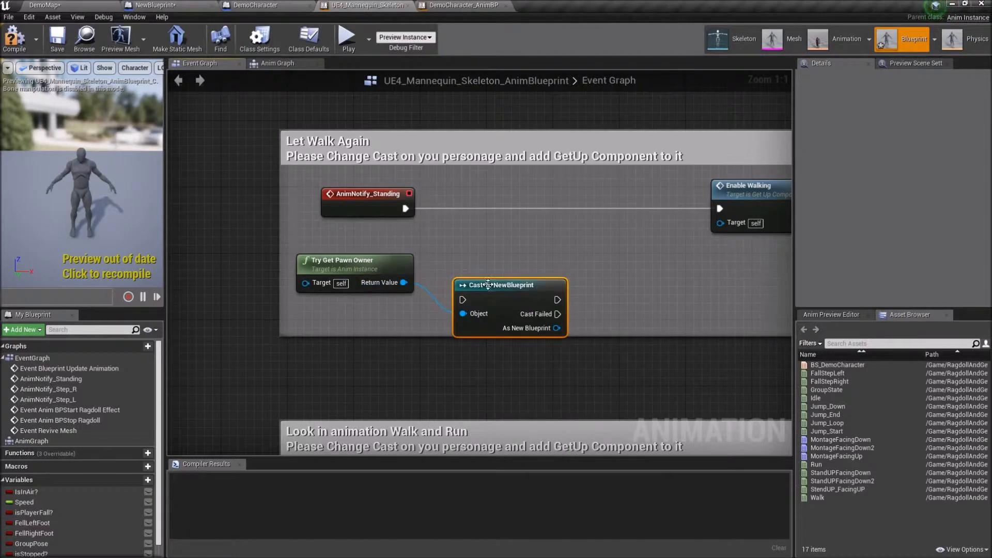
drag(509, 286, 494, 193)
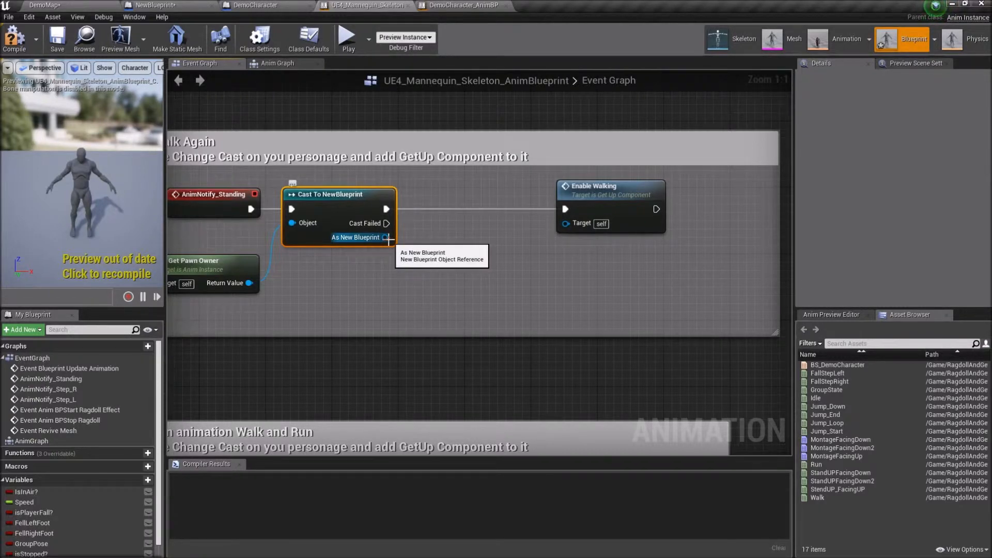
Step: Get the GetUp Component from the NewBlueprint cast and call Enable Walking on it
drag(385, 238, 465, 283)
text(get up)
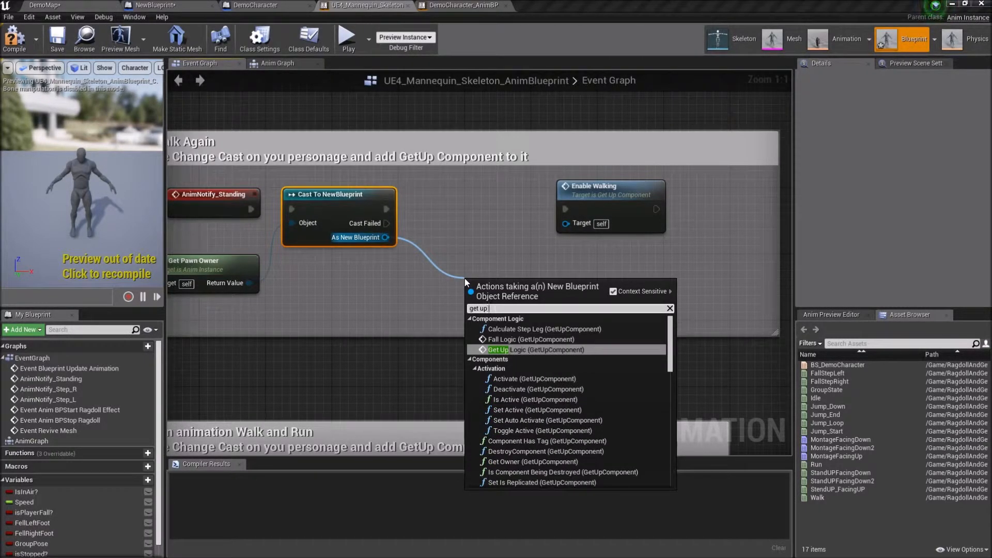
click(498, 350)
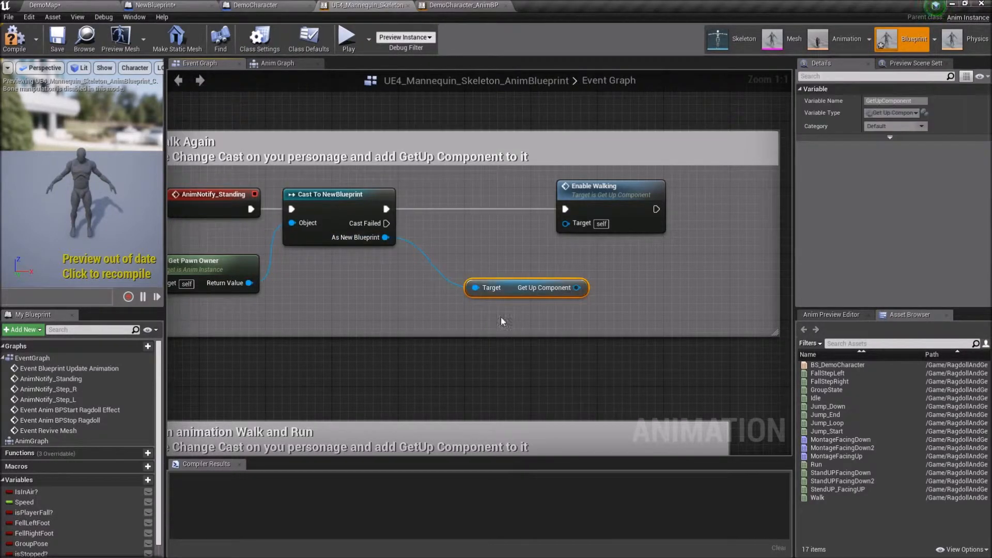
drag(577, 287, 636, 304)
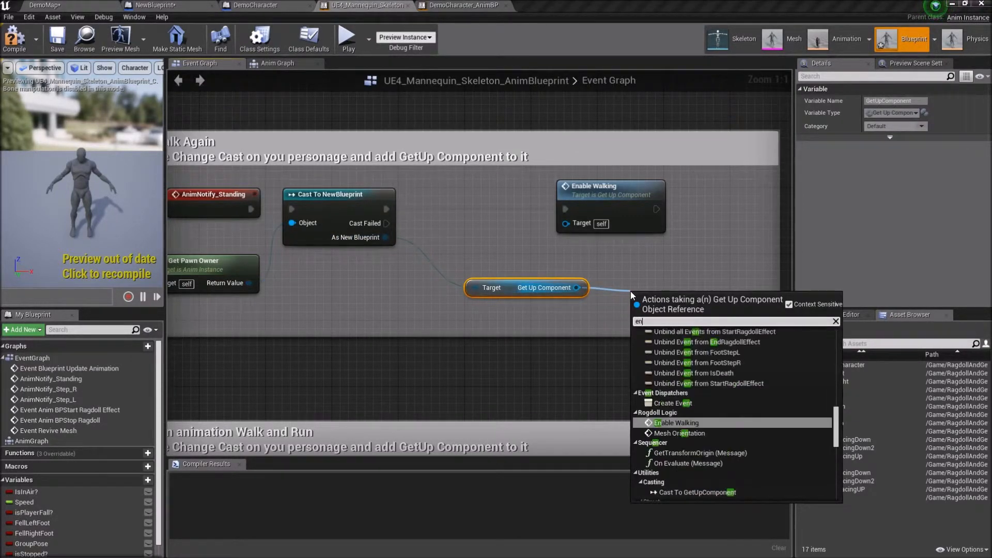
click(676, 423)
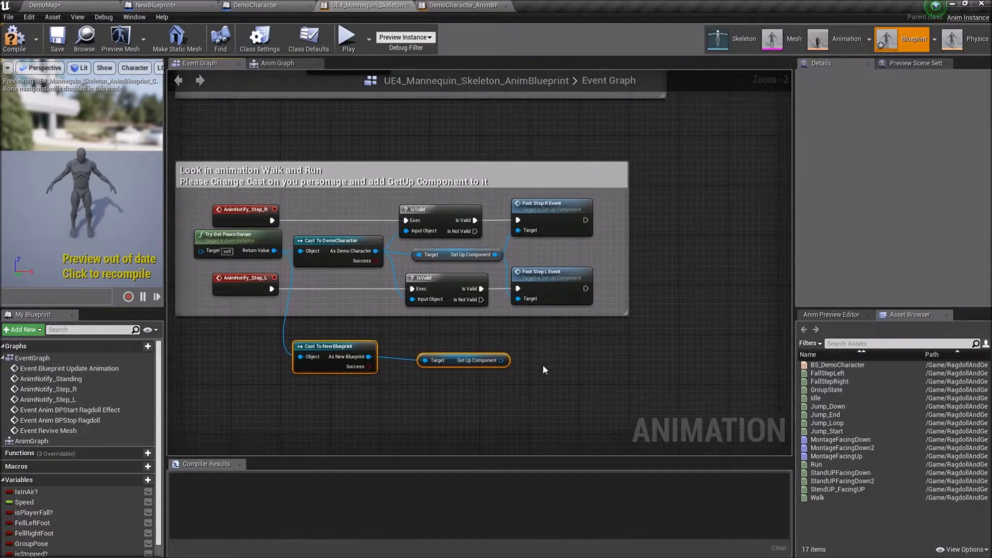
Step: Call Foot Step L Event on the GetUp component from the footstep notify
drag(502, 360, 557, 364)
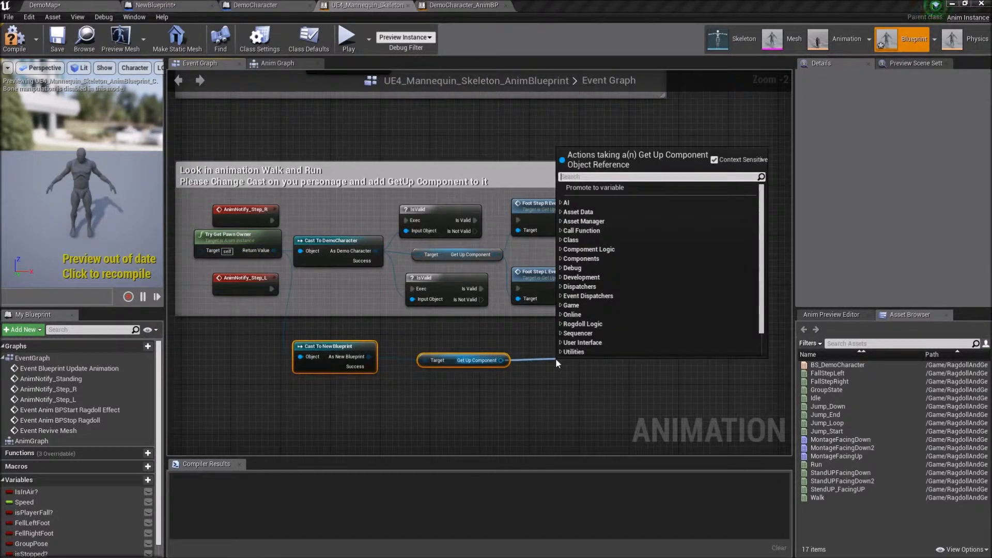
text(footst)
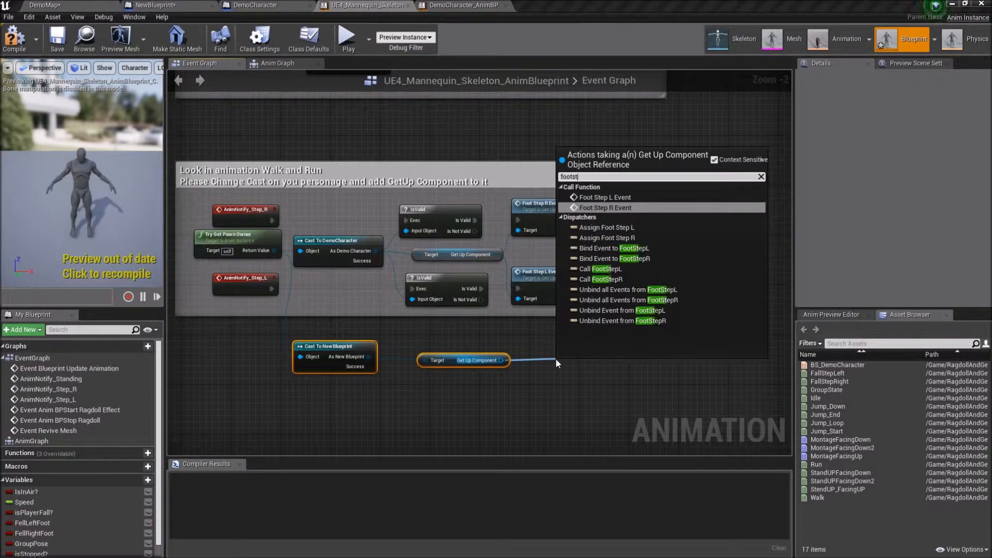
click(604, 197)
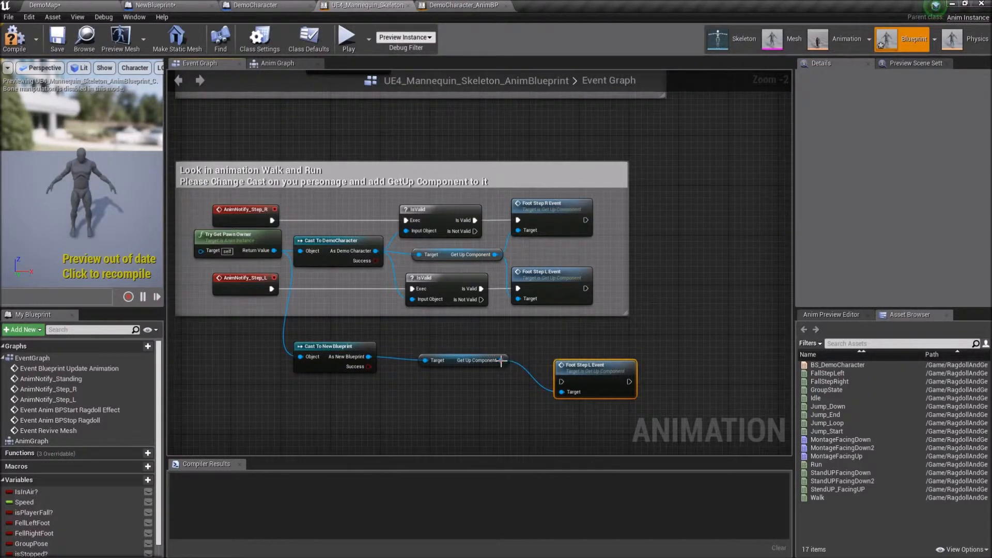
Step: Add the Foot Step R Event call, wire the component reference to both targets and cast to NewBlueprint
text(foors)
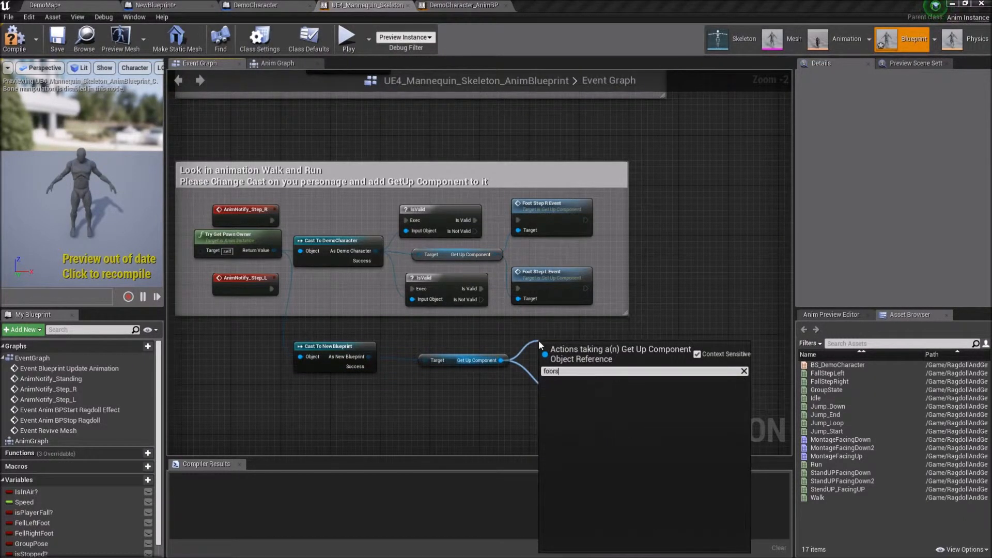
text(foo)
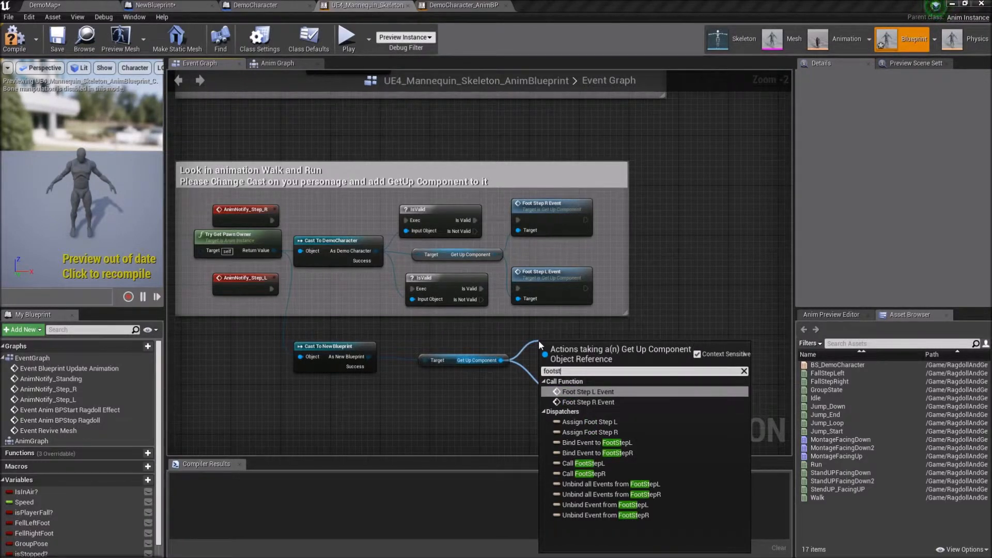
click(588, 402)
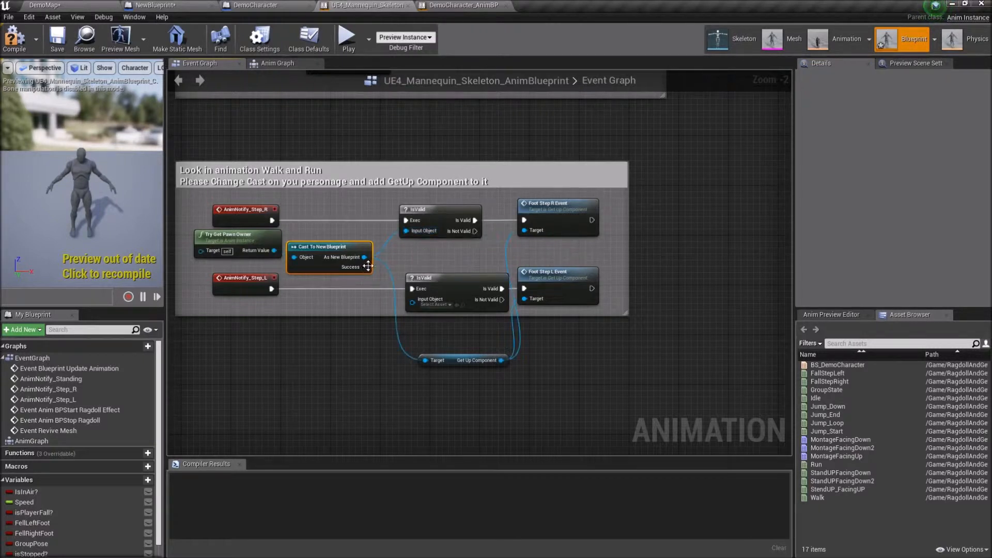
mouse_move(459, 364)
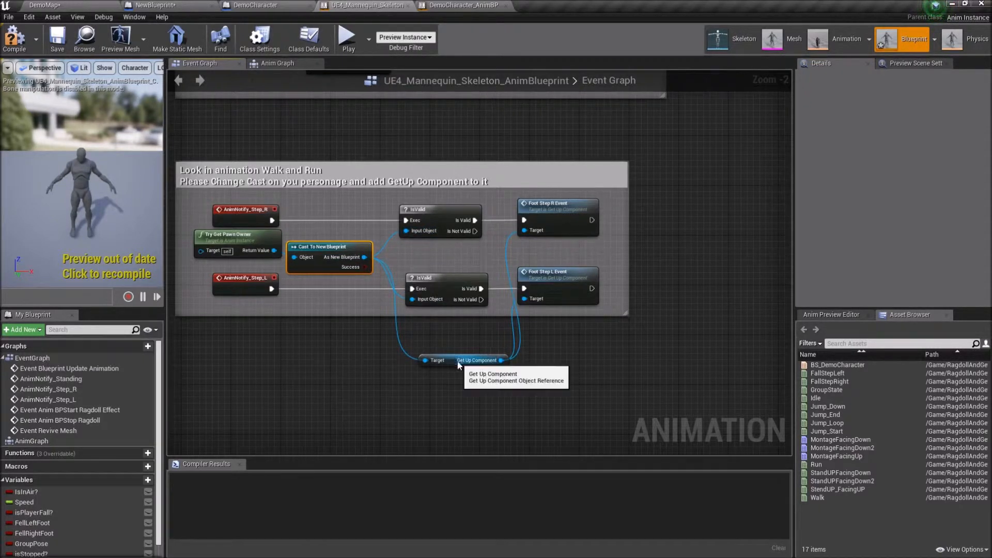
drag(477, 360, 457, 255)
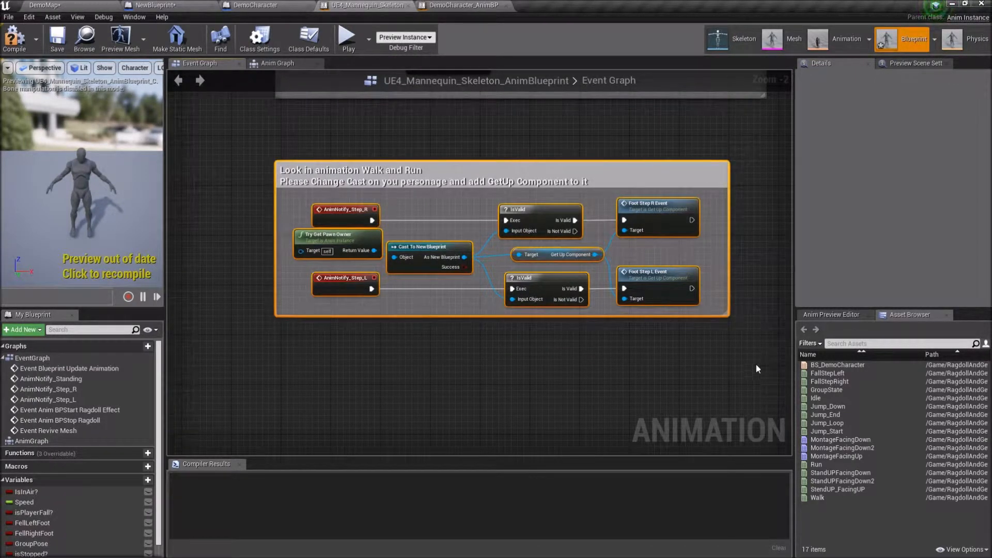
mouse_move(394, 241)
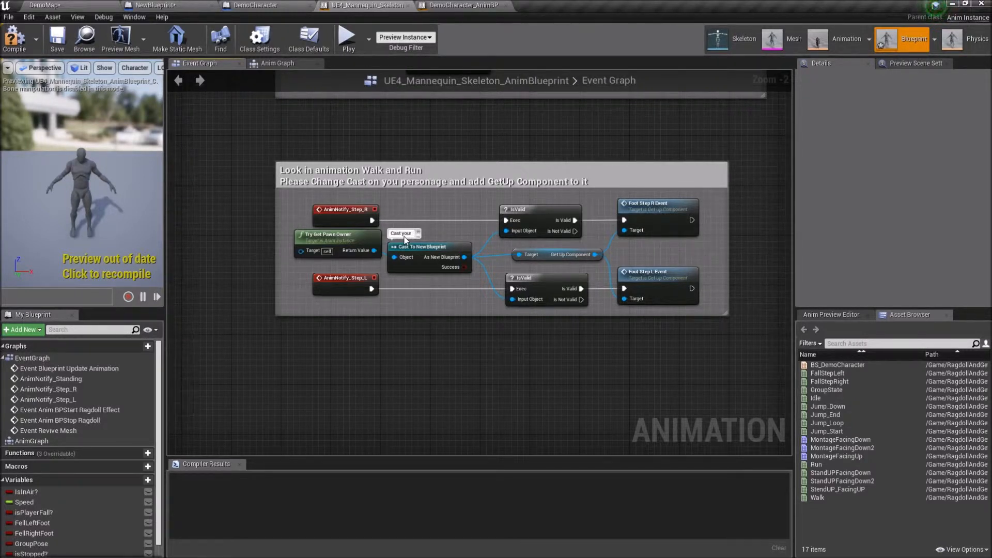
text(chaad)
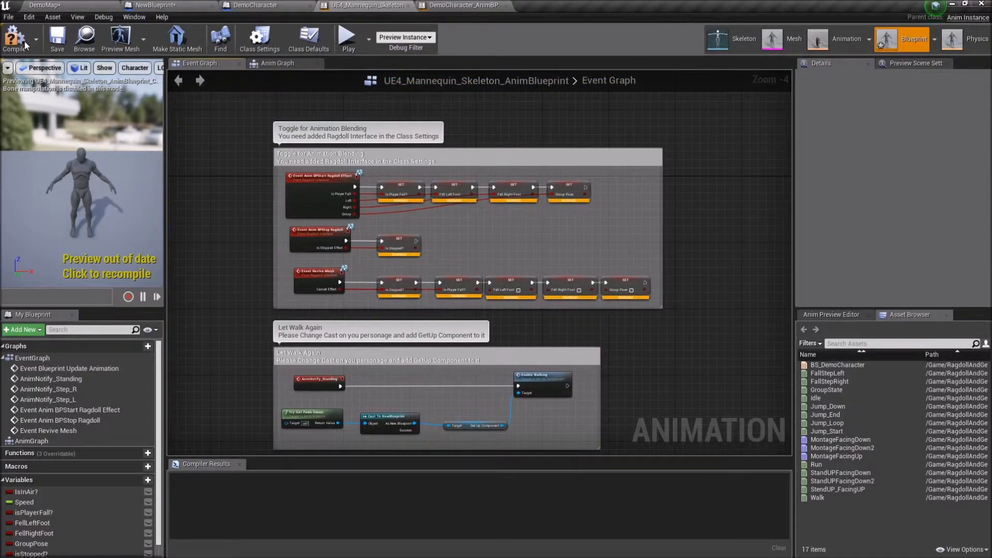
Step: Compile the mannequin Anim Blueprint and add a New State Machine wired toward a slot node
click(277, 63)
text(state)
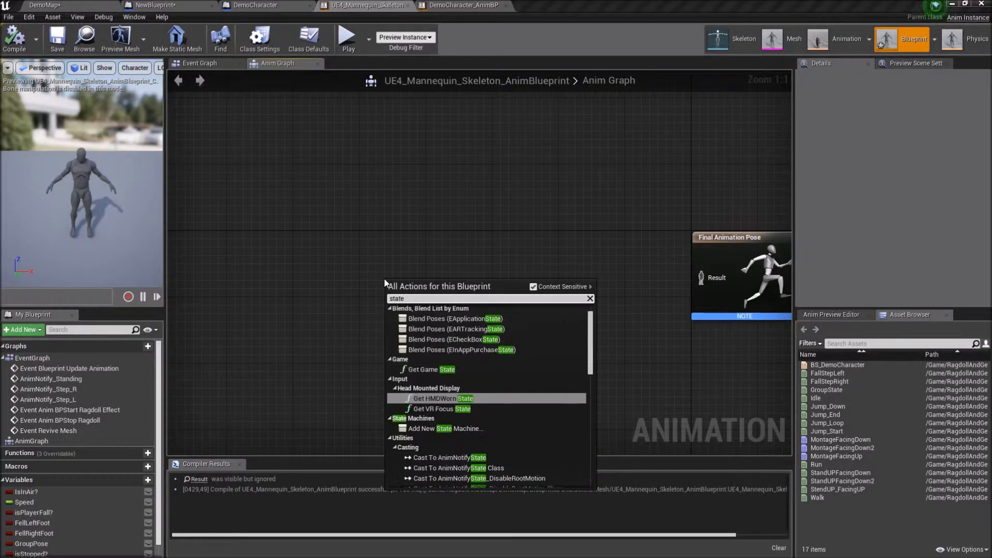
click(447, 428)
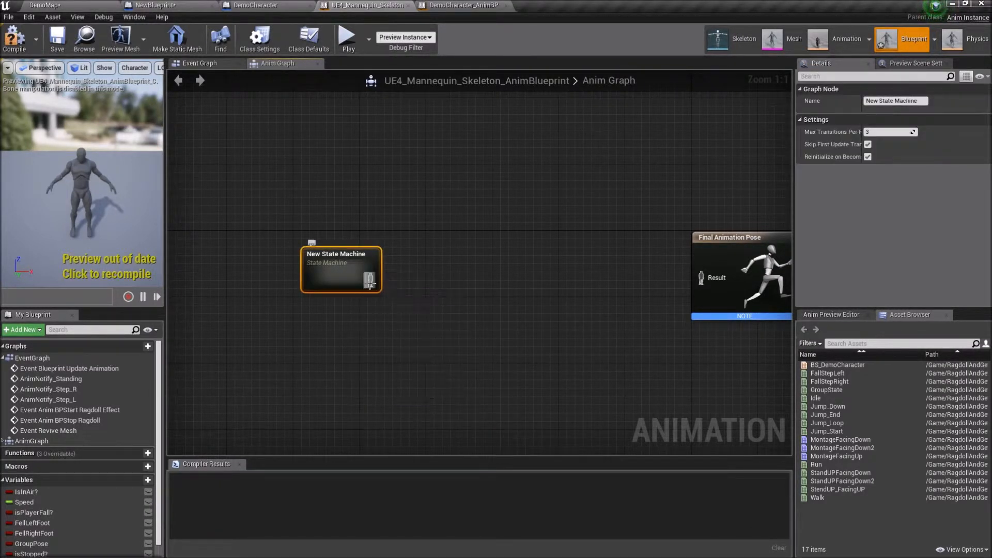
drag(369, 283, 421, 292)
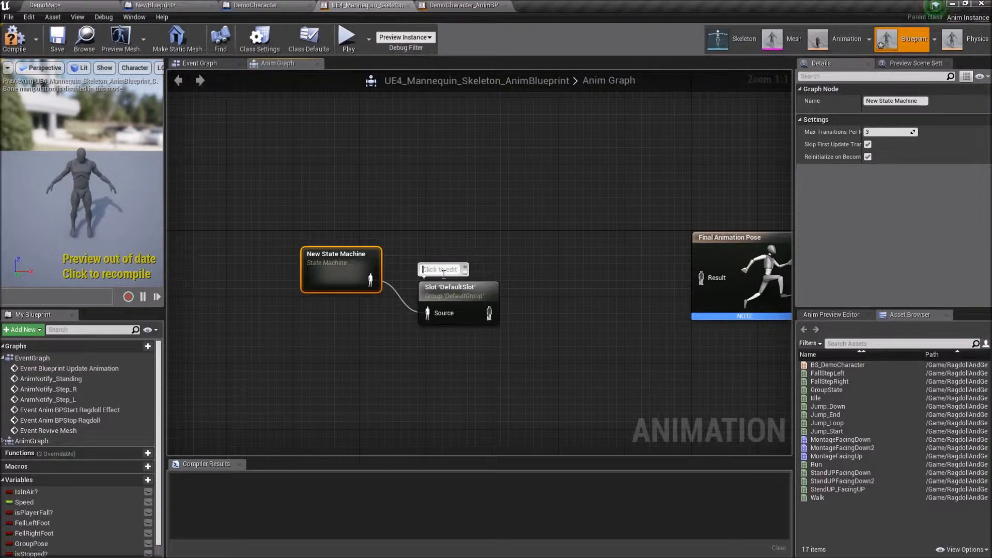
Step: Try a DefaultSlot node with a comment, then discard it
text(Dl)
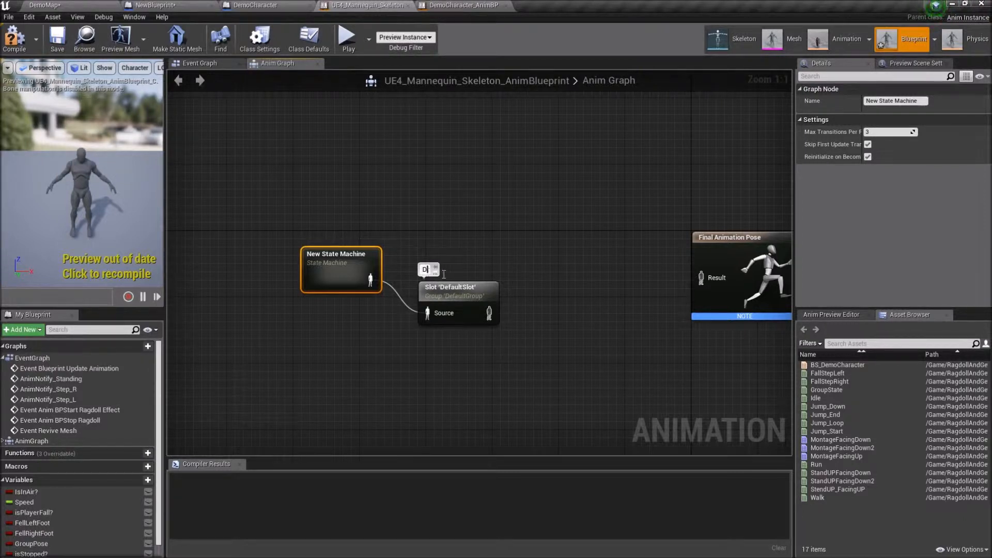
text(For work tou)
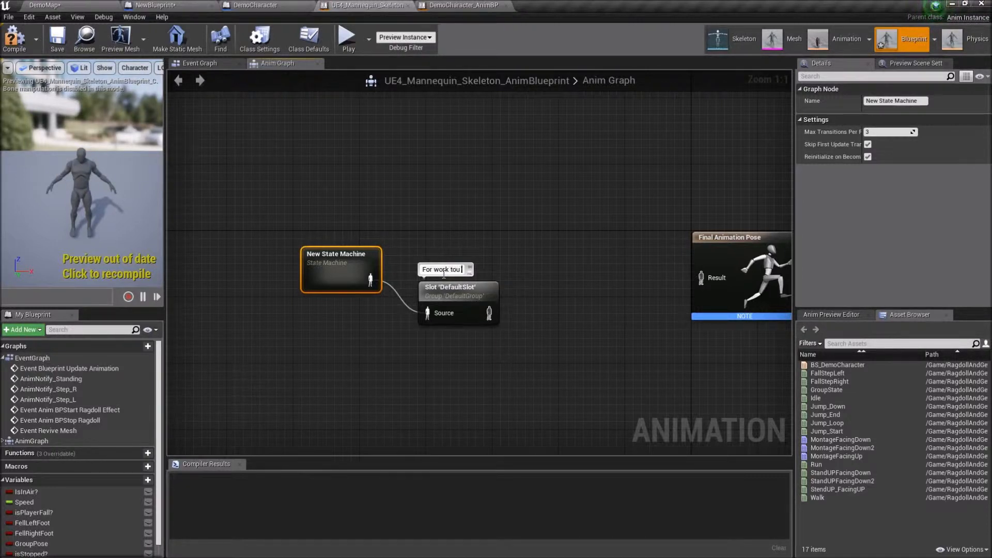
text(mina)
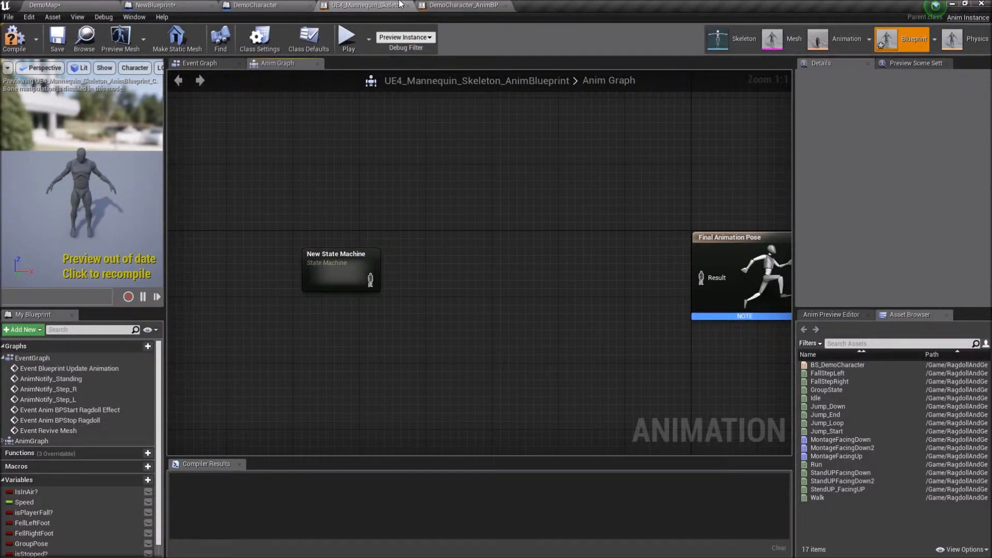
Step: Compare DemoCharacter_AnimBP's anim graph, then return to the mannequin blueprint
click(463, 5)
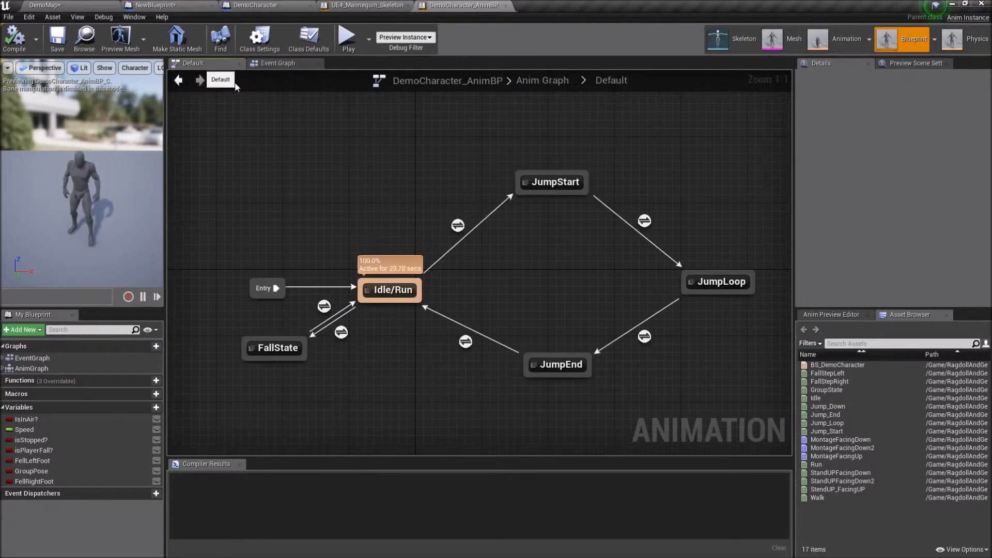
click(179, 80)
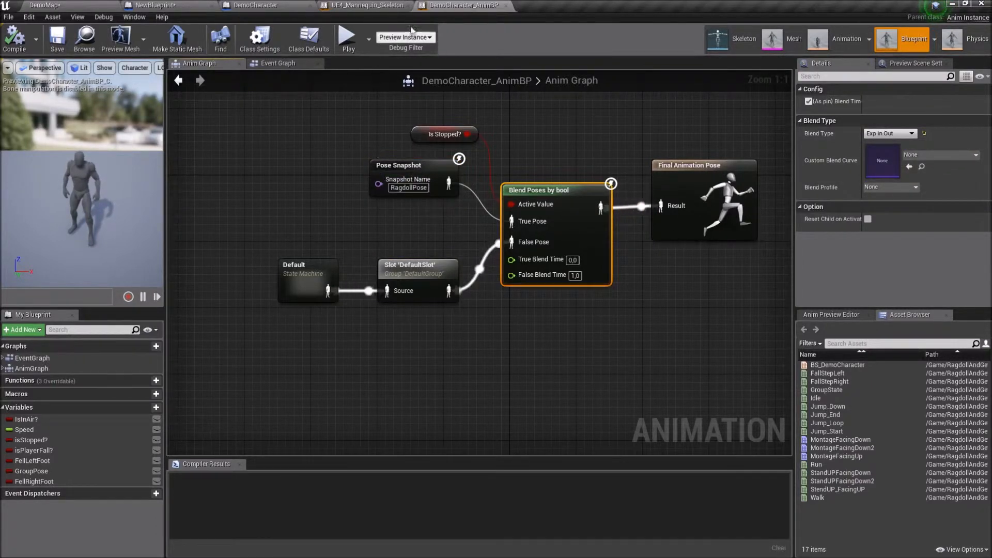
click(365, 5)
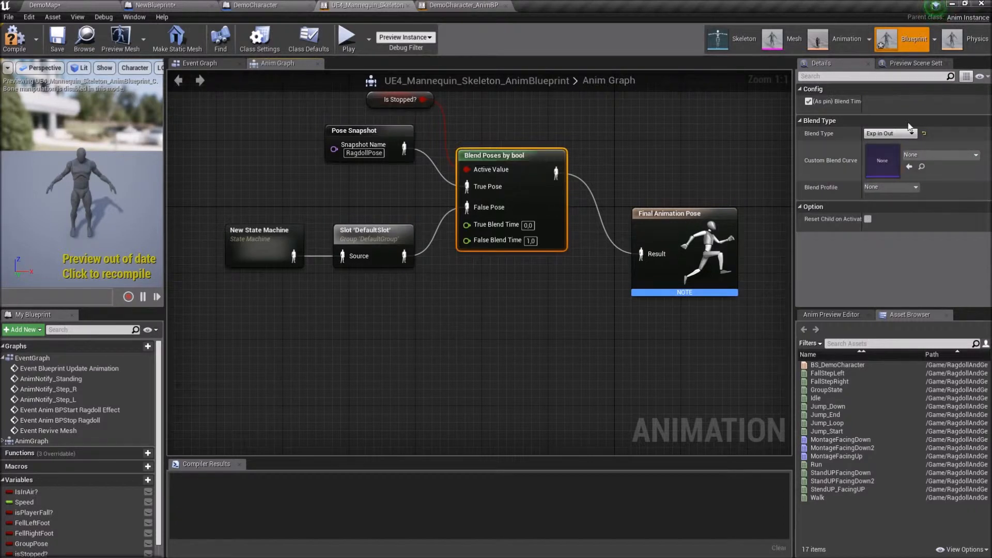
mouse_move(467, 146)
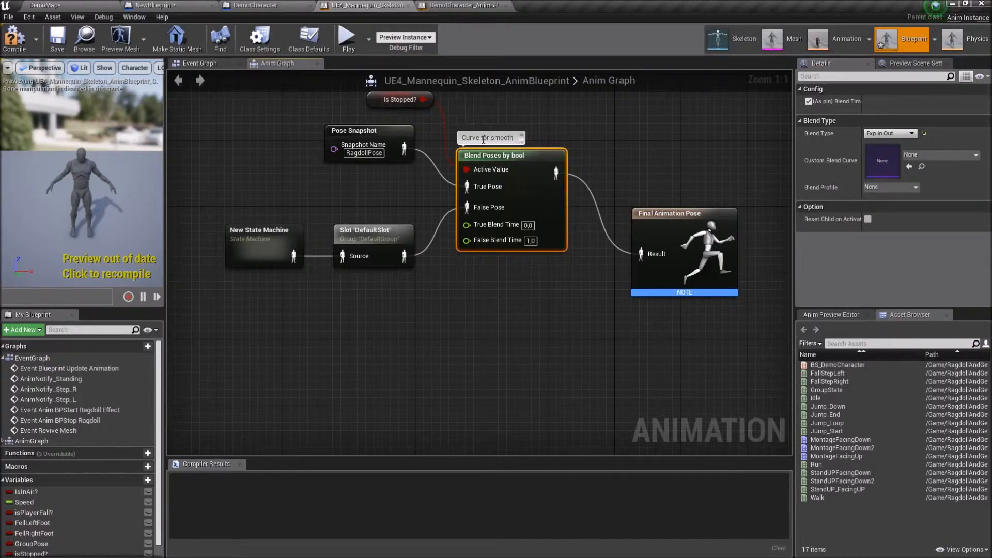
Step: Blend the slotted state machine with a RagdollPose snapshot by Is Stopped, then enter DemoCharacter's Default state machine
double_click(491, 138)
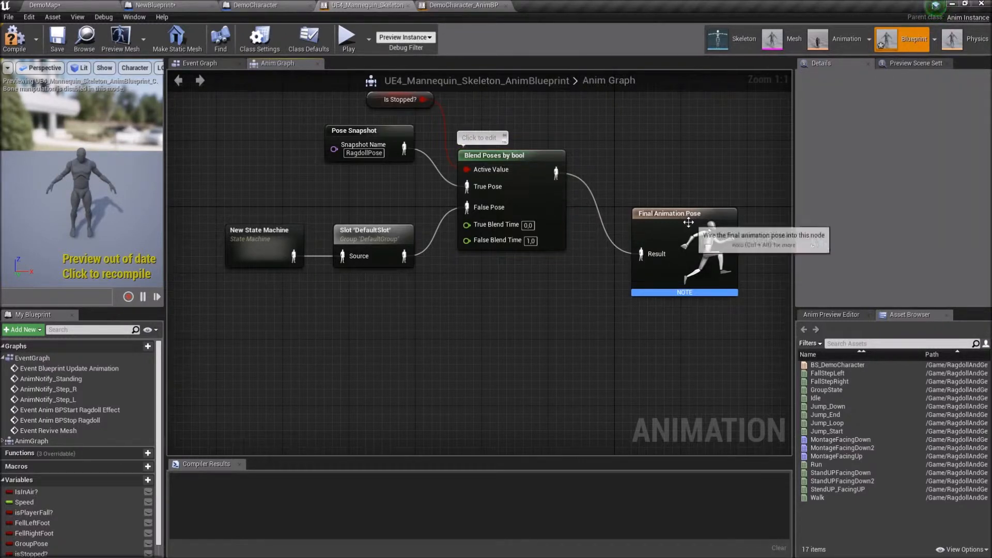
double_click(259, 247)
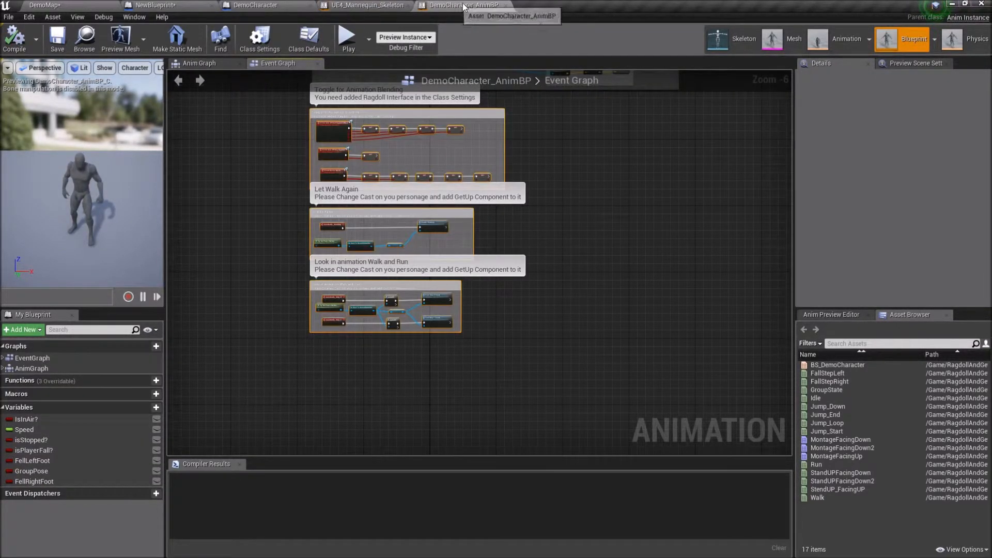
click(199, 63)
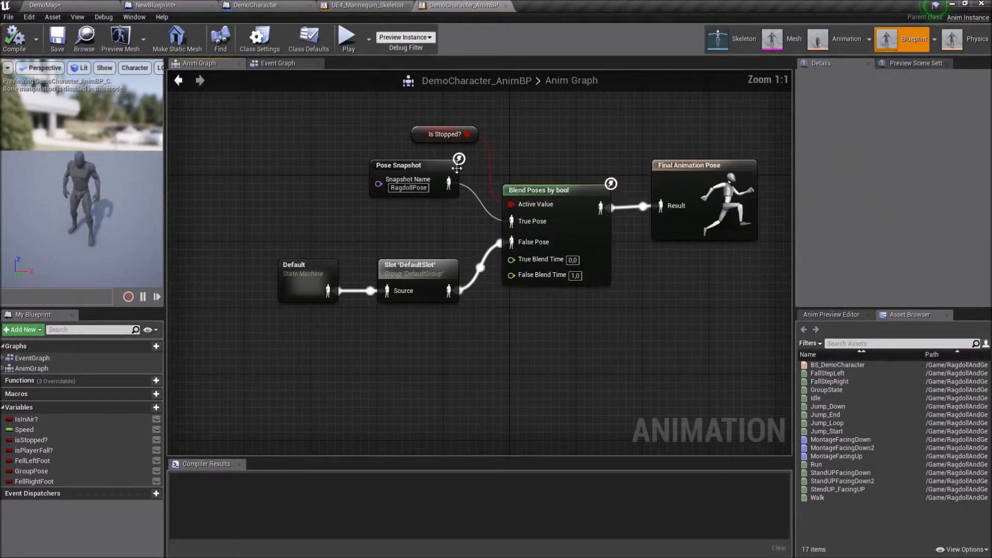
double_click(307, 278)
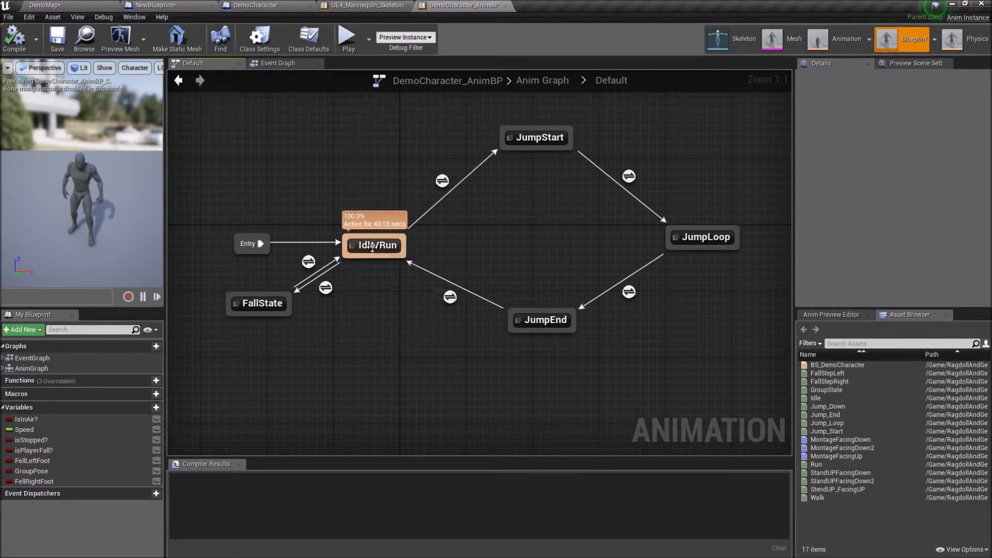
Step: Wire Entry to the first state and rename it 'Standart logic'
click(374, 245)
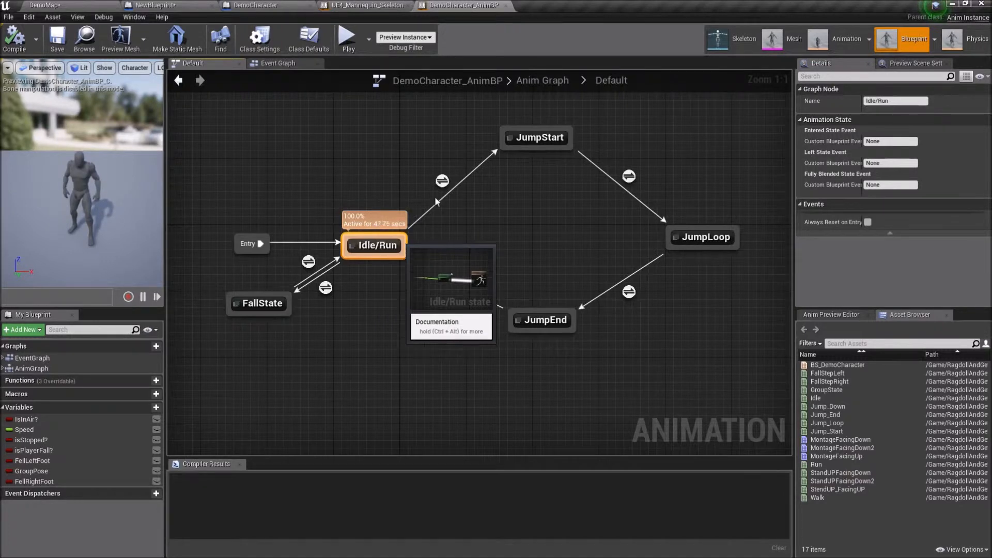
click(368, 6)
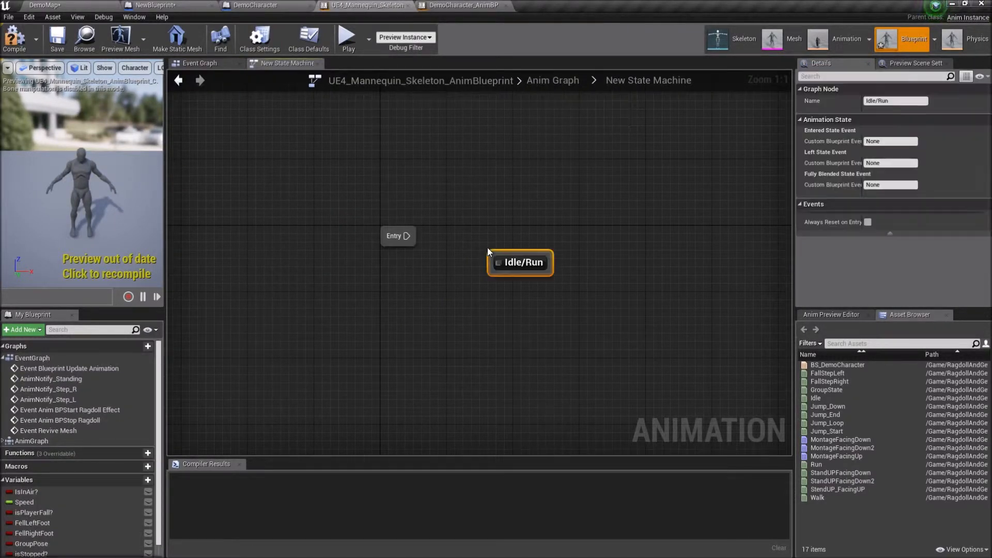
drag(519, 262, 503, 238)
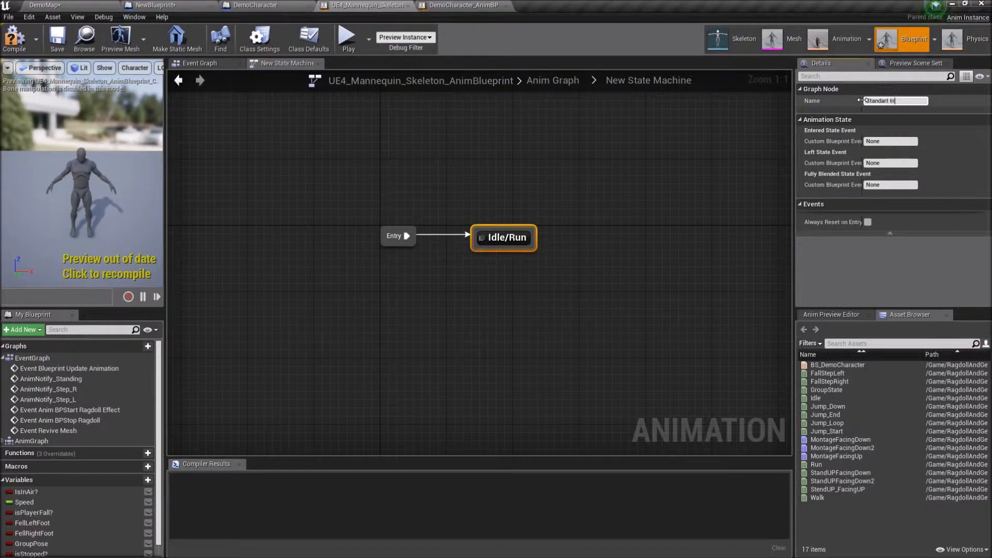
text(Standart logic)
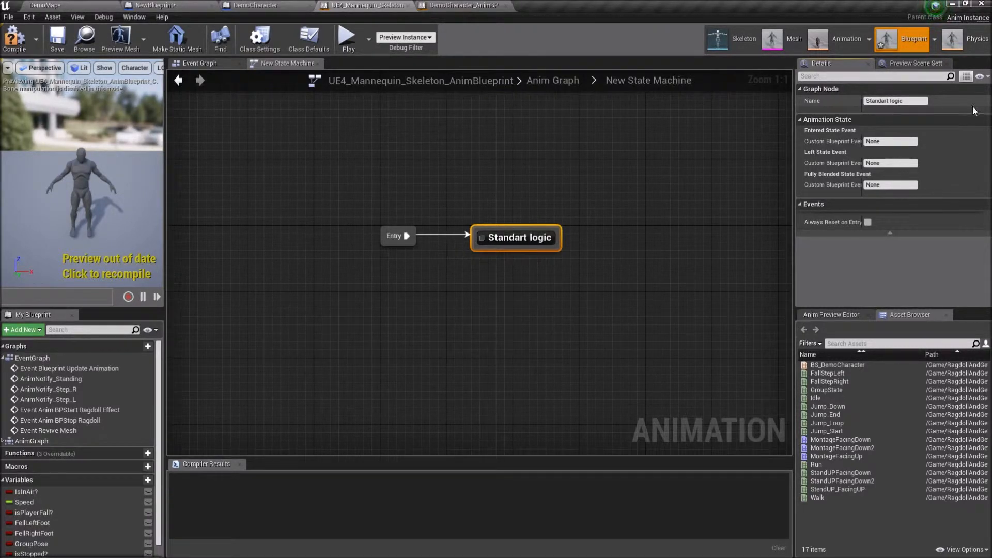
mouse_move(516, 238)
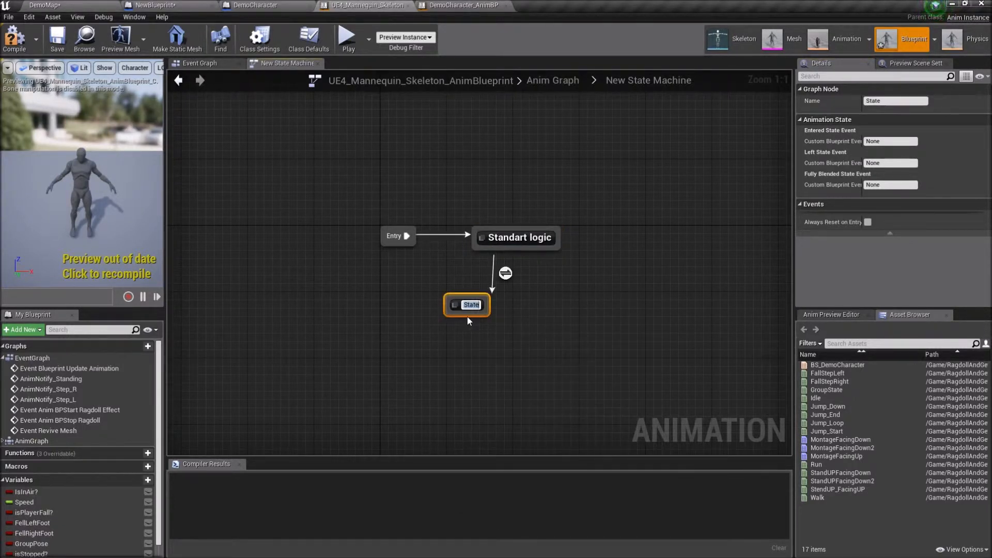
Step: Add a FallLogic state linked both ways and enter the Standart logic to FallLogic rule
text(FallLogic)
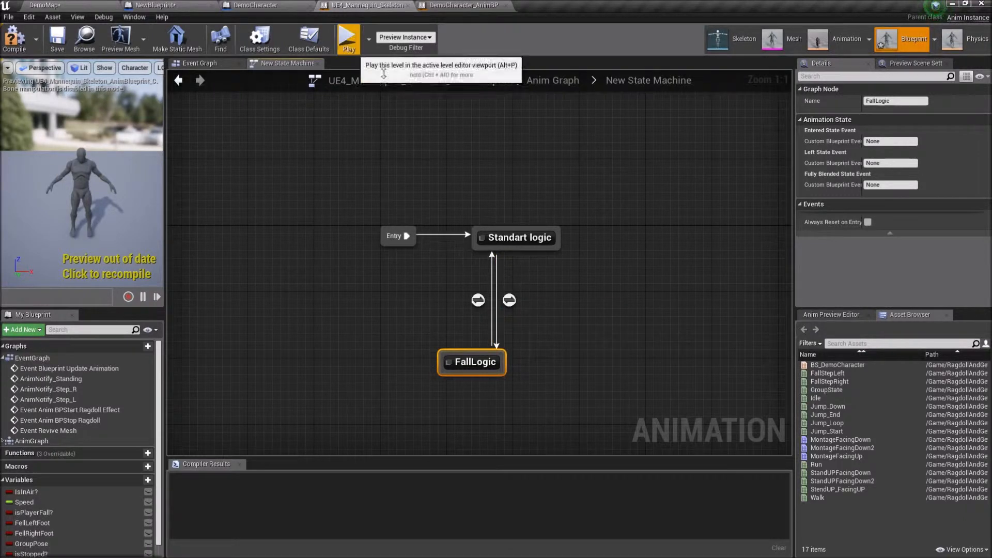
double_click(477, 299)
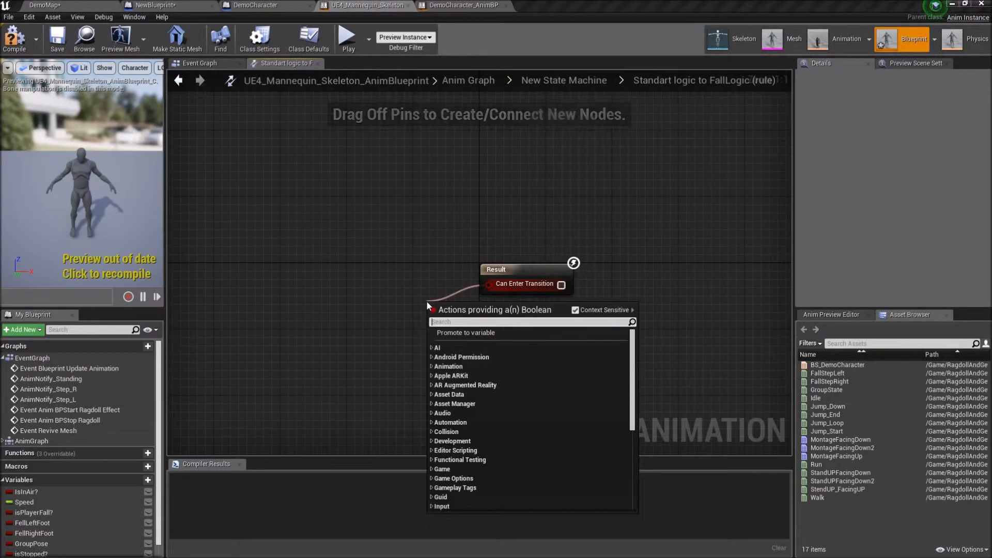
Step: Make the rule compare isPlayerFall? with an == check feeding Result
text(==)
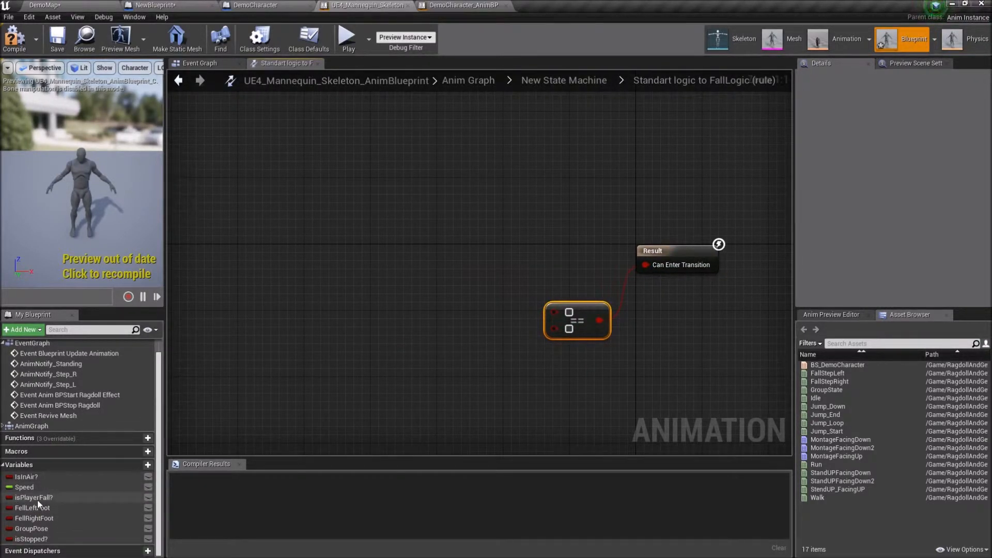
drag(33, 498, 437, 311)
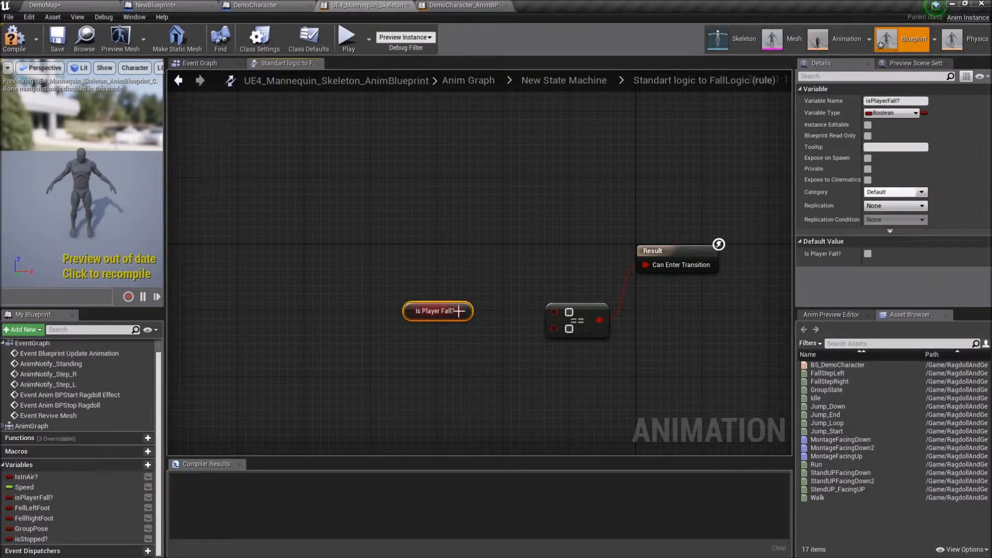
drag(467, 311, 549, 311)
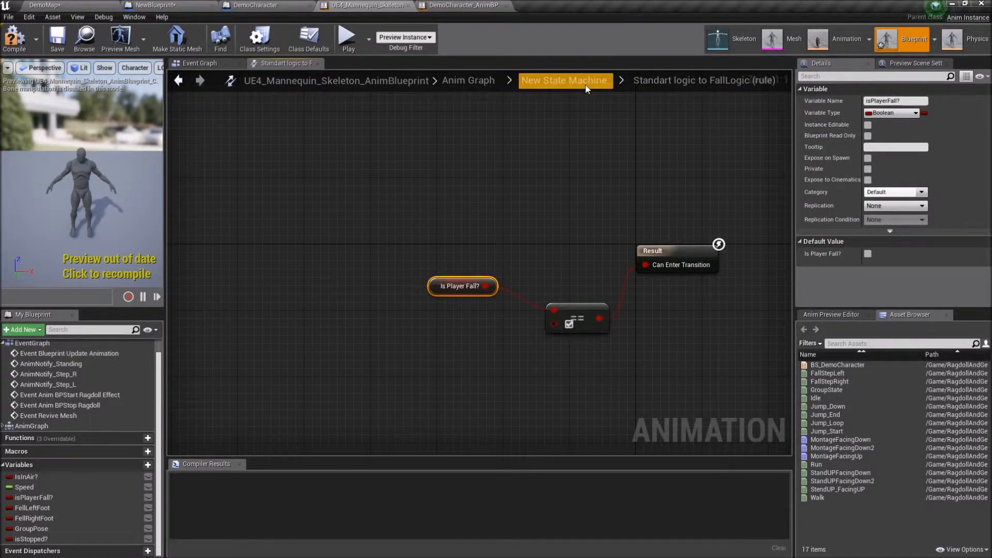
click(575, 319)
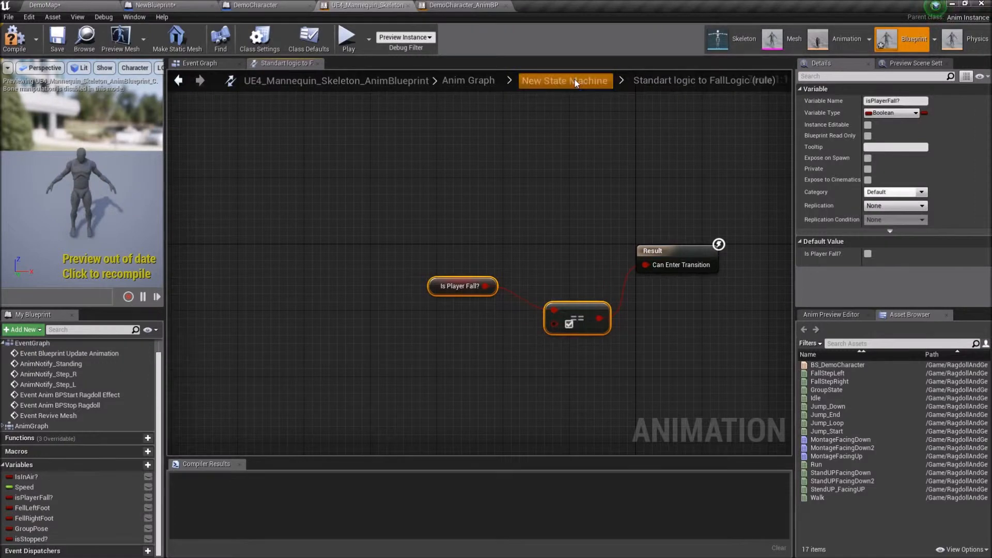
Step: Paste the check into the FallLogic to Standart logic rule, then go to FallLogic and DemoCharacter_AnimBP
click(565, 80)
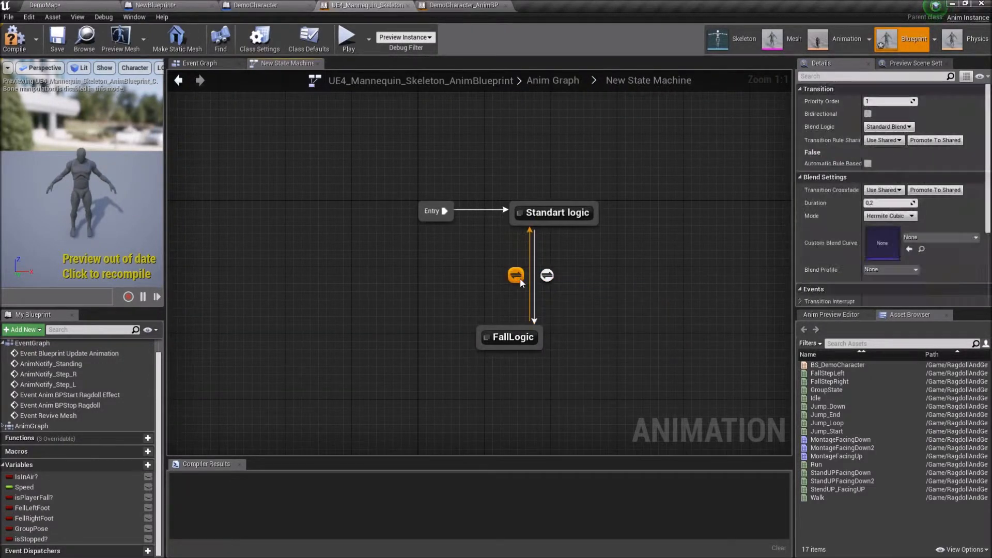
double_click(516, 275)
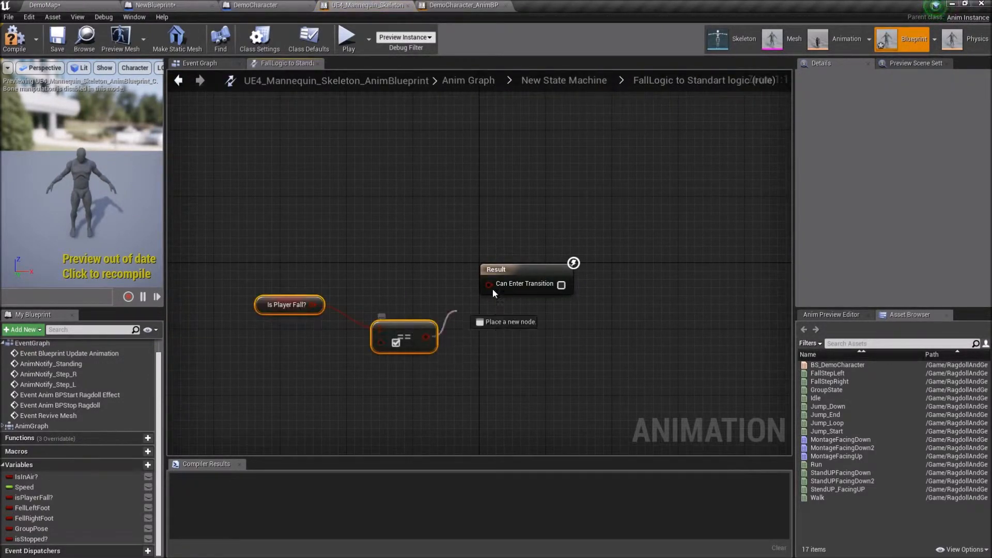
click(564, 80)
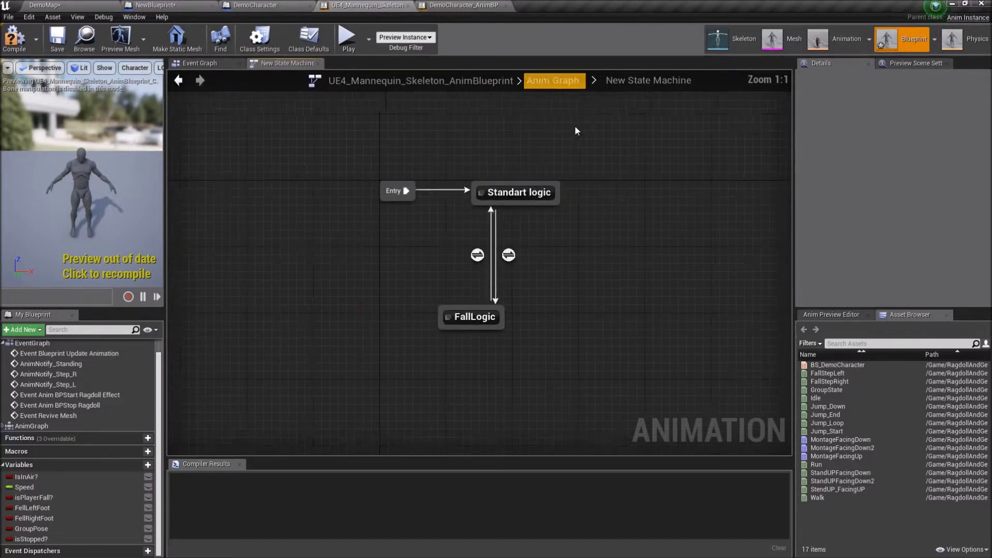
double_click(471, 316)
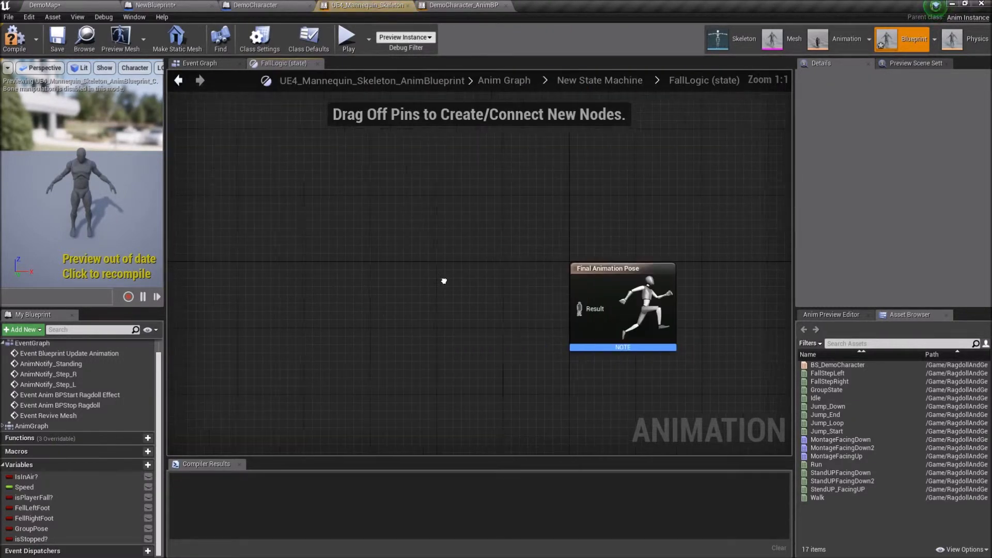
click(464, 5)
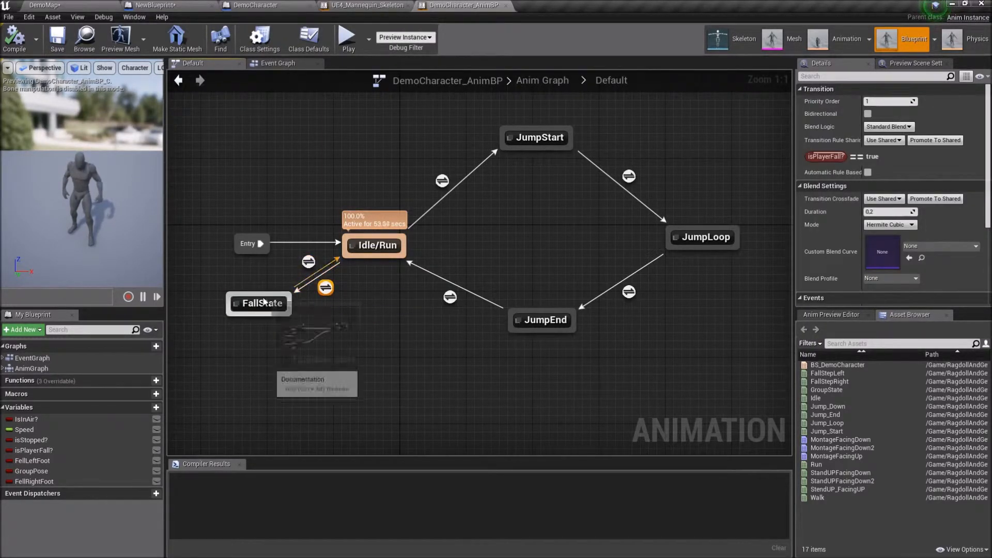
Step: Select all pose-blending nodes inside DemoCharacter's FallState
double_click(258, 303)
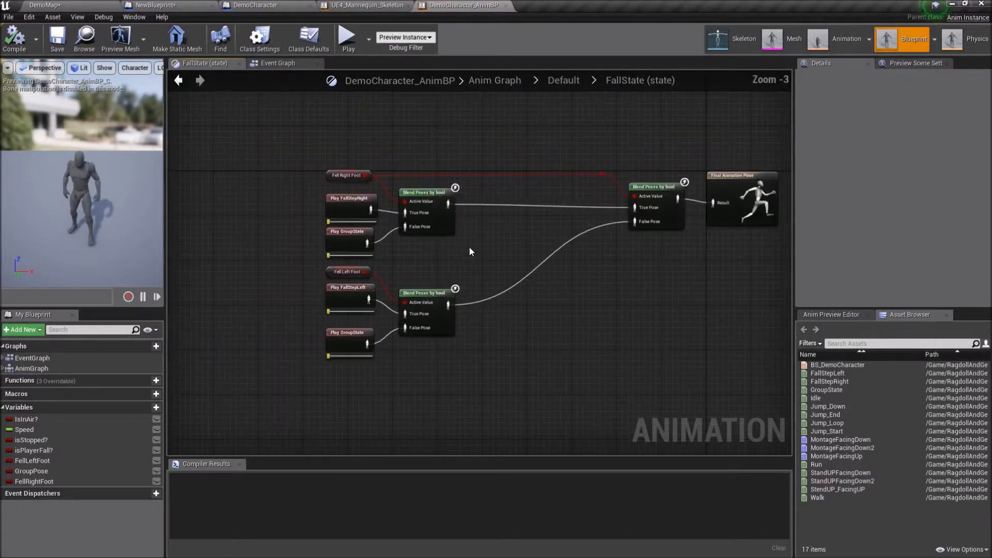
drag(265, 143, 688, 376)
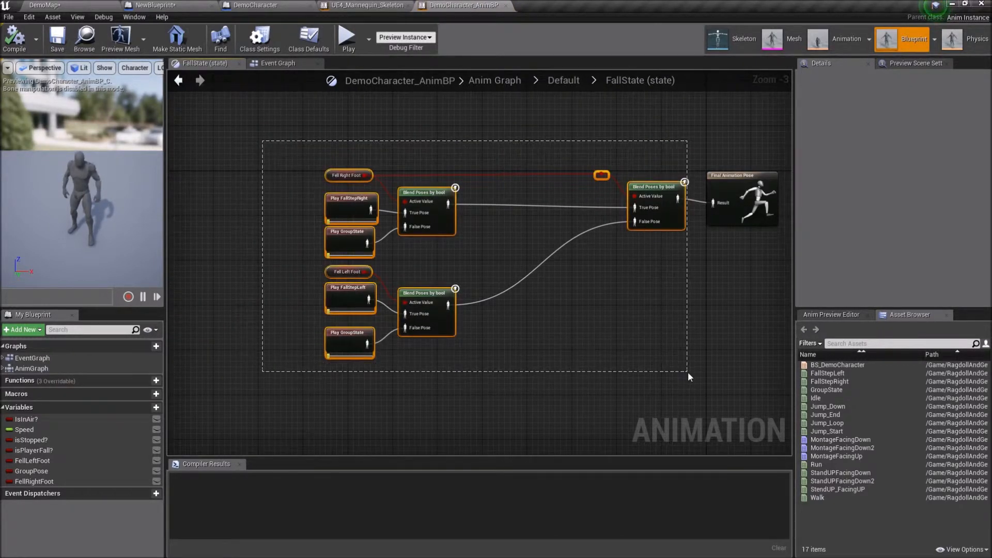
click(654, 186)
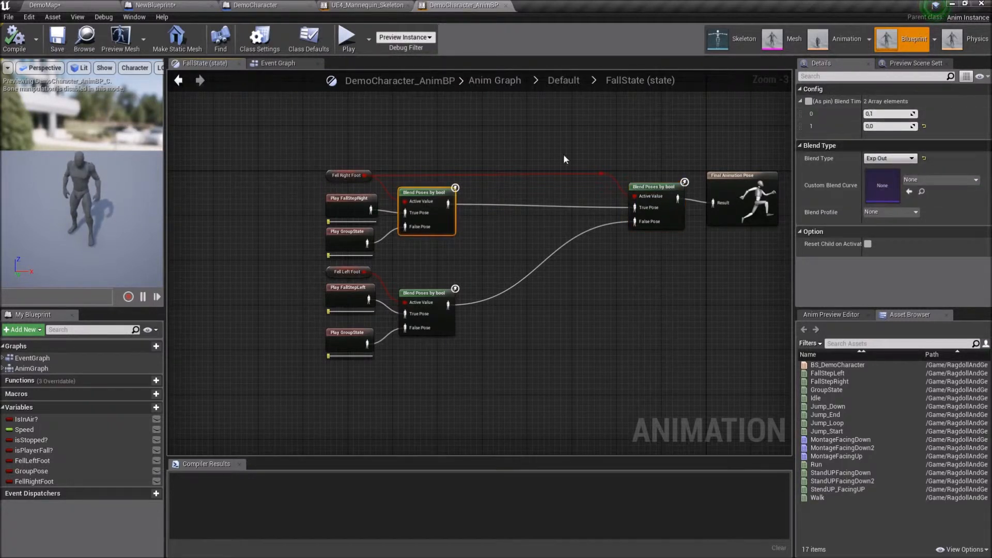
mouse_move(404, 188)
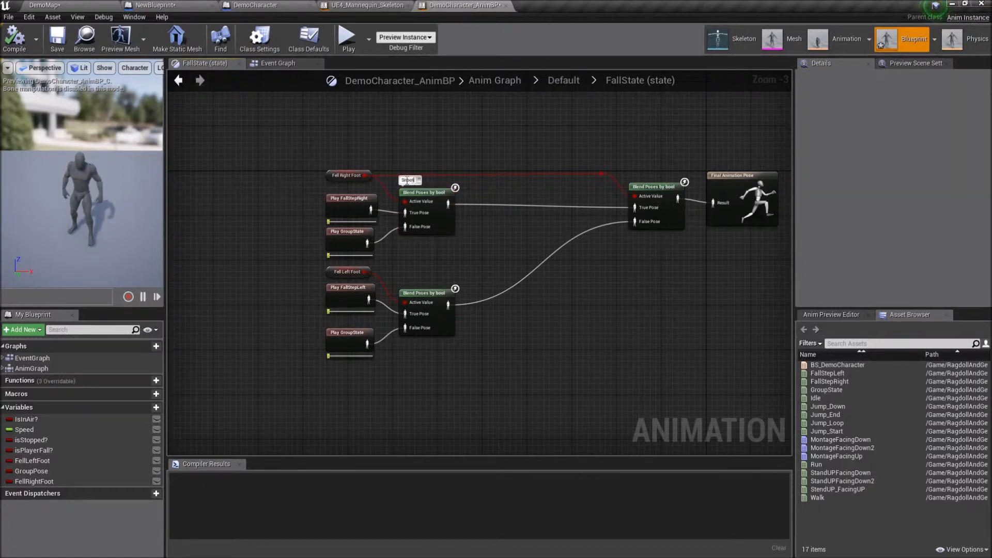
Step: Comment a blend node 'Smooth anima…', copy the nodes and switch to the mannequin blueprint
text(Smooth animation)
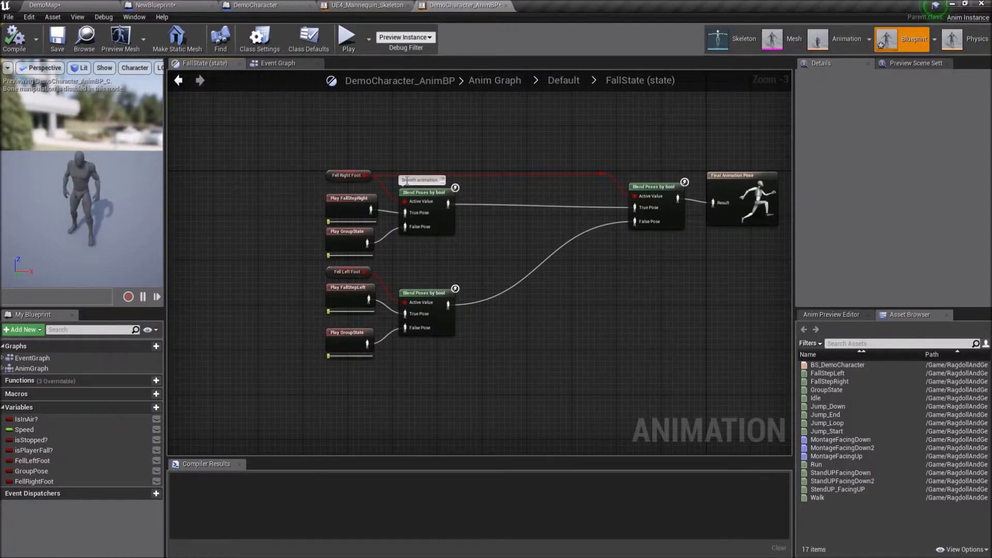
click(424, 208)
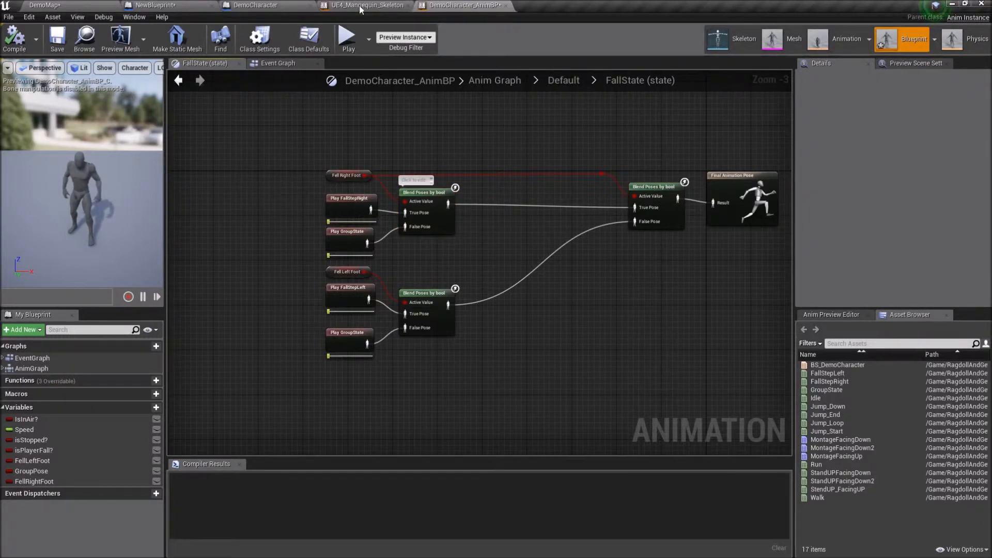
click(366, 6)
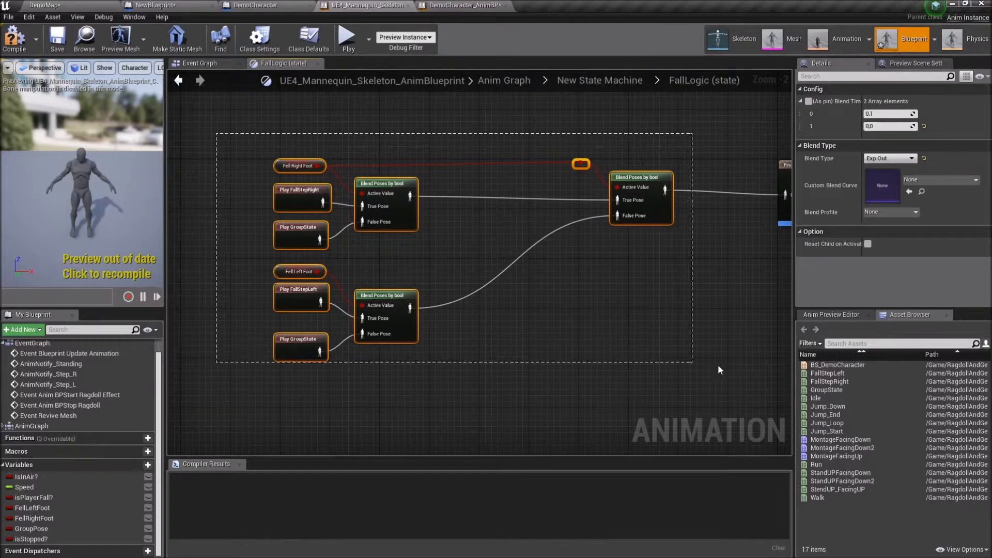
Step: Wrap FallLogic's pasted nodes in a 'need retargeting' reminder comment
text(All animatio)
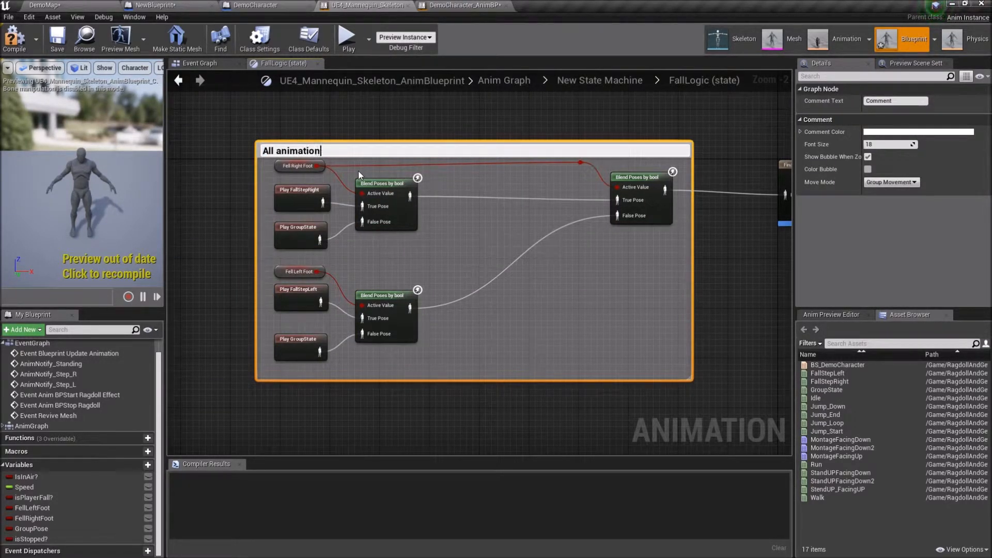
text(need retarget on you skeleton)
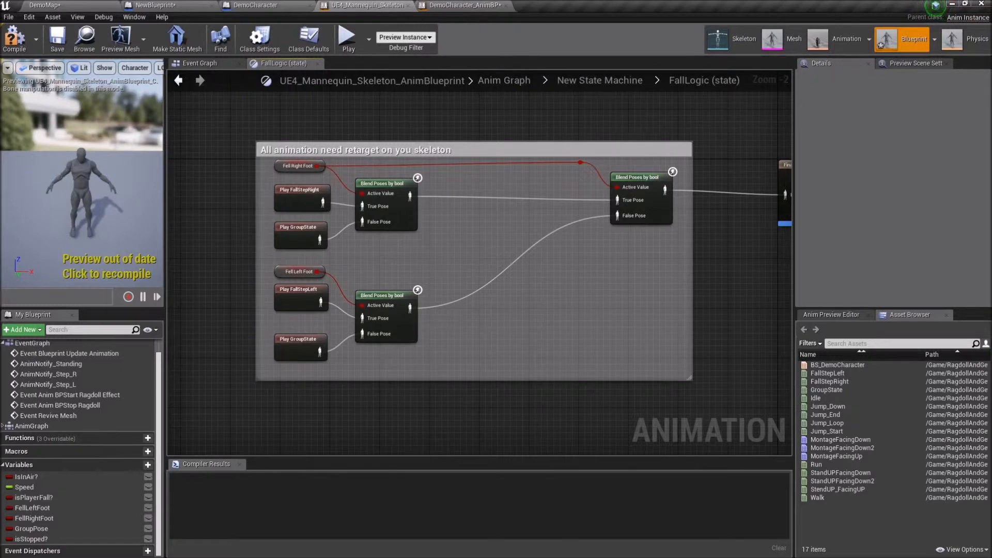
click(14, 38)
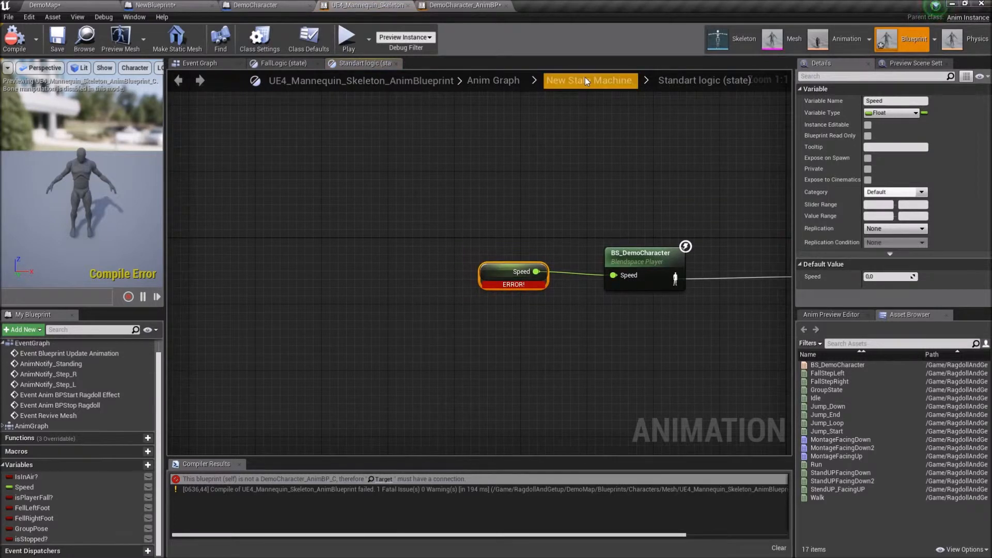
Step: Navigate back into the New State Machine's Standart logic state
click(200, 63)
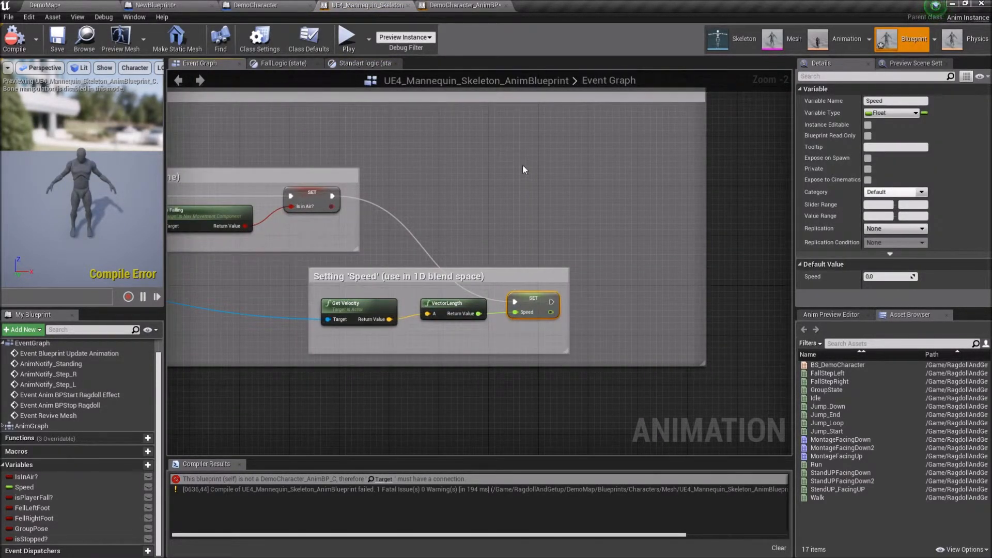
click(284, 63)
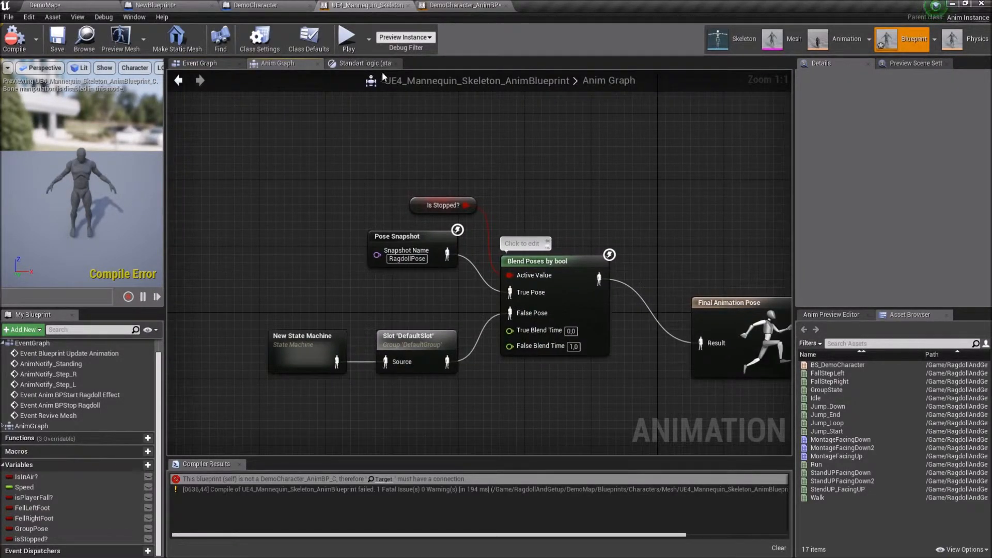
double_click(307, 349)
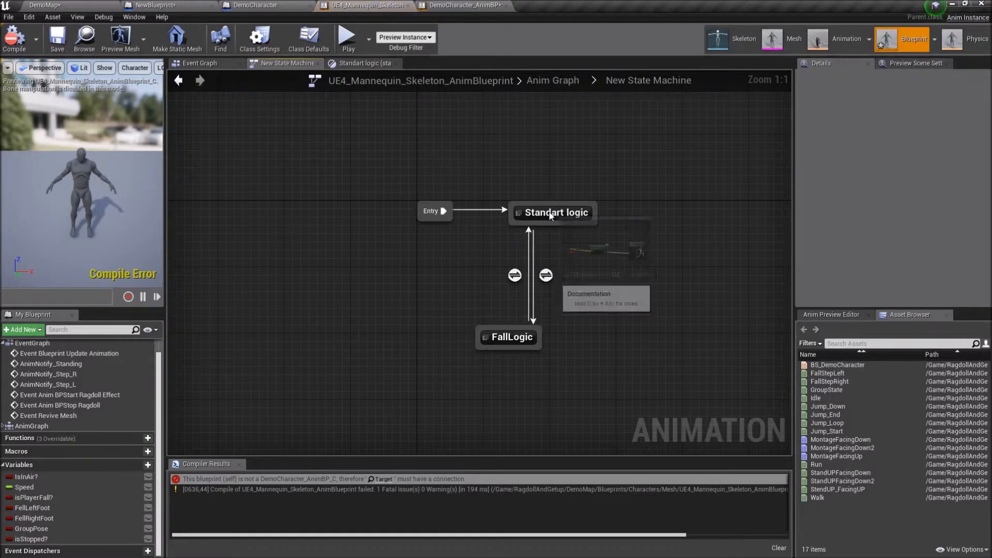
double_click(555, 212)
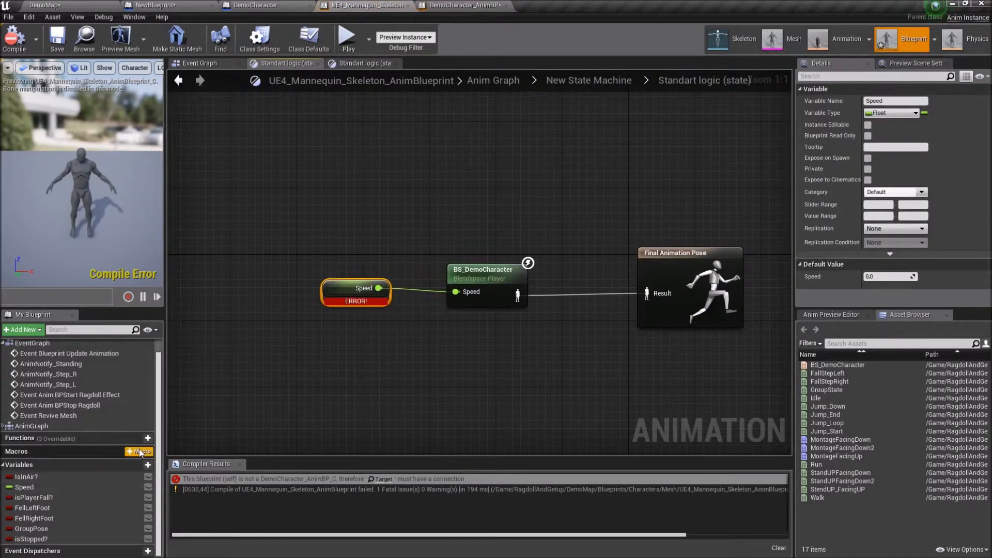
Step: Fix the broken Speed node so the blueprint compiles, then move to NewBlueprint
right_click(357, 291)
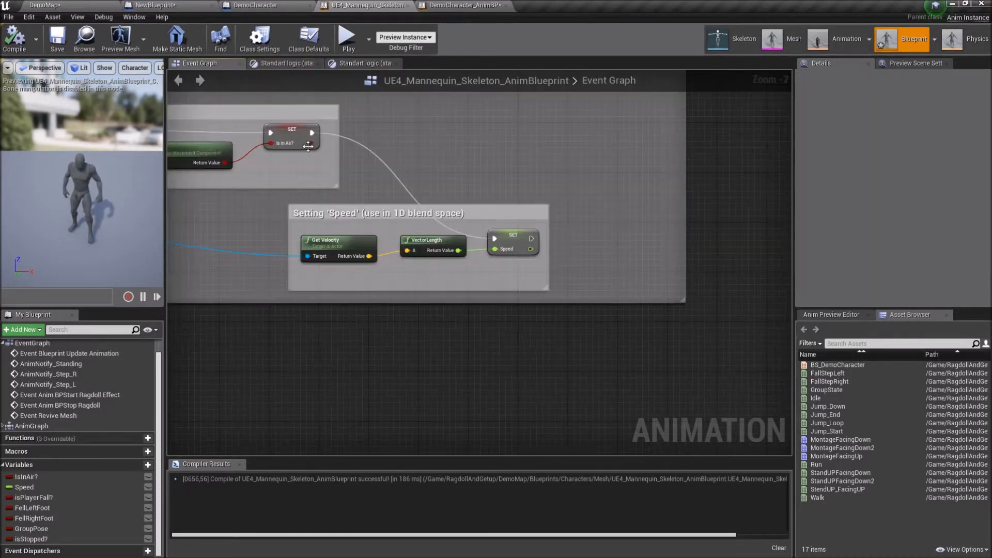
scroll(down, 3)
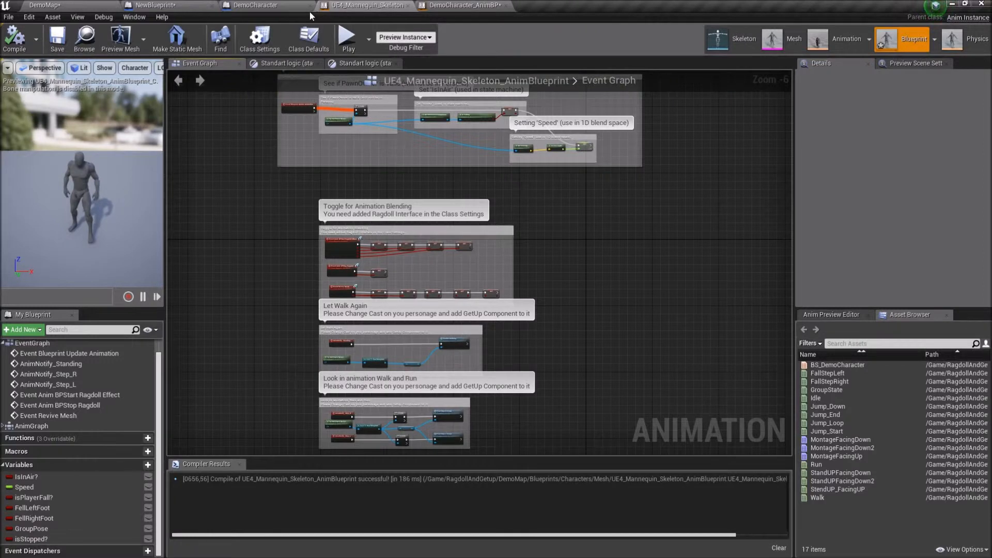
click(155, 5)
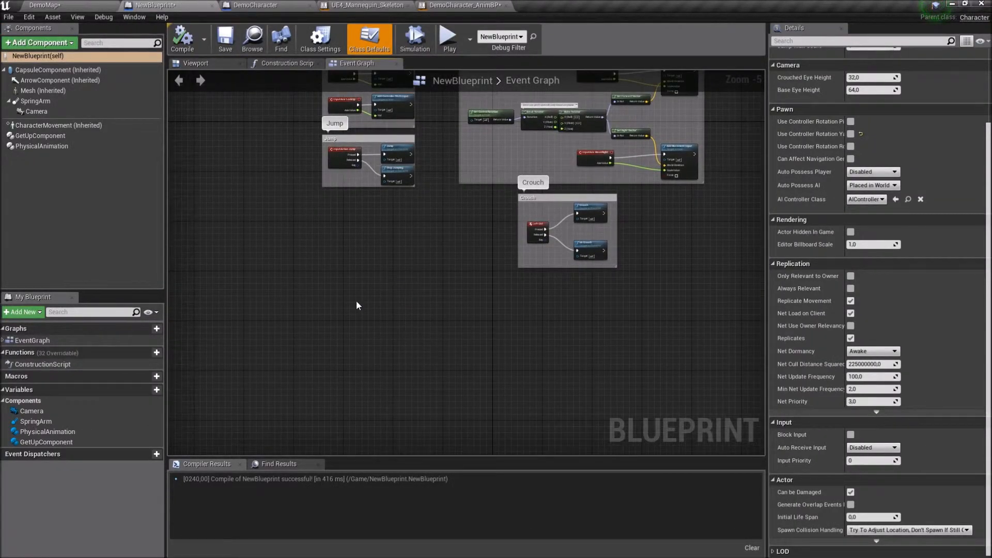
Step: Go to DemoCharacter's Event Graph and find the Effect From the Damage node group
click(463, 5)
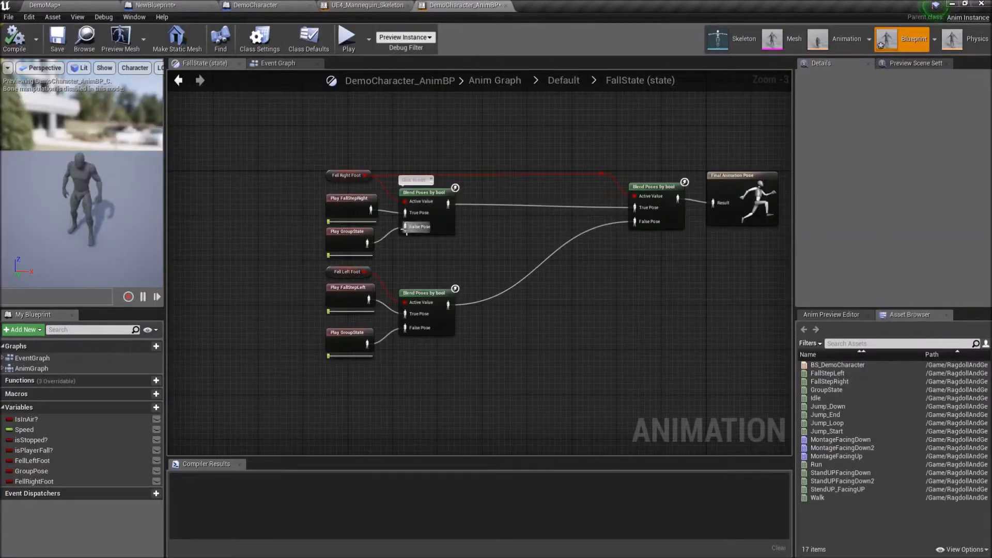
click(277, 64)
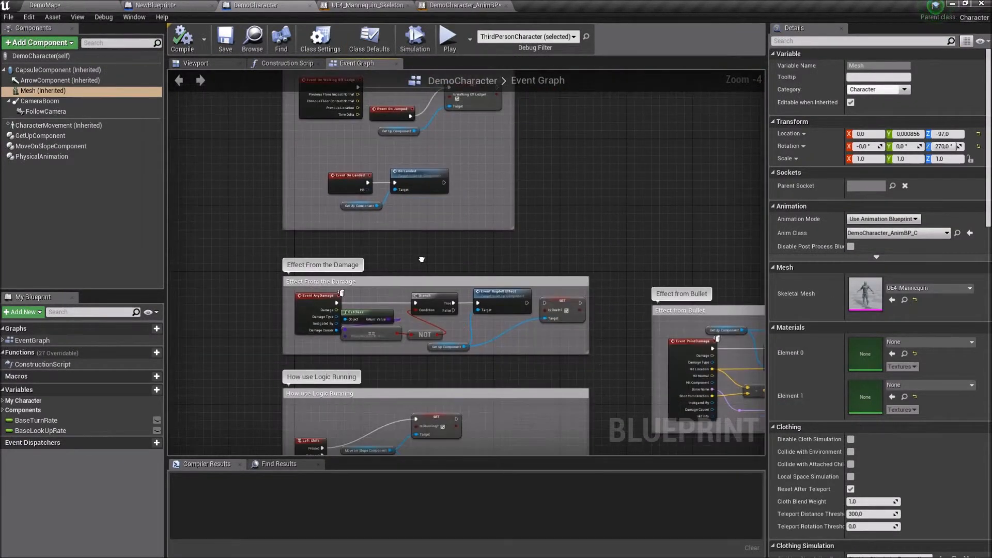
scroll(down, 3)
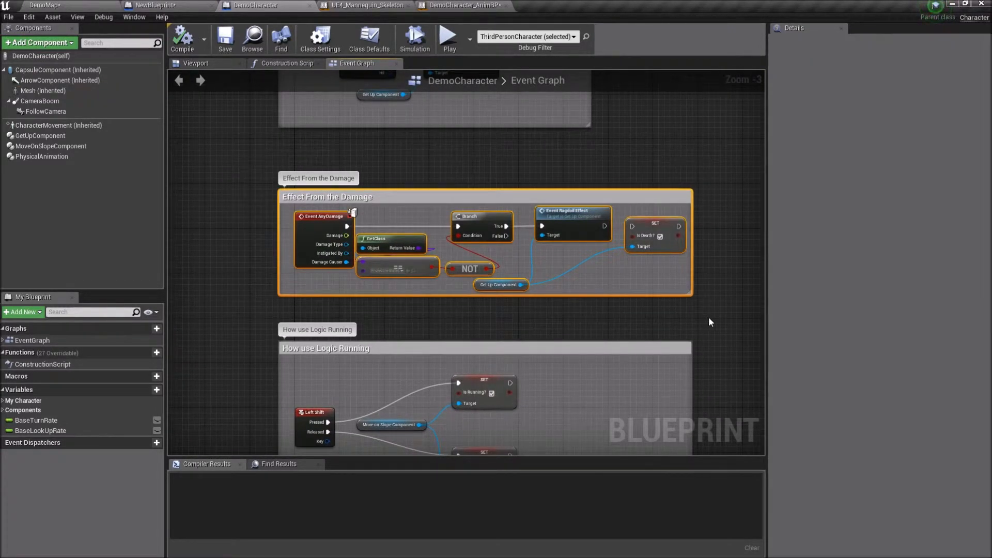
mouse_move(462, 6)
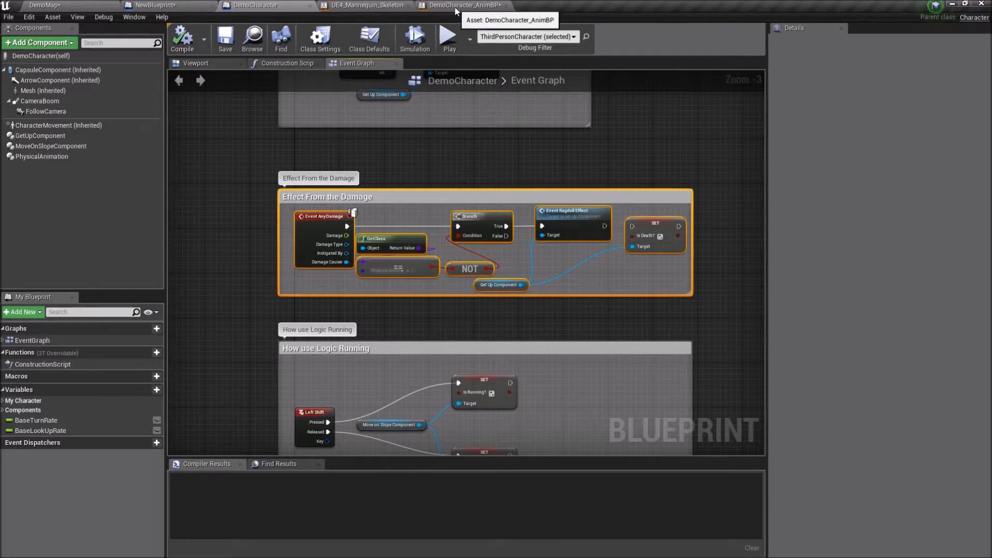
mouse_move(184, 7)
text(any dam)
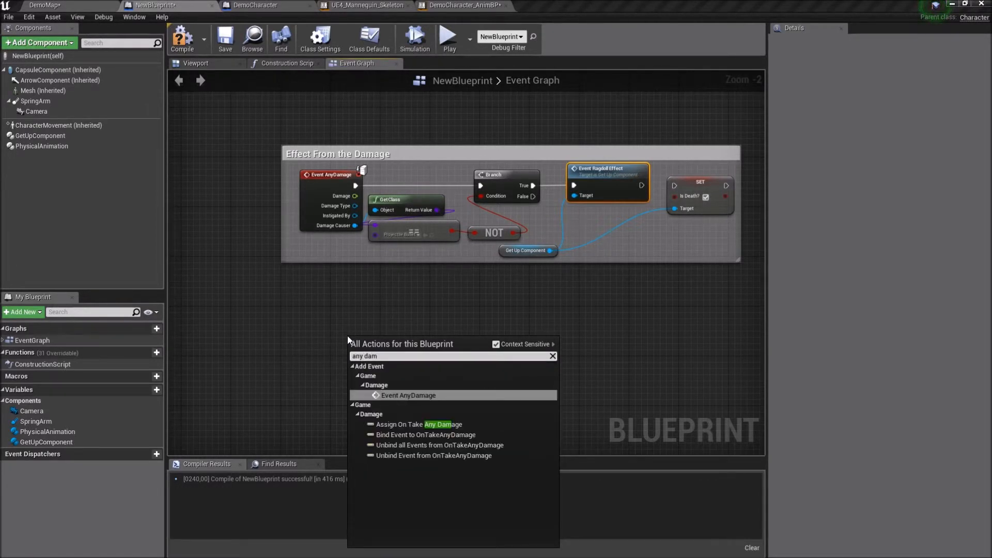
mouse_move(409, 221)
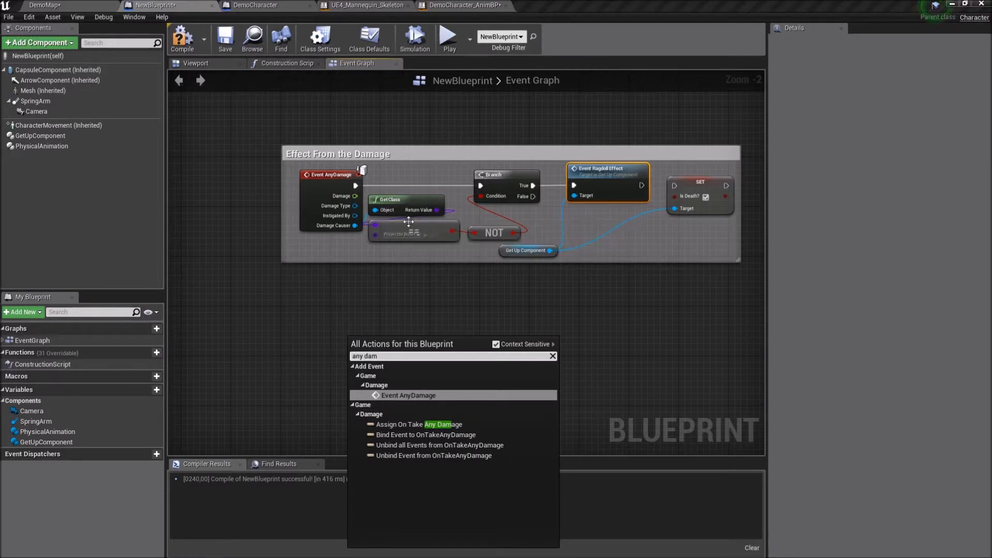
mouse_move(501, 266)
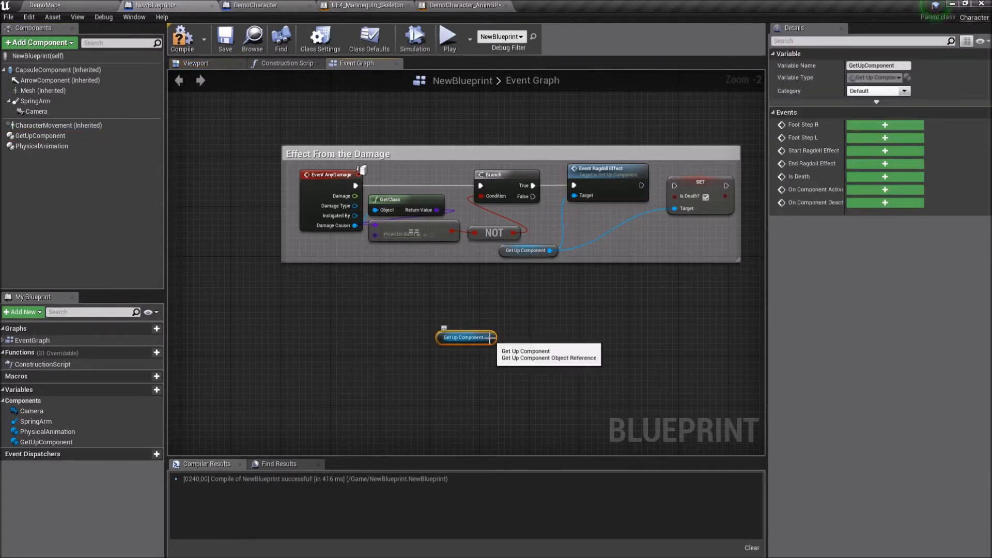
Step: Add an Event Ragdoll Effect call on GetUpComponent and compile NewBlueprint
text(ragd)
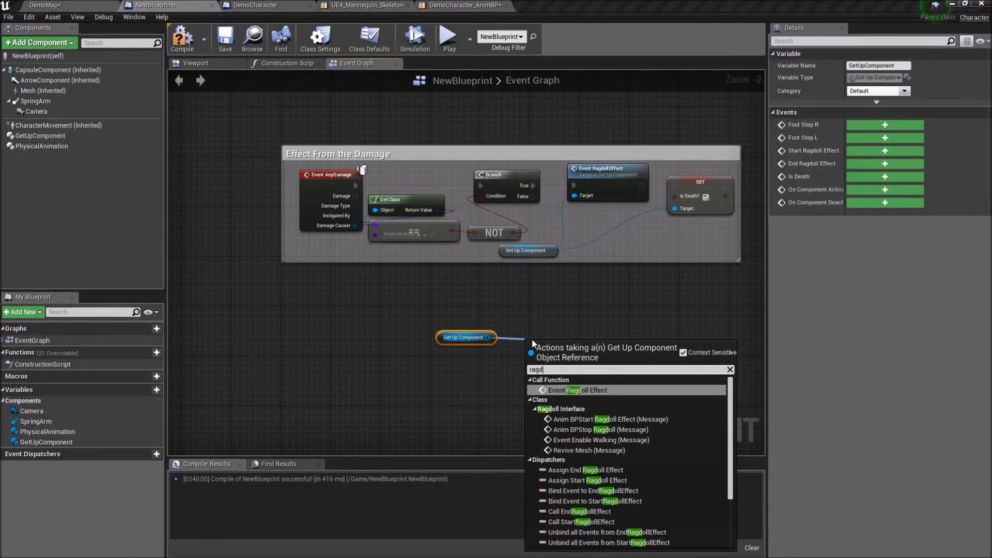
click(575, 390)
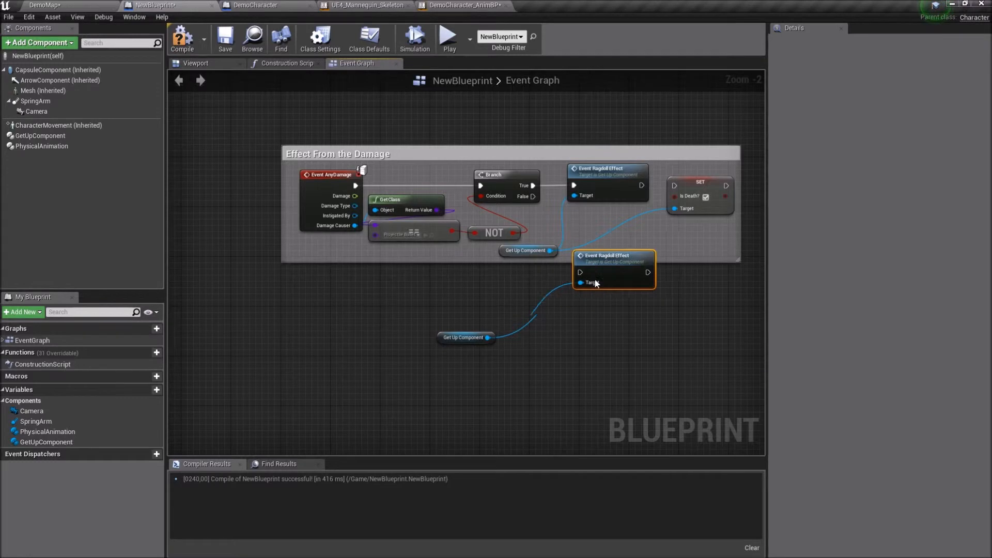
drag(595, 282, 615, 230)
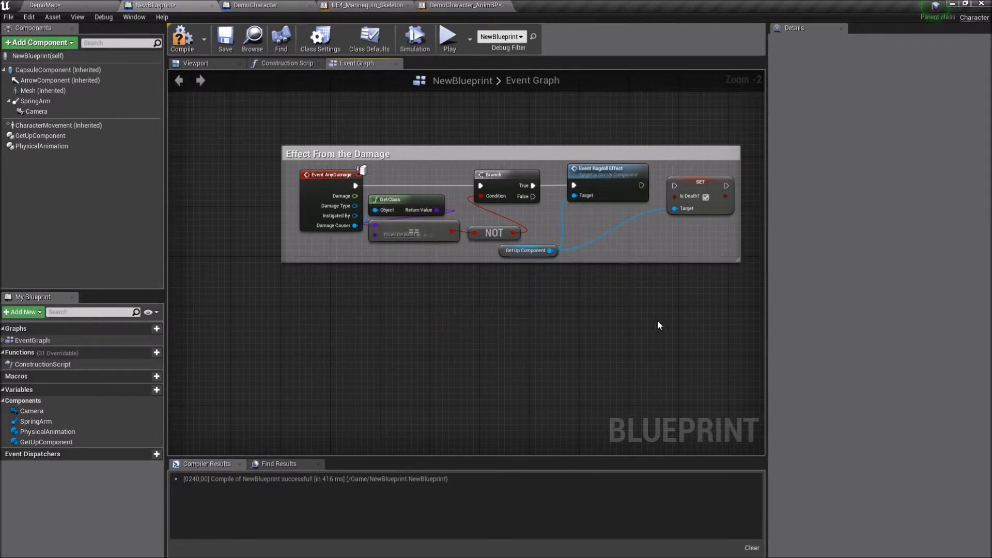
click(182, 38)
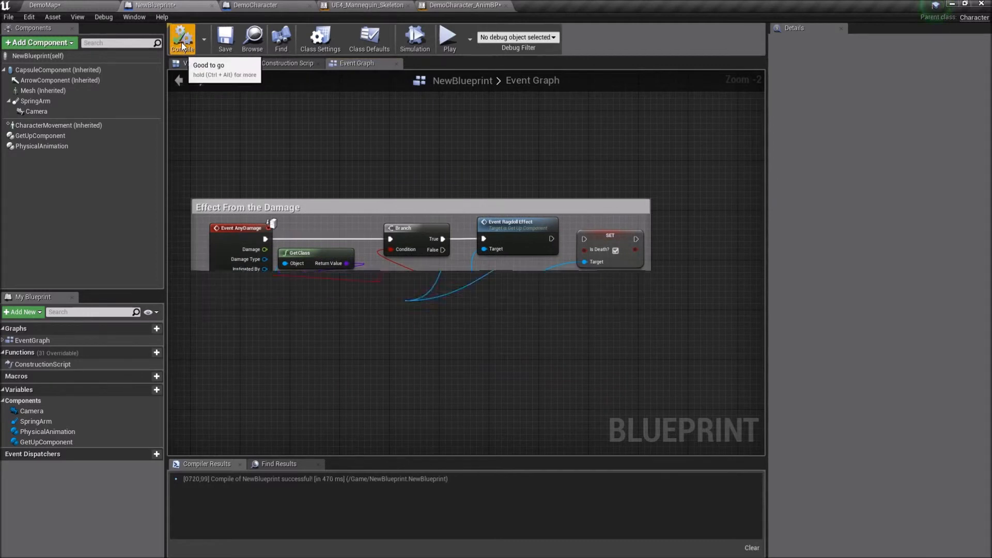
Step: Briefly play DemoMap to test, then return to NewBlueprint
click(44, 5)
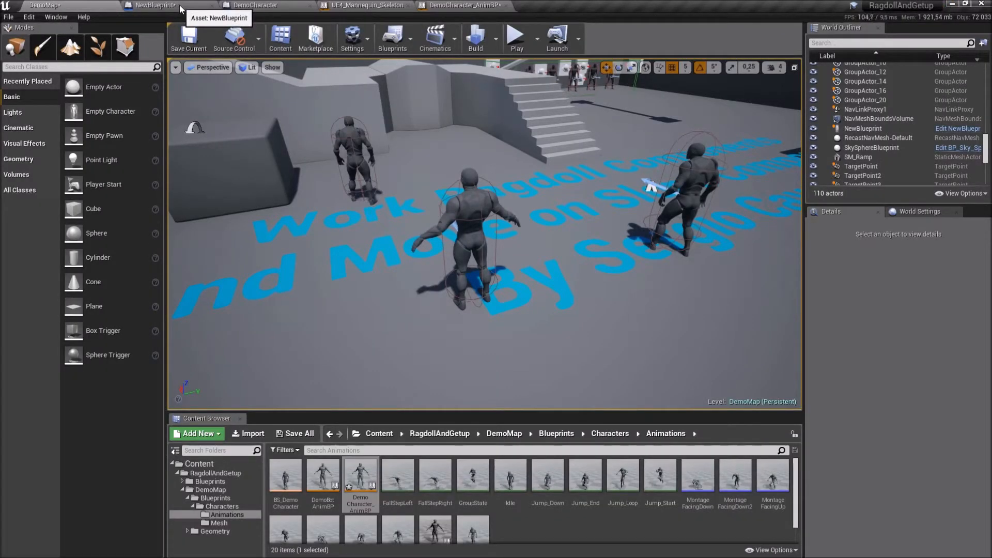
click(516, 37)
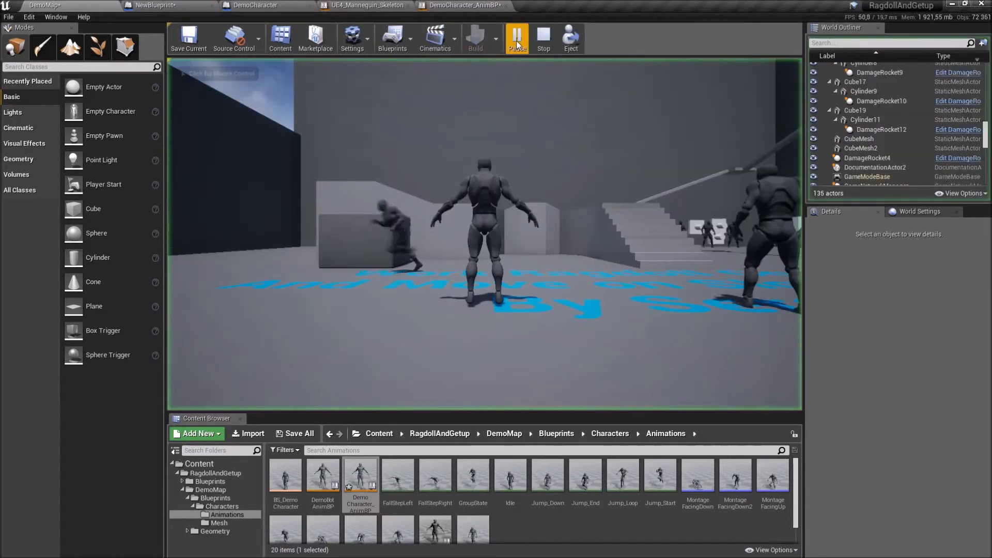
click(543, 38)
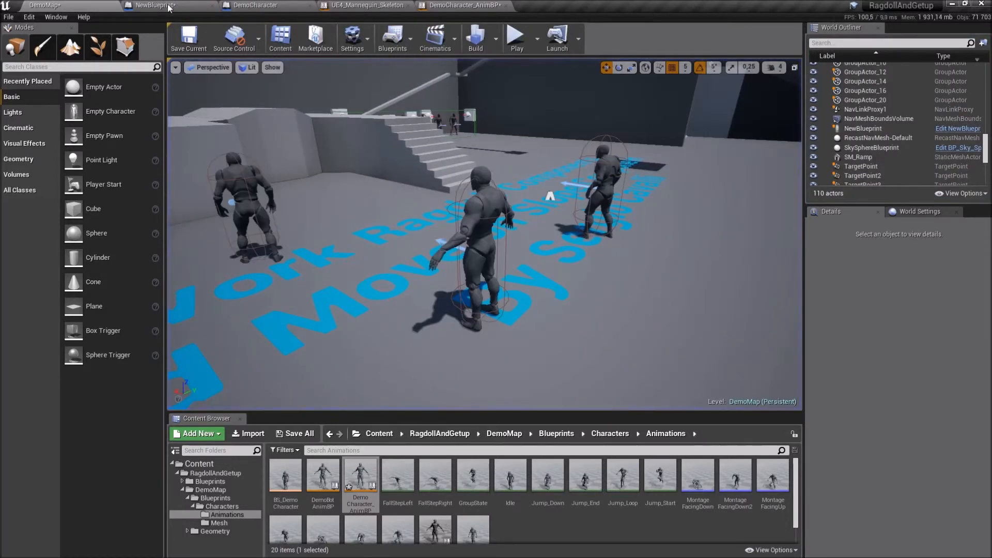
click(155, 5)
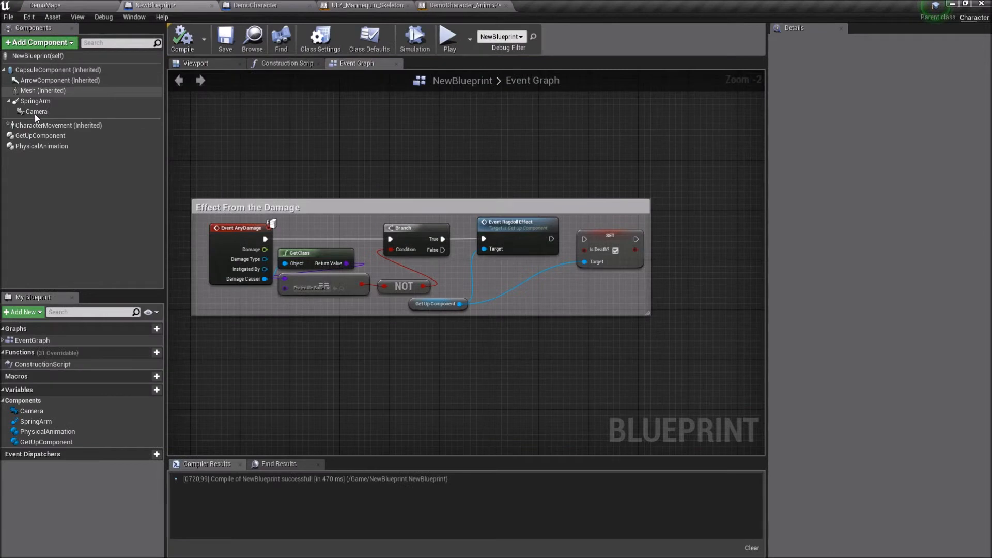
Step: Set the mesh's Anim Class to UE4_Mannequin_Skeleton_AnimBlueprint and return to DemoMap
click(43, 91)
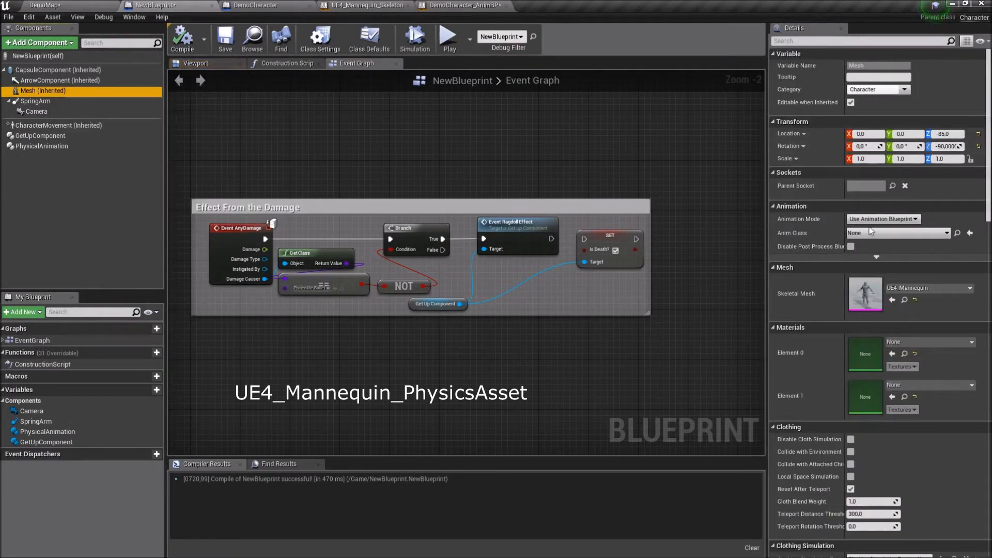
click(955, 232)
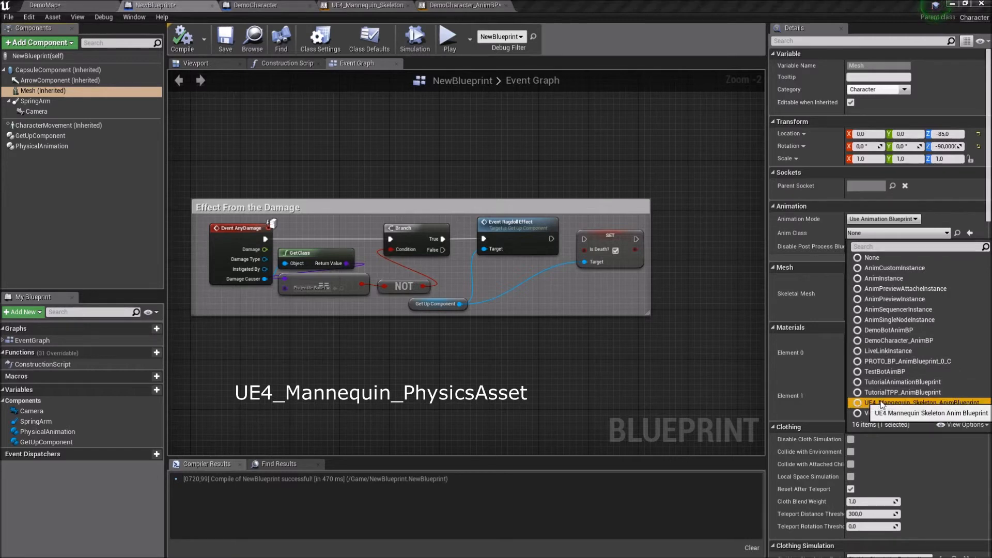
click(924, 402)
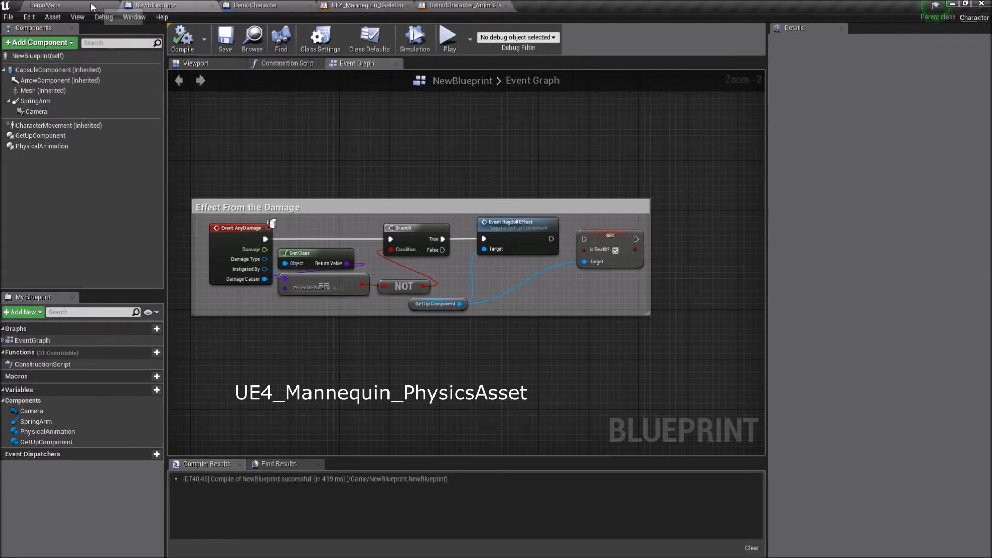
click(44, 5)
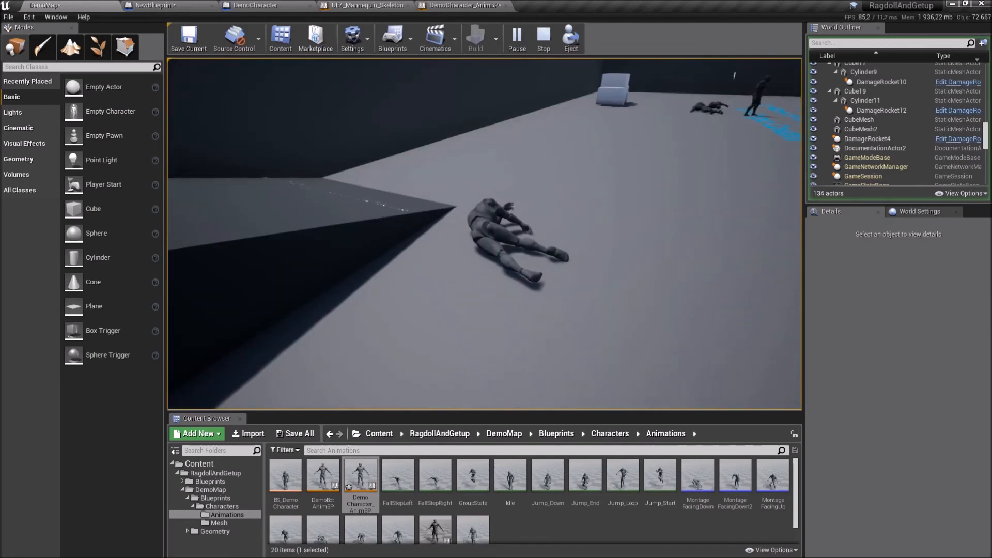
Step: Stop the play session after watching the damaged character collapse as a ragdoll
click(542, 38)
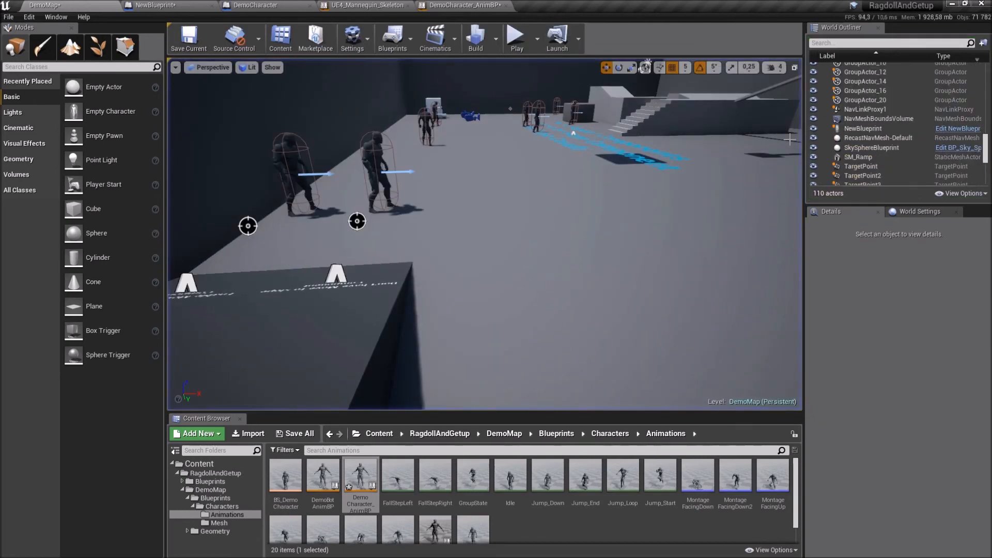